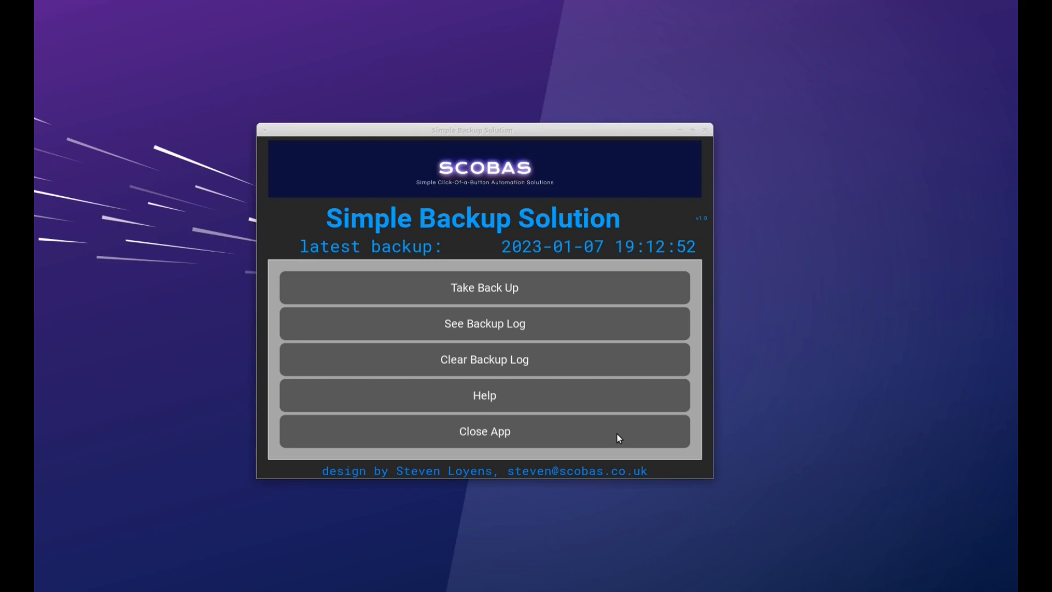
pyautogui.moveTo(376, 247)
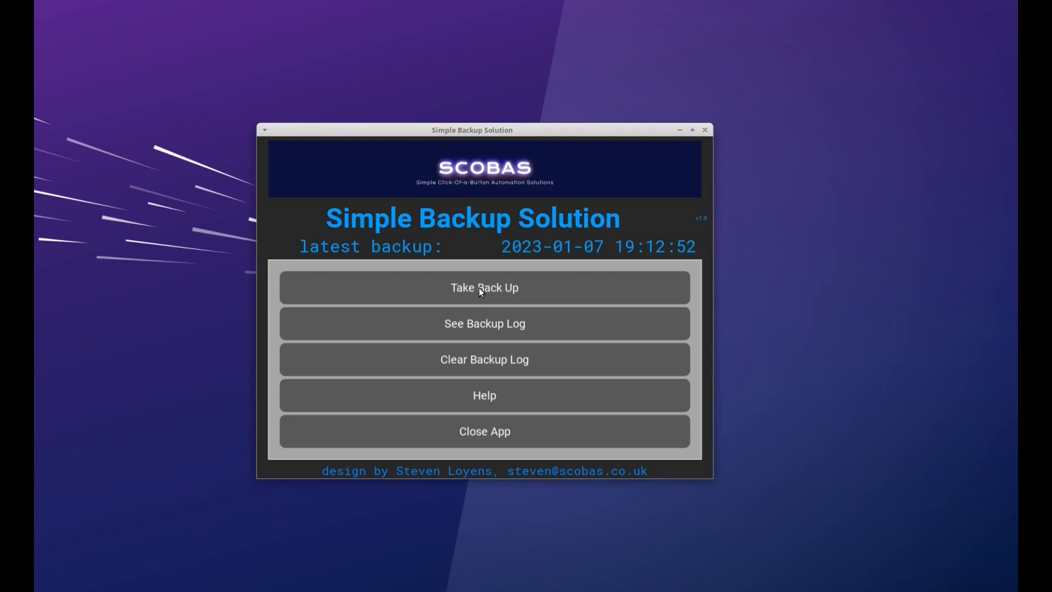
# Start Take Back Up to show the current selection, Documents to /media.
pyautogui.click(484, 287)
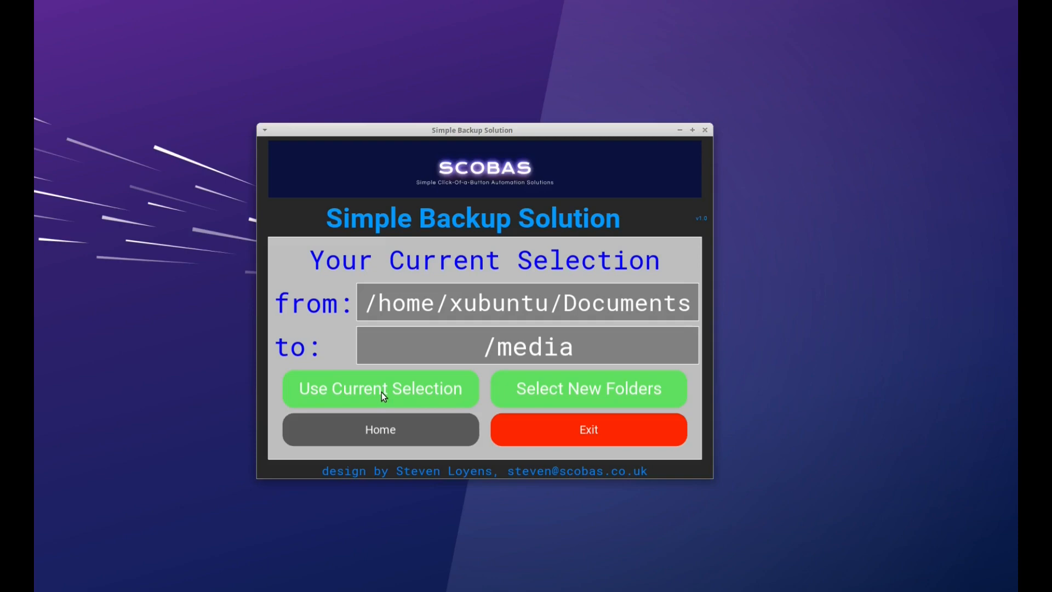
pyautogui.moveTo(588, 395)
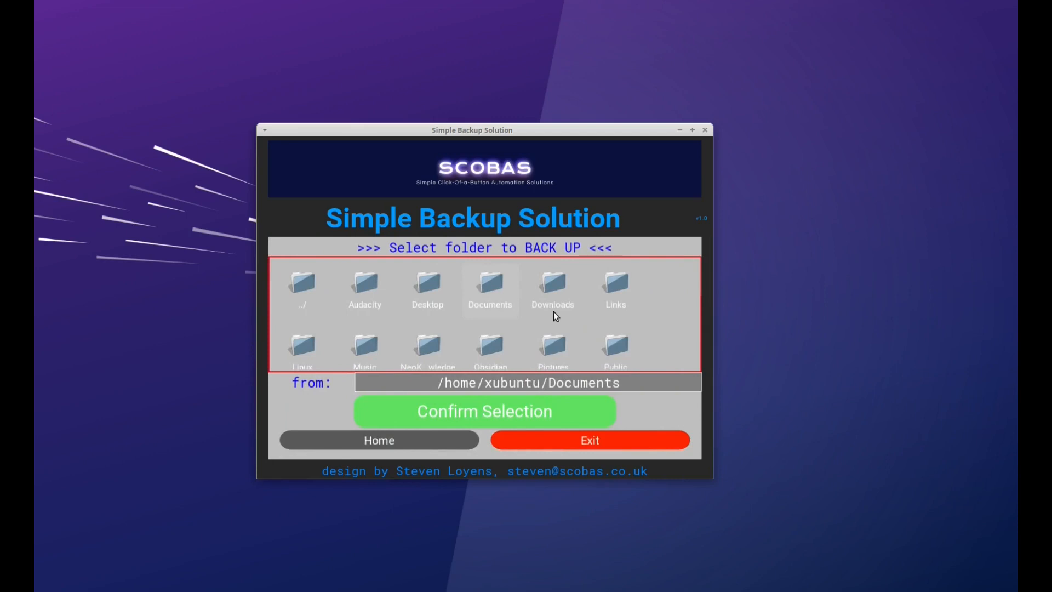
pyautogui.moveTo(337, 346)
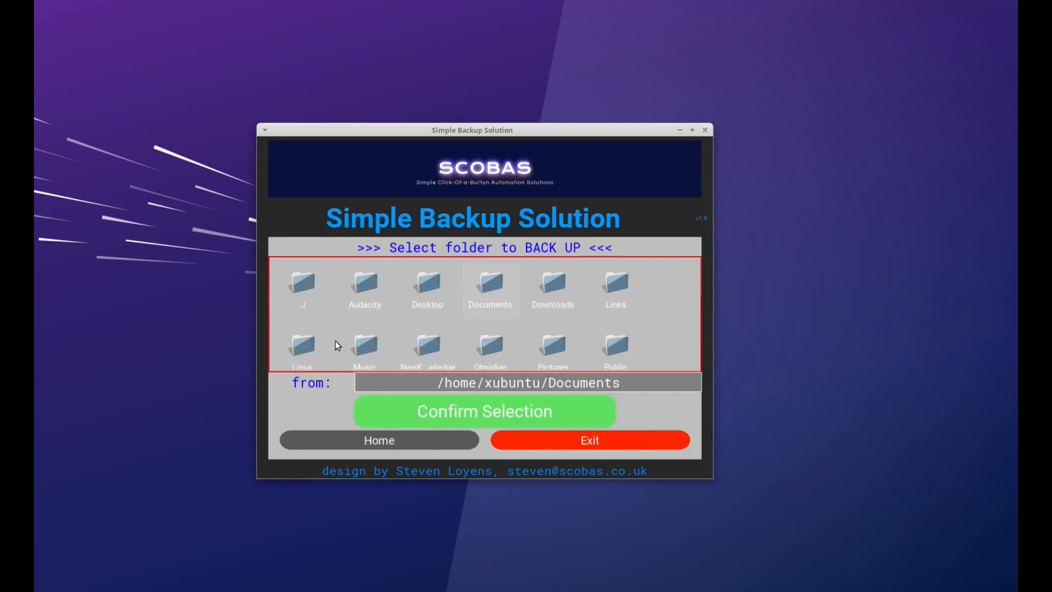
pyautogui.moveTo(442, 324)
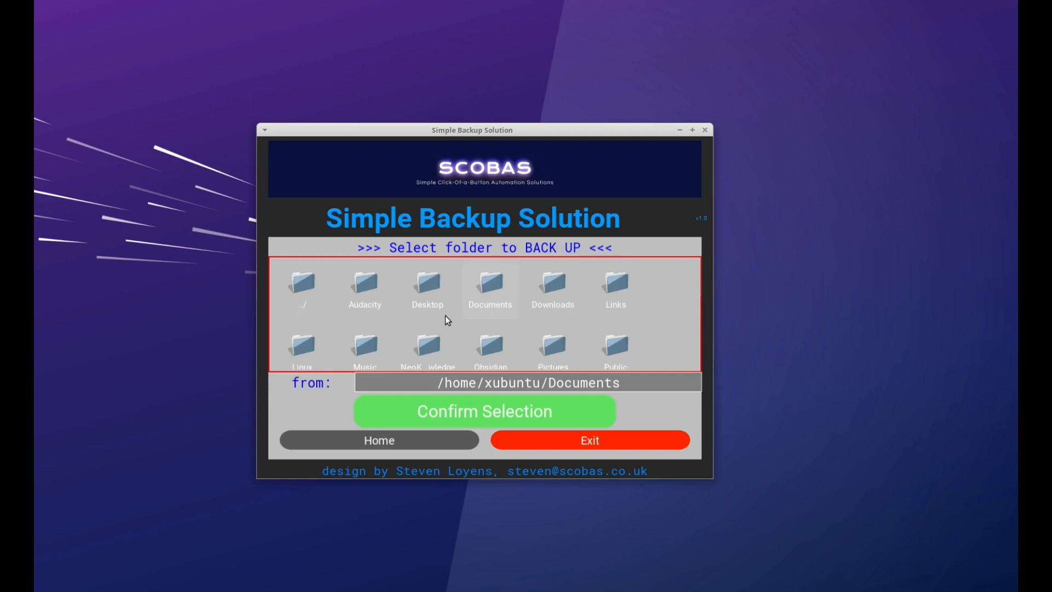
# Choose Downloads as the source and confirm /media as the destination.
pyautogui.click(552, 285)
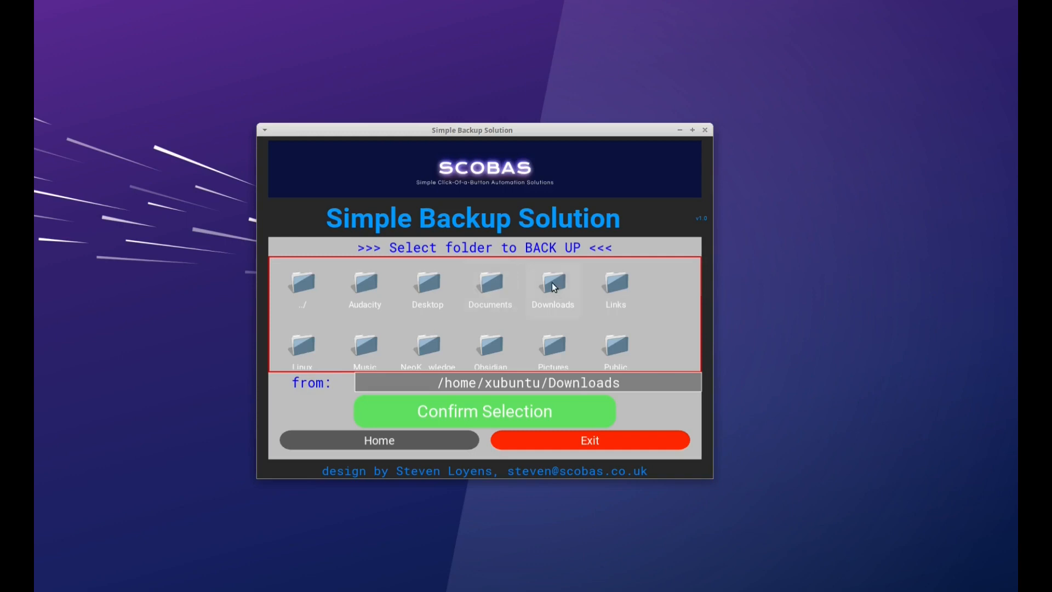
pyautogui.click(483, 411)
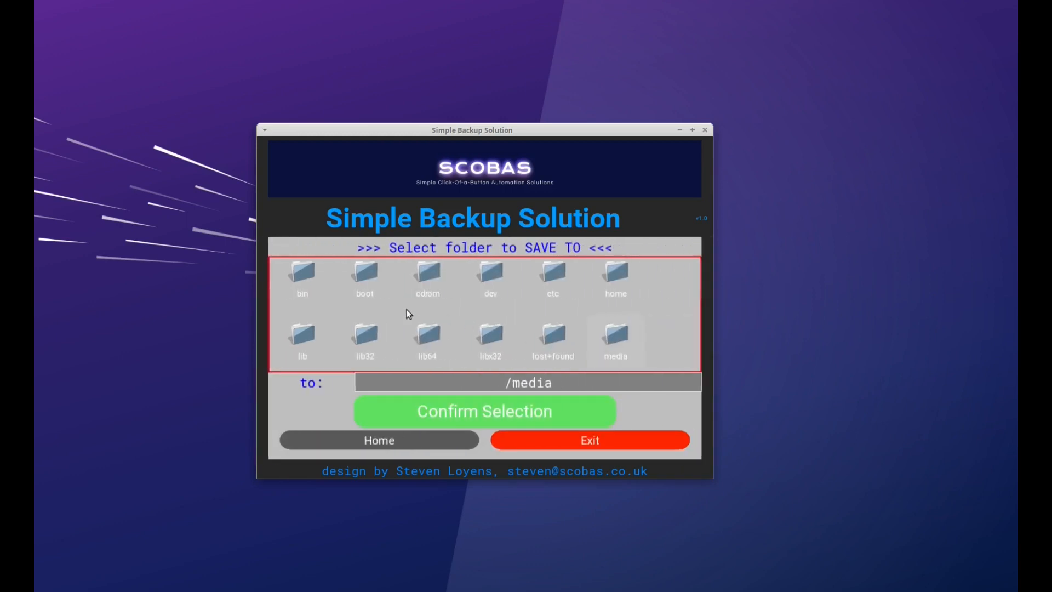
pyautogui.moveTo(597, 328)
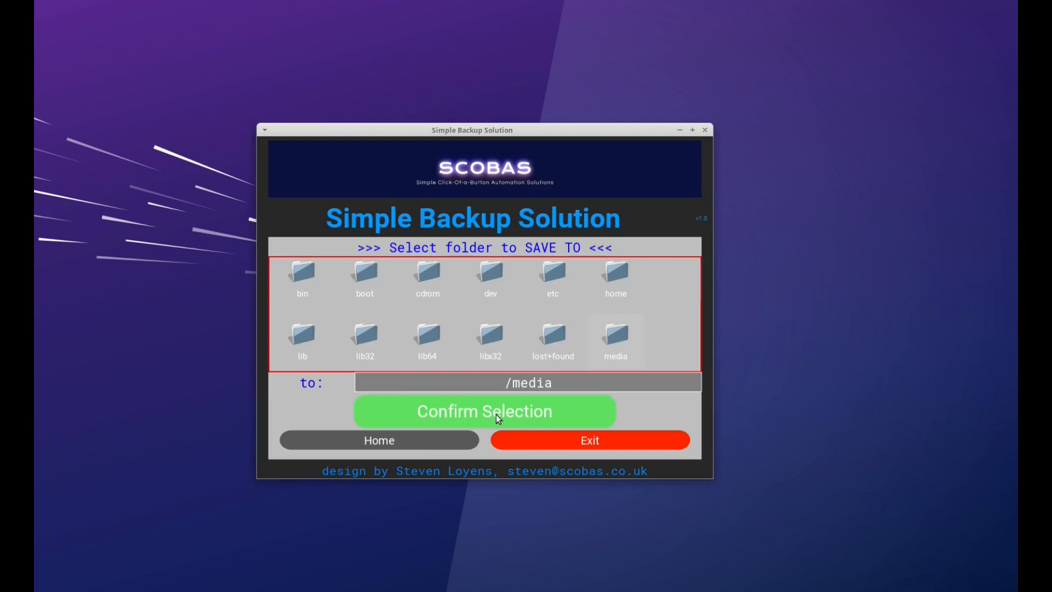
pyautogui.click(483, 411)
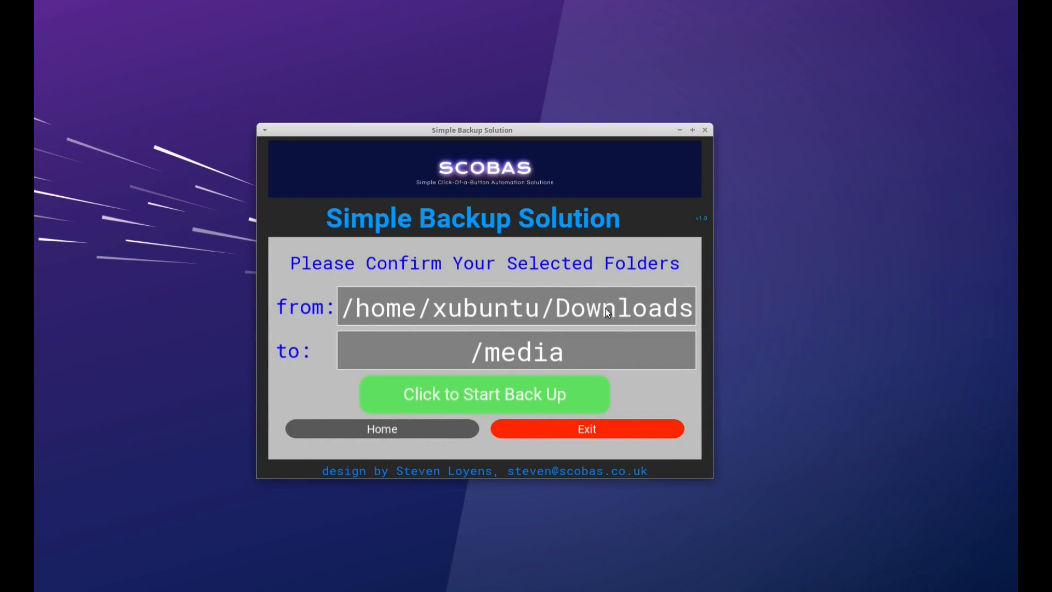
pyautogui.moveTo(518, 359)
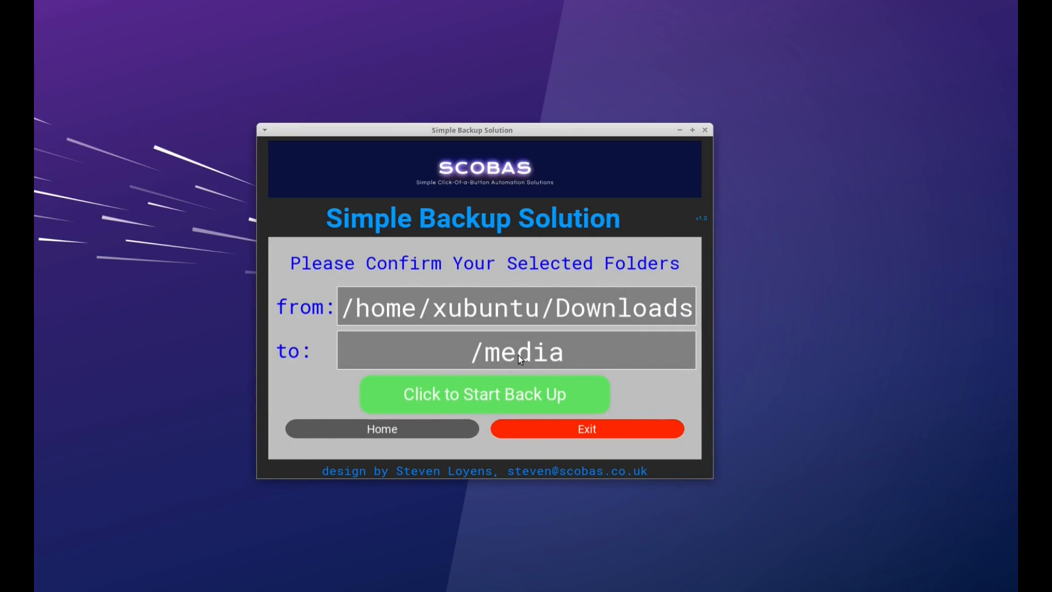
pyautogui.moveTo(488, 401)
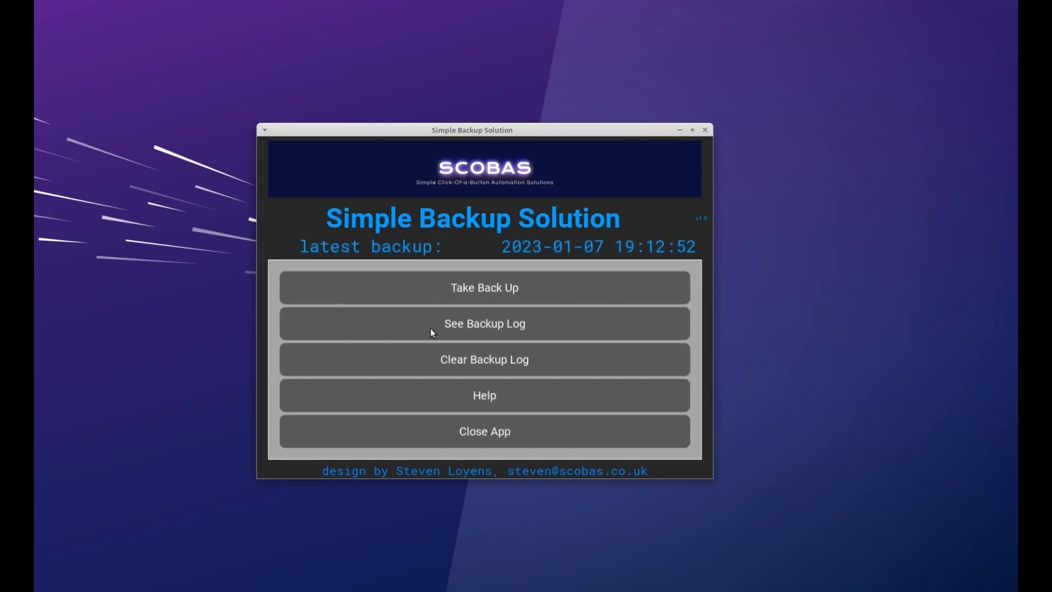
pyautogui.click(484, 324)
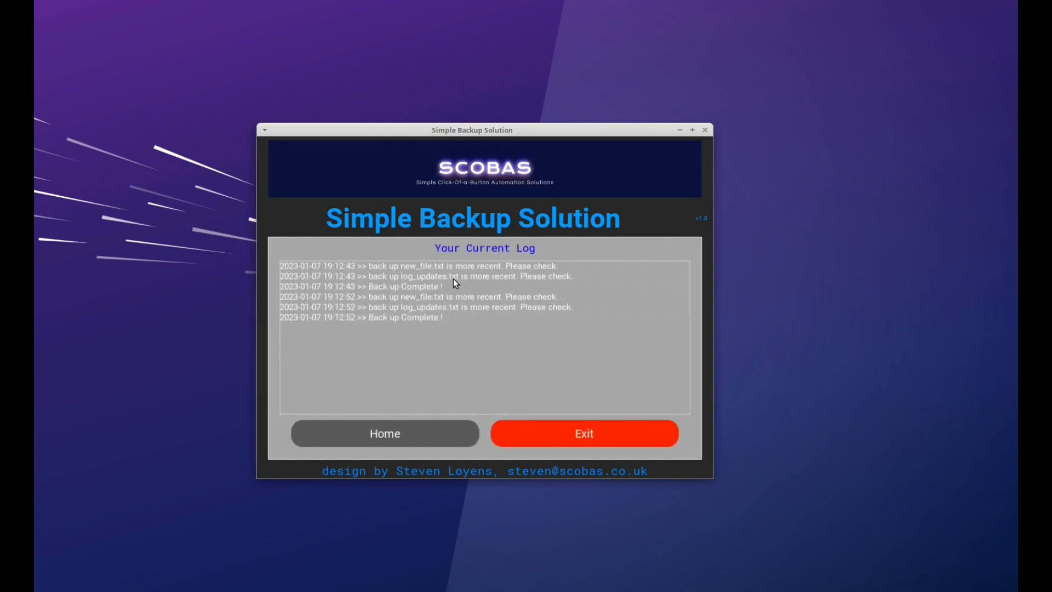
pyautogui.moveTo(428, 315)
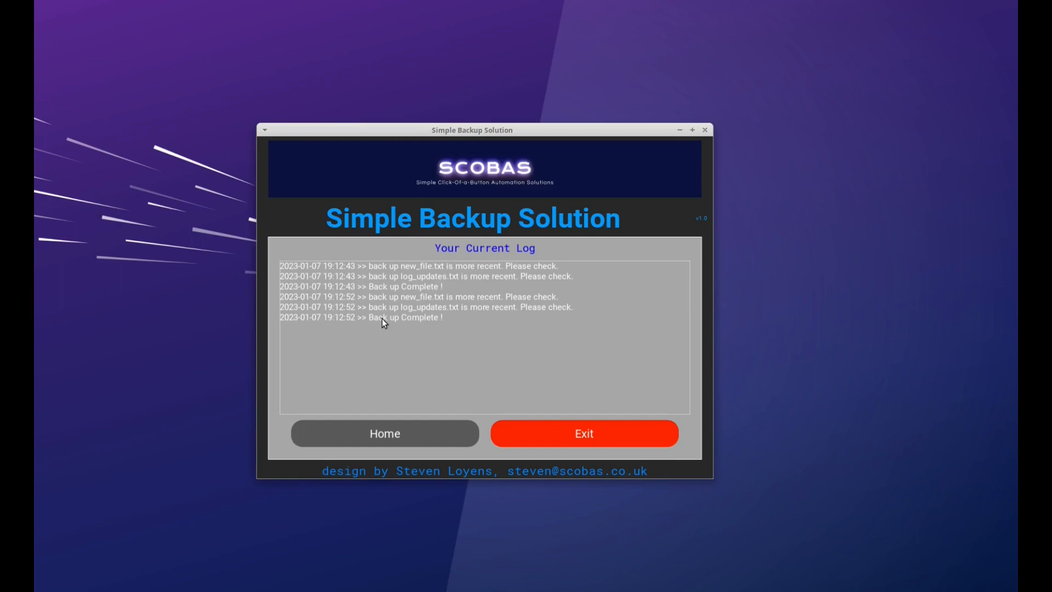
pyautogui.click(385, 433)
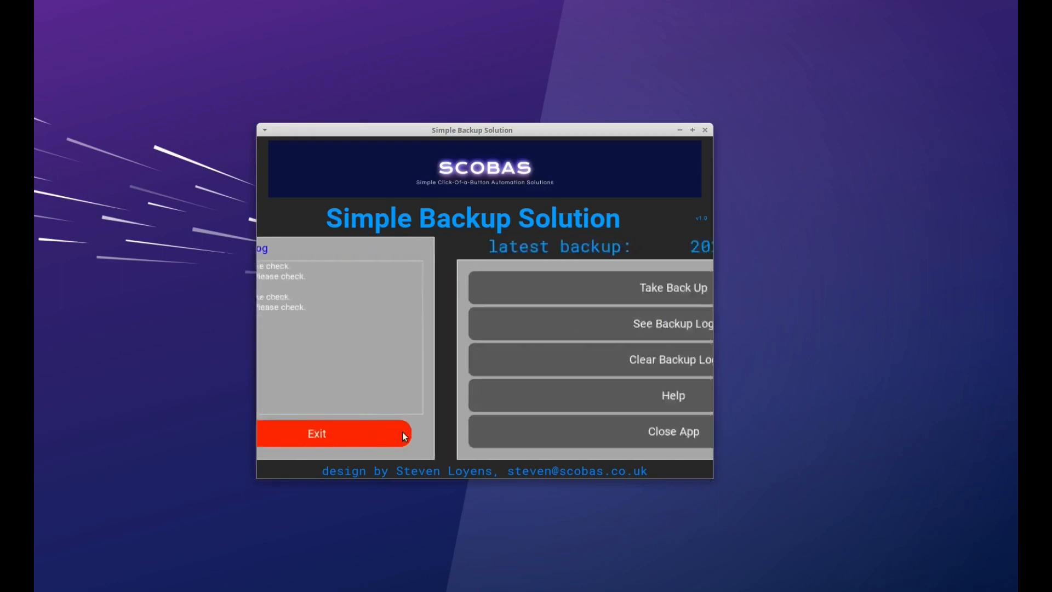
pyautogui.click(671, 359)
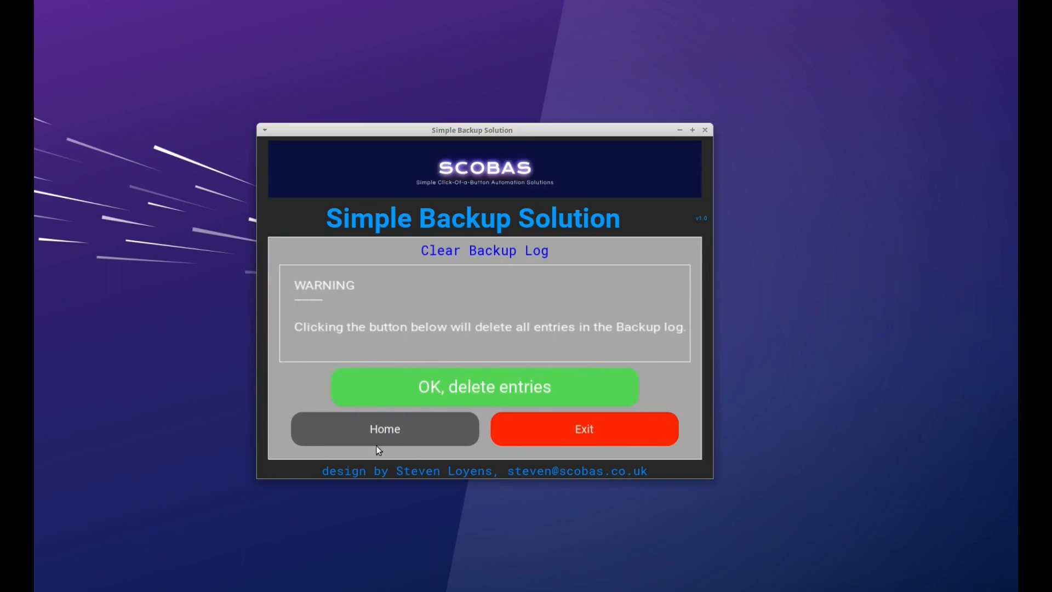
pyautogui.click(385, 429)
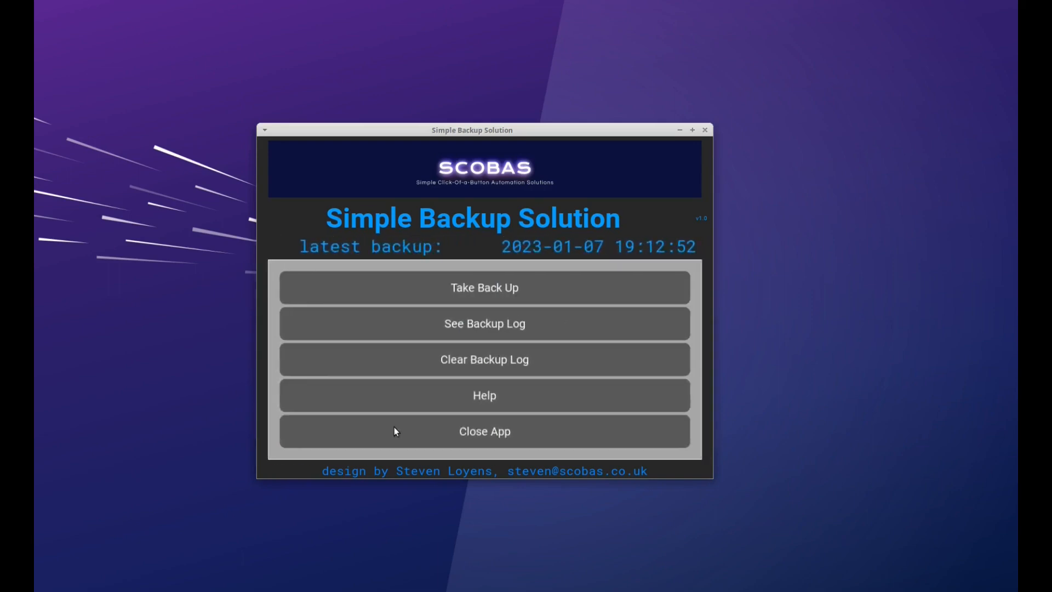
pyautogui.click(484, 395)
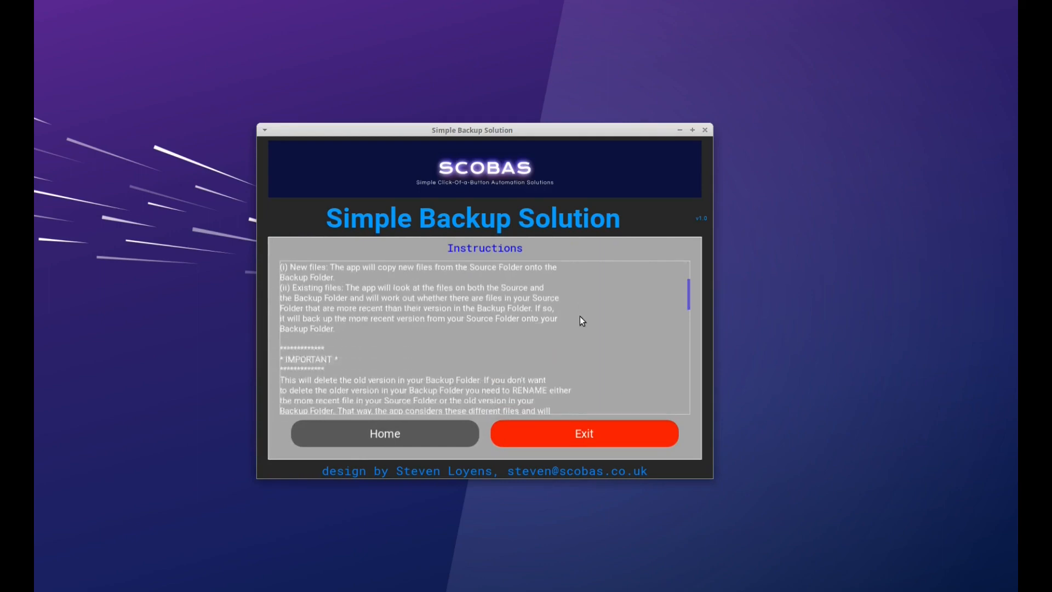
pyautogui.scroll(-3)
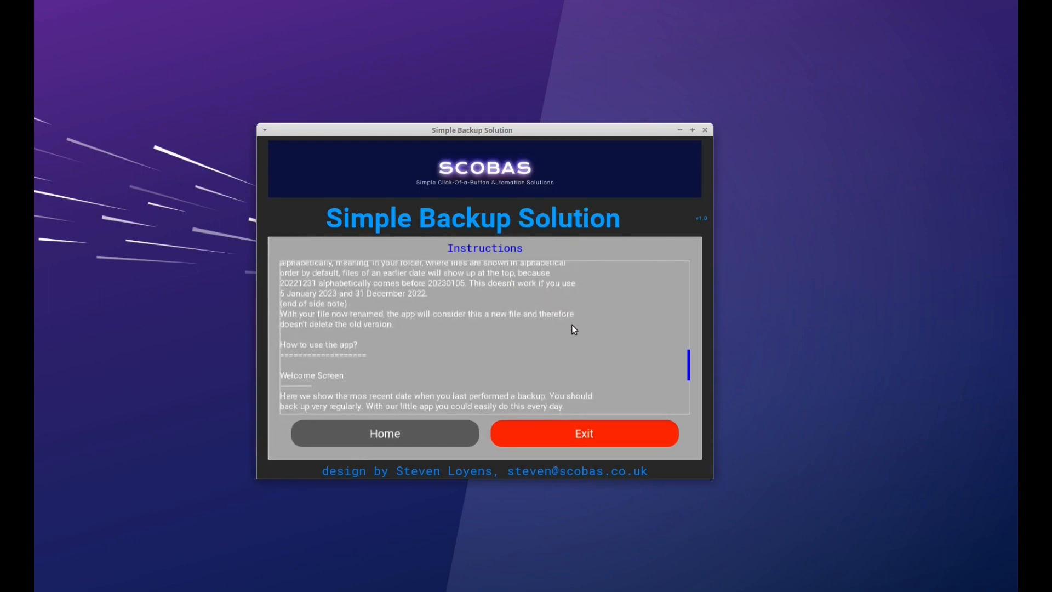
pyautogui.click(384, 433)
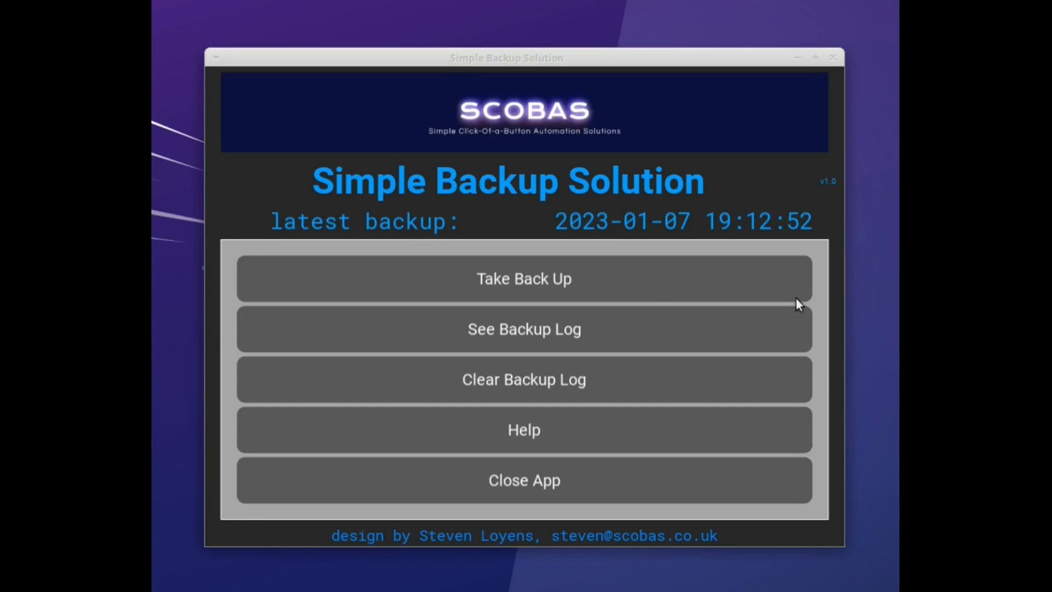
pyautogui.moveTo(570, 282)
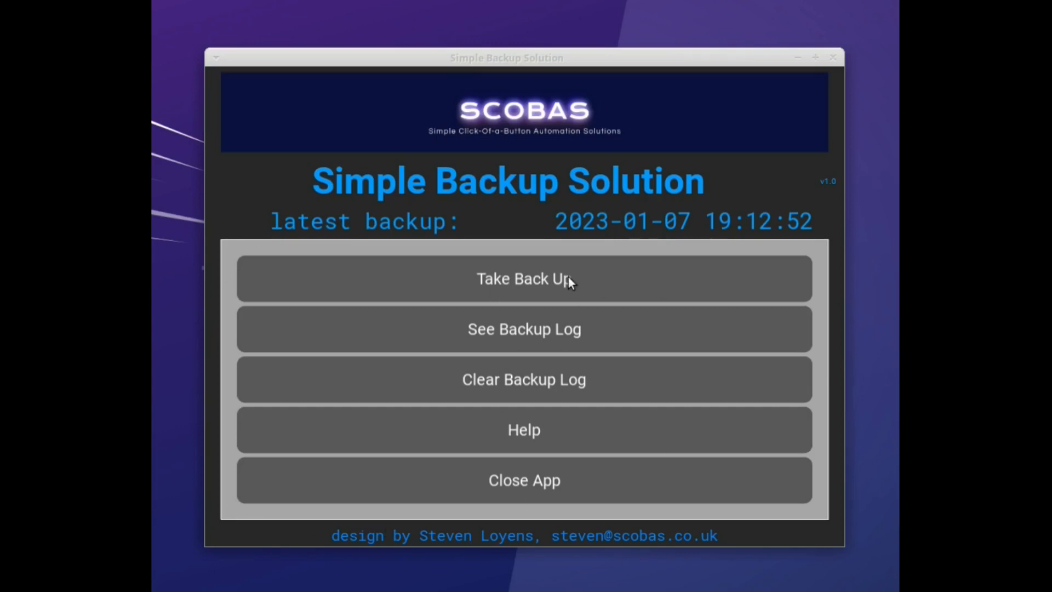
pyautogui.moveTo(282, 84)
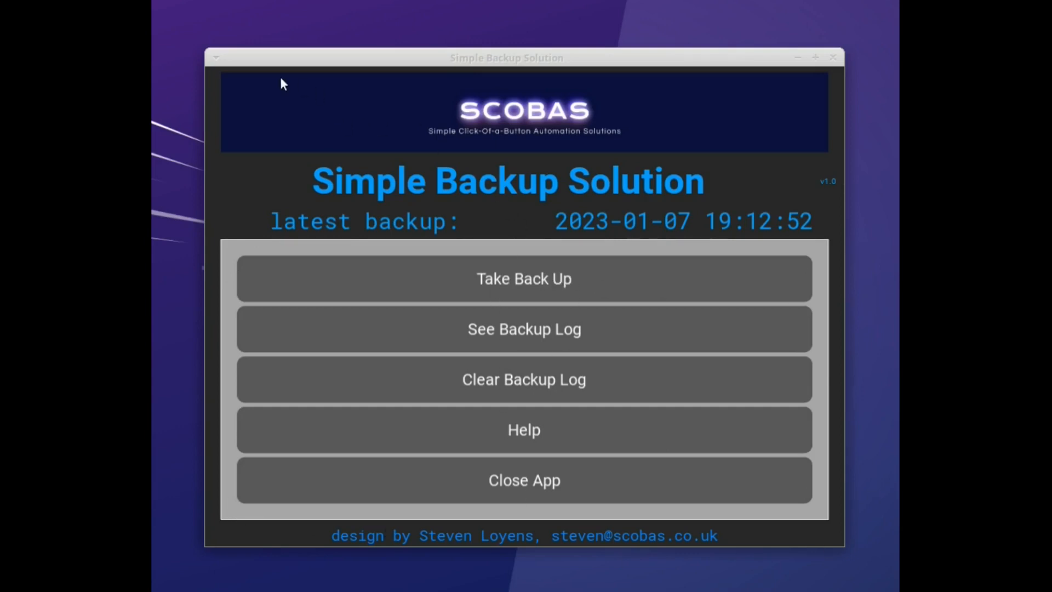
pyautogui.moveTo(361, 541)
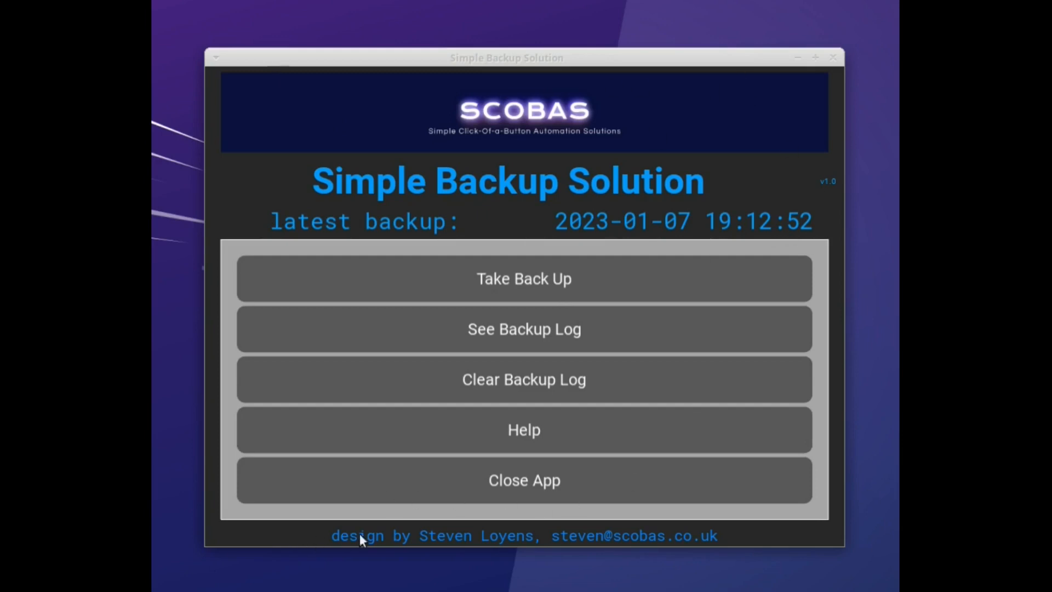
pyautogui.moveTo(504, 300)
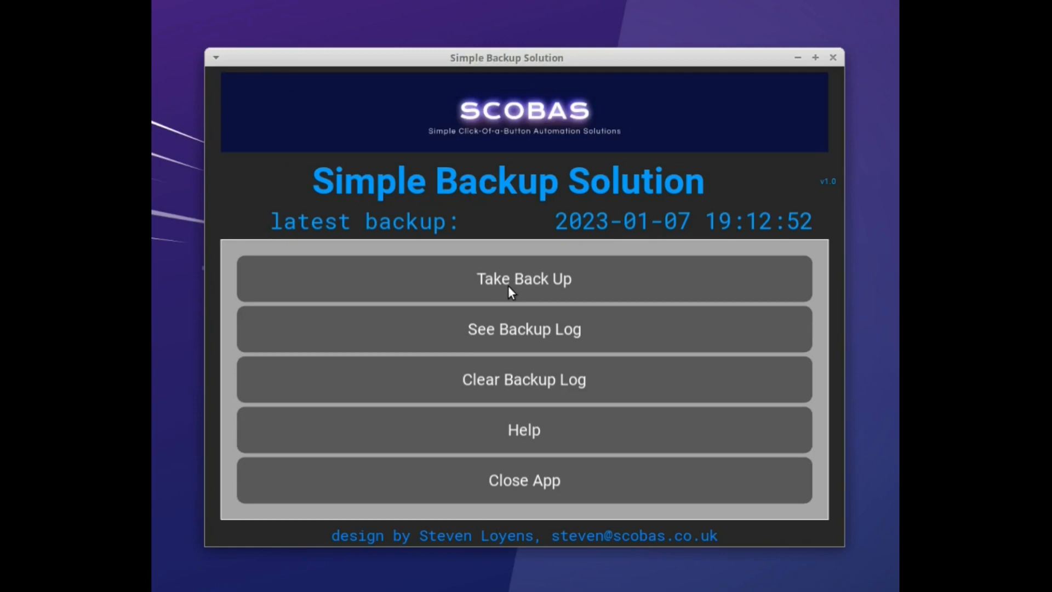
# Start Take Back Up to show the current selection, Downloads to /media.
pyautogui.click(524, 278)
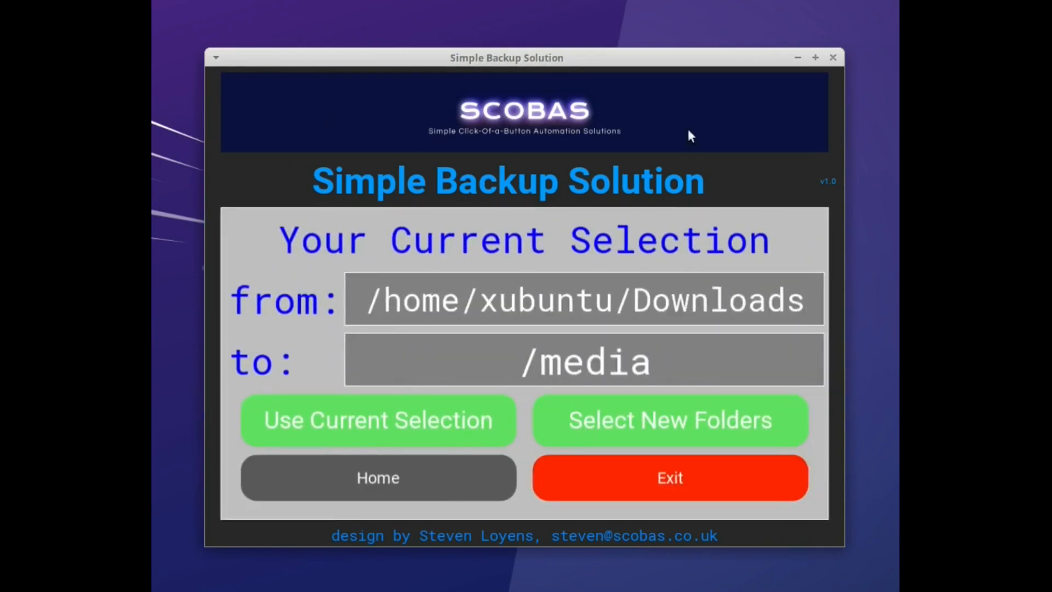
pyautogui.moveTo(468, 430)
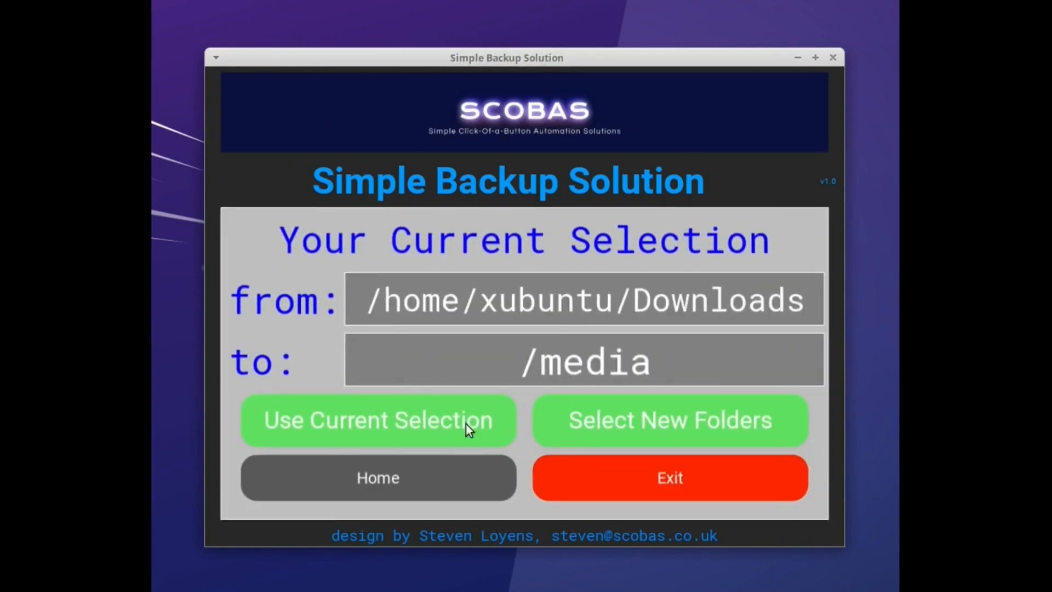
pyautogui.moveTo(826, 212)
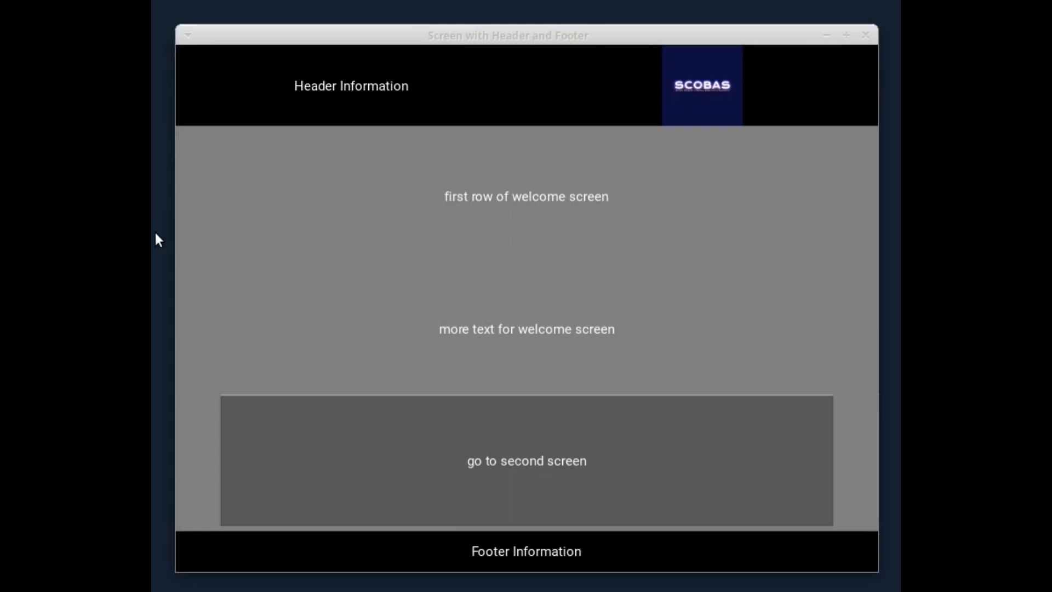
pyautogui.moveTo(328, 80)
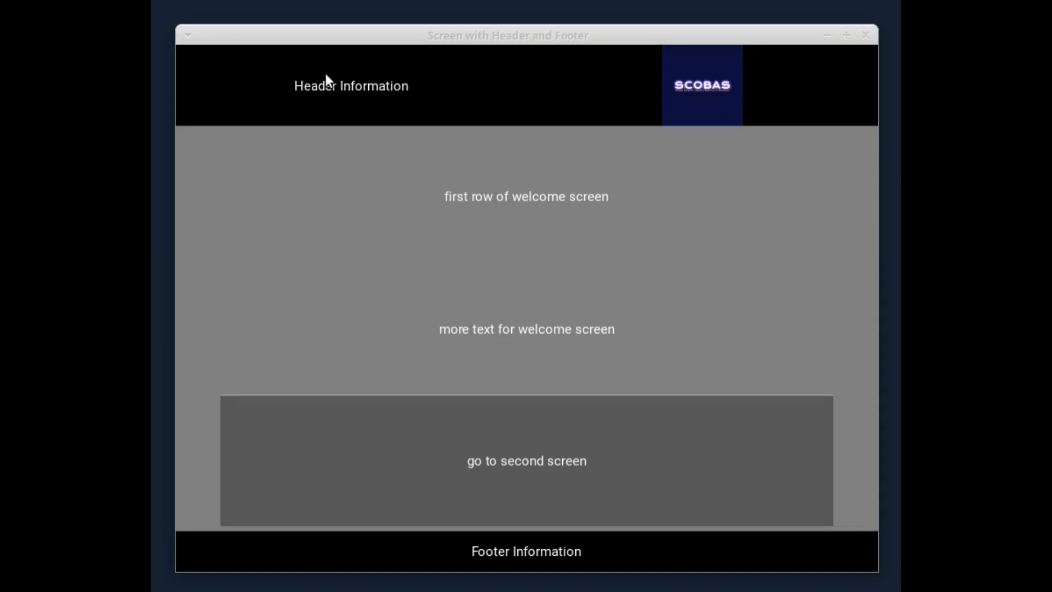
pyautogui.moveTo(374, 178)
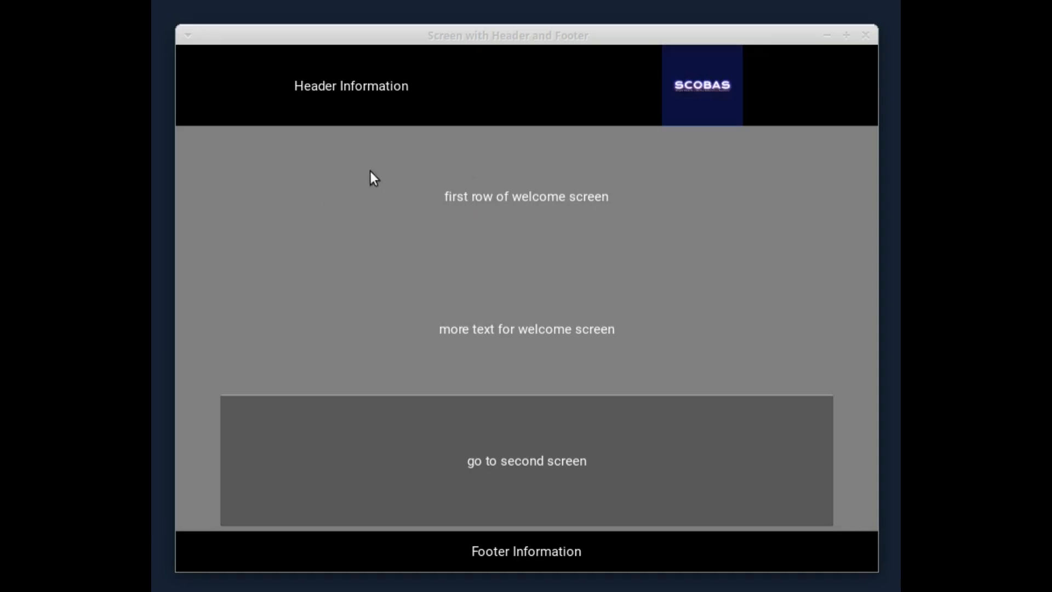
pyautogui.moveTo(456, 567)
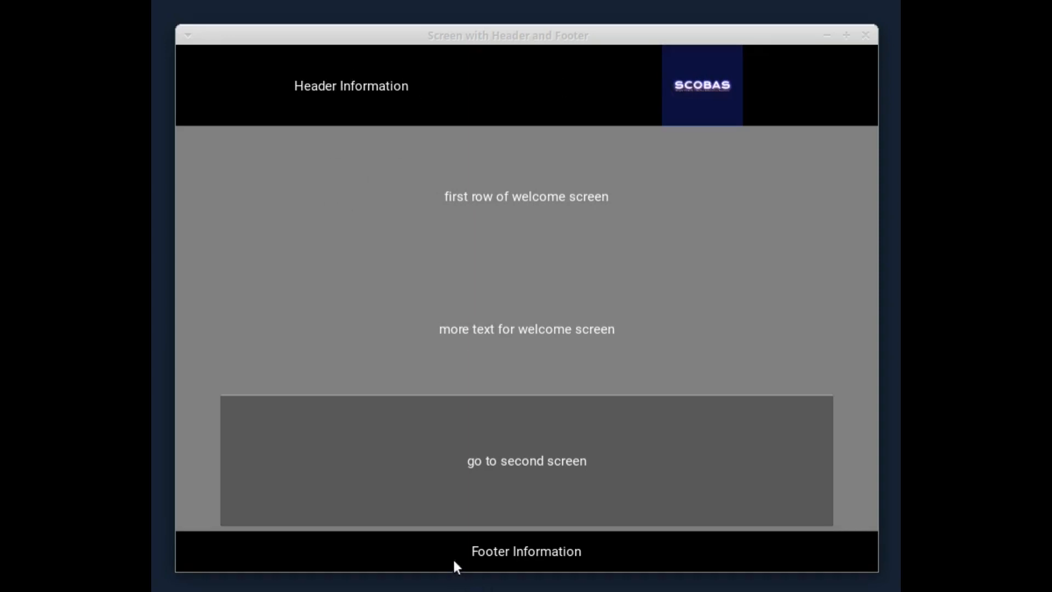
pyautogui.moveTo(448, 273)
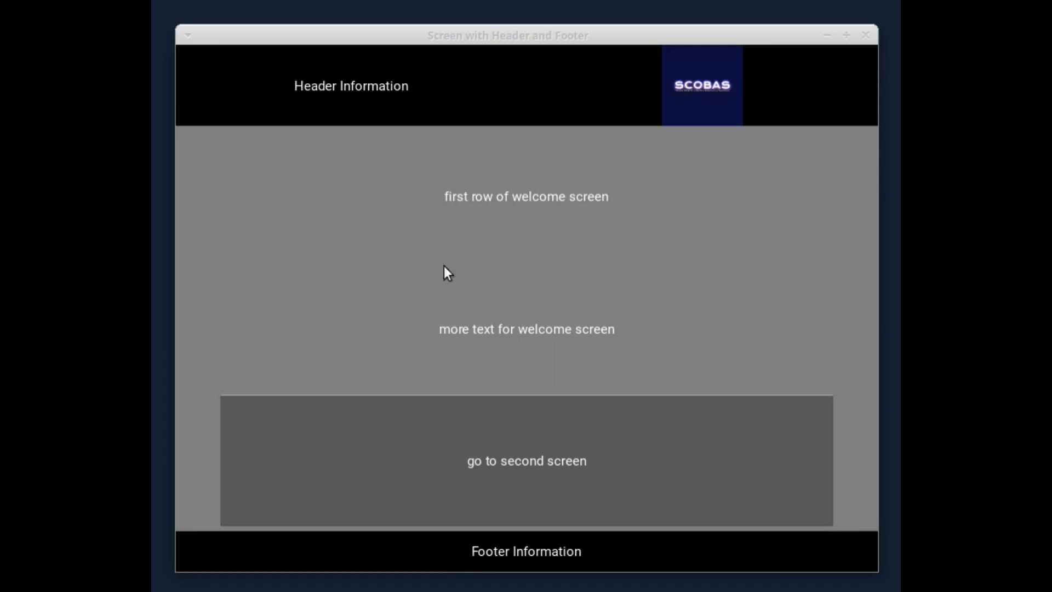
pyautogui.moveTo(553, 321)
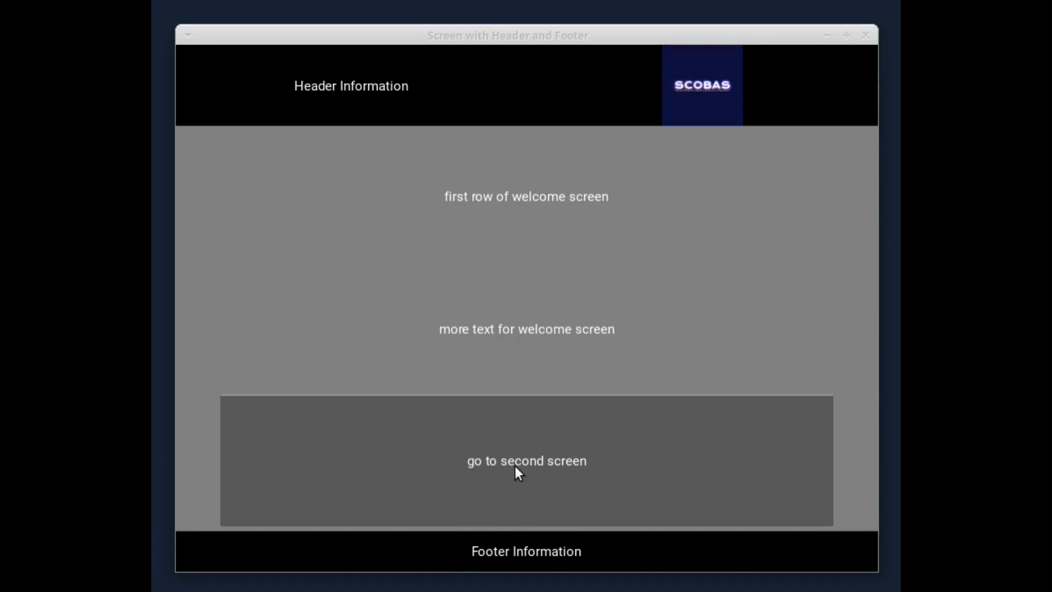
# Switch the running app to the second screen and back to the welcome screen.
pyautogui.click(526, 461)
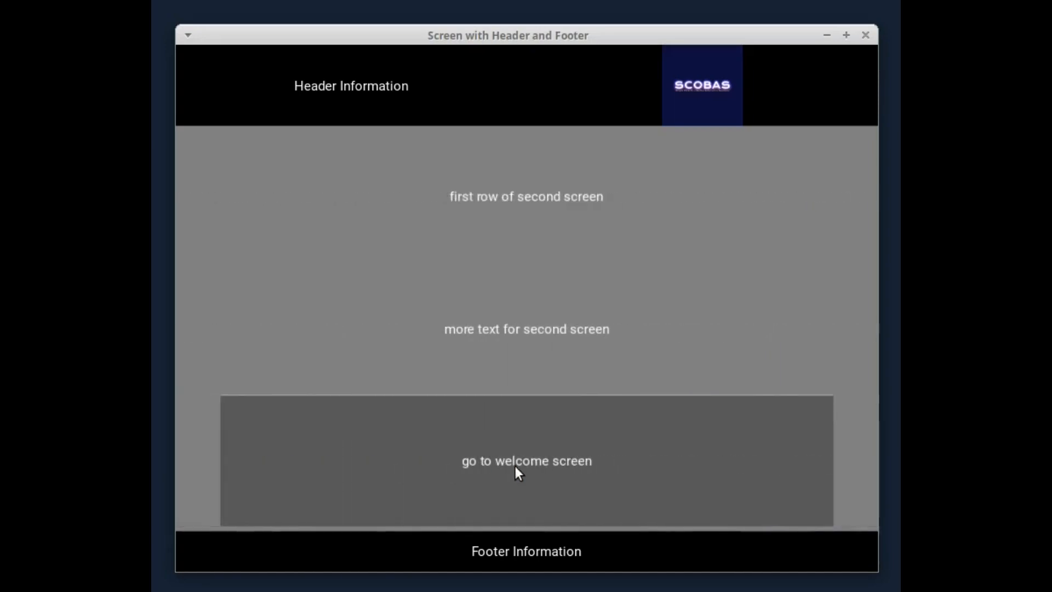
pyautogui.moveTo(563, 280)
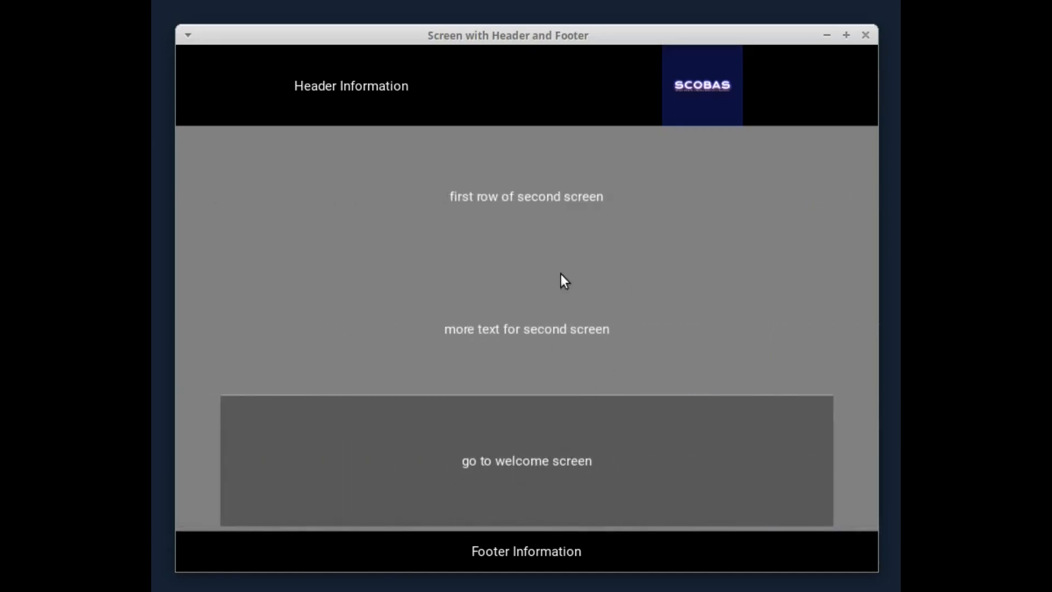
pyautogui.moveTo(496, 214)
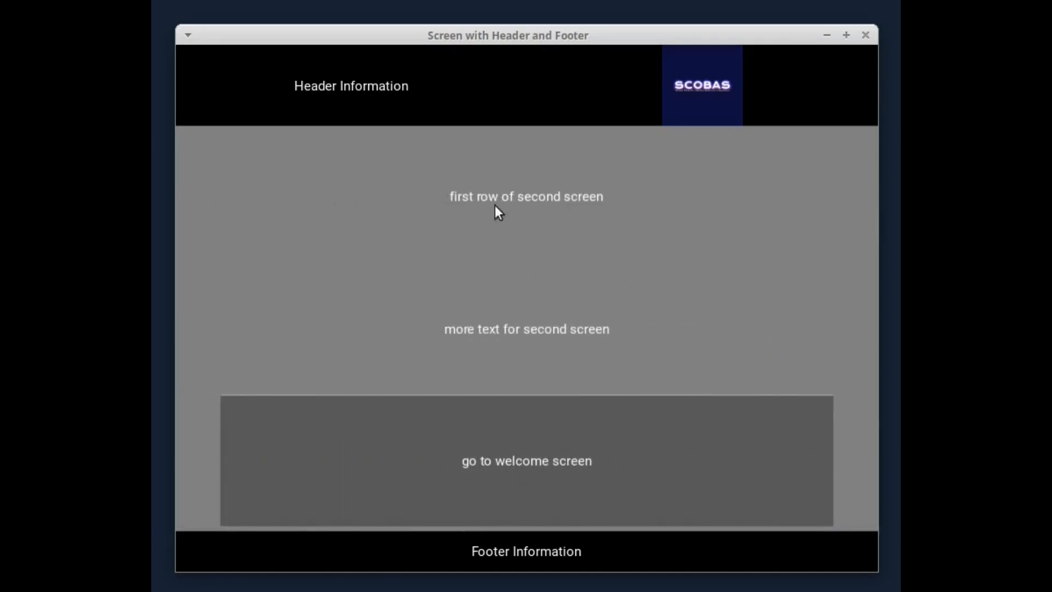
pyautogui.moveTo(535, 325)
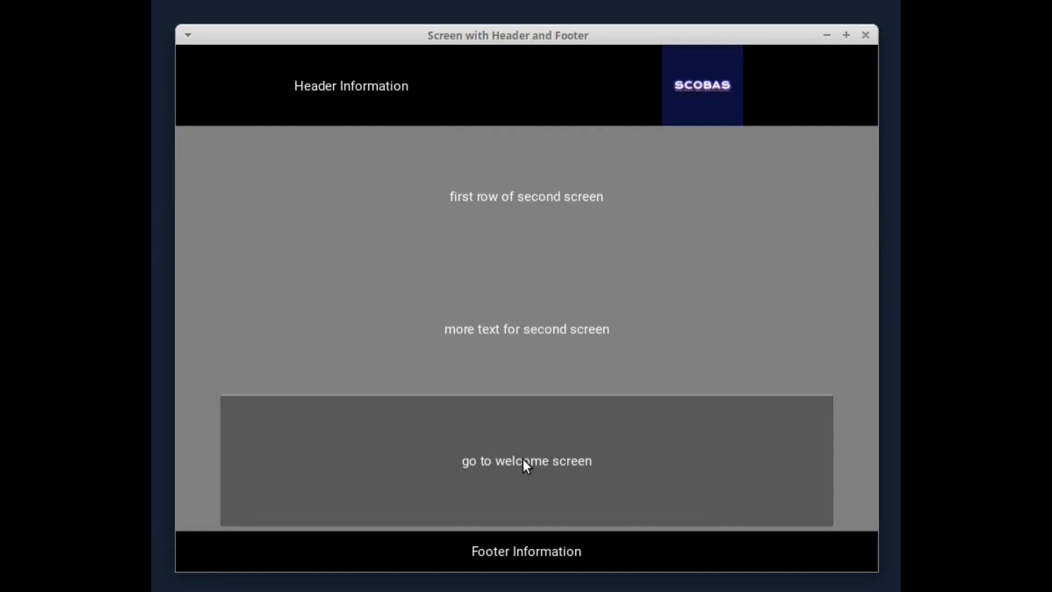
pyautogui.click(526, 460)
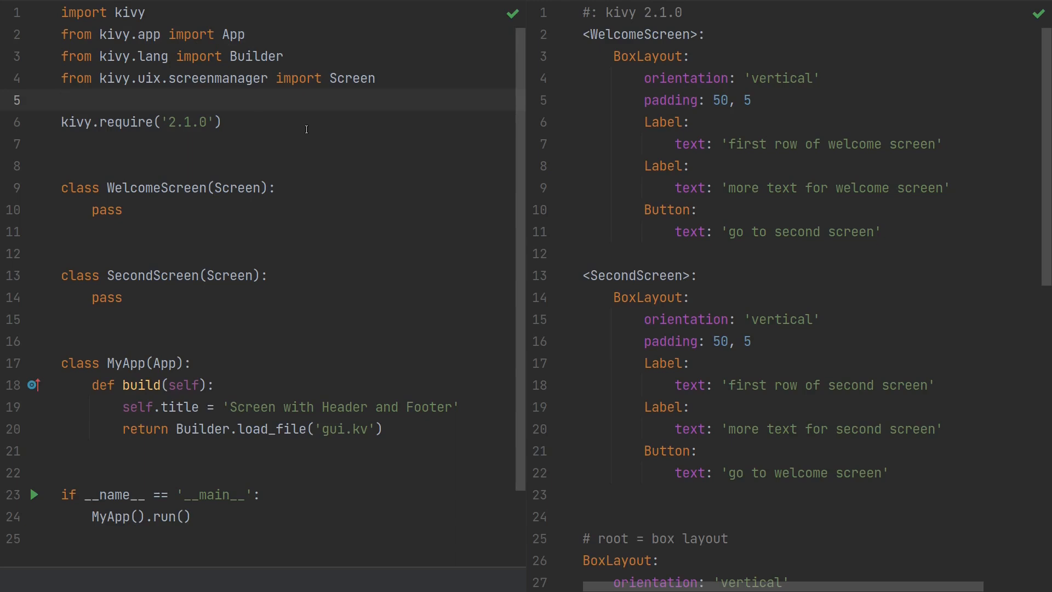
pyautogui.moveTo(164, 73)
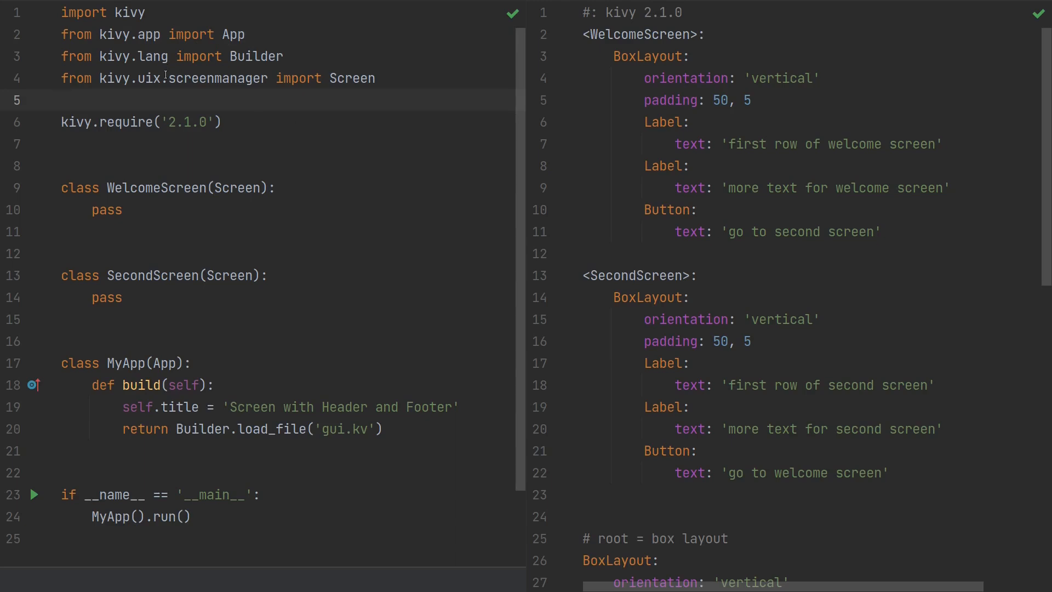
pyautogui.moveTo(569, 127)
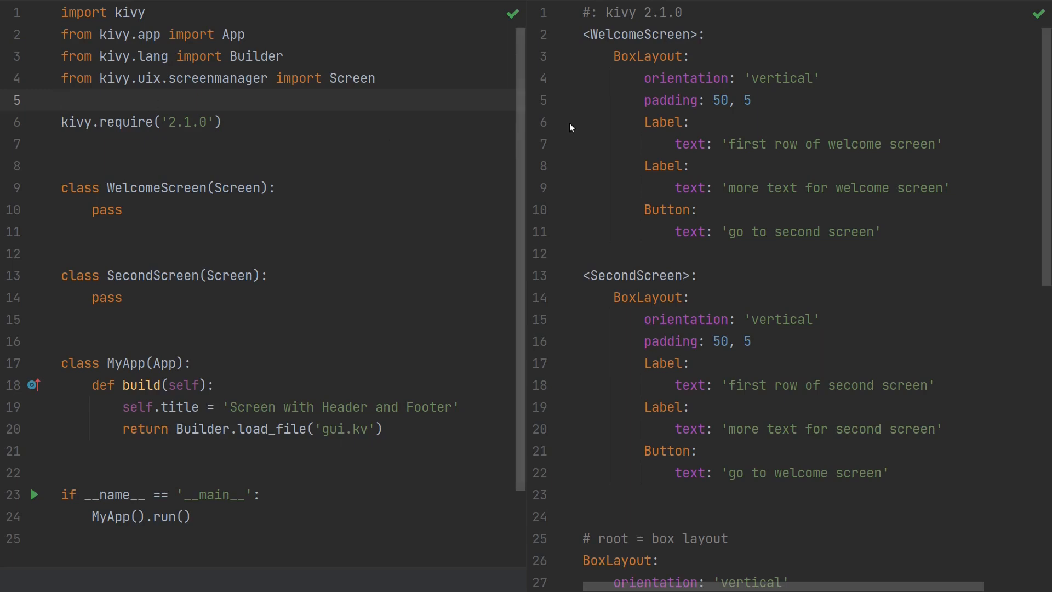
pyautogui.moveTo(591, 34); pyautogui.dragTo(784, 319)
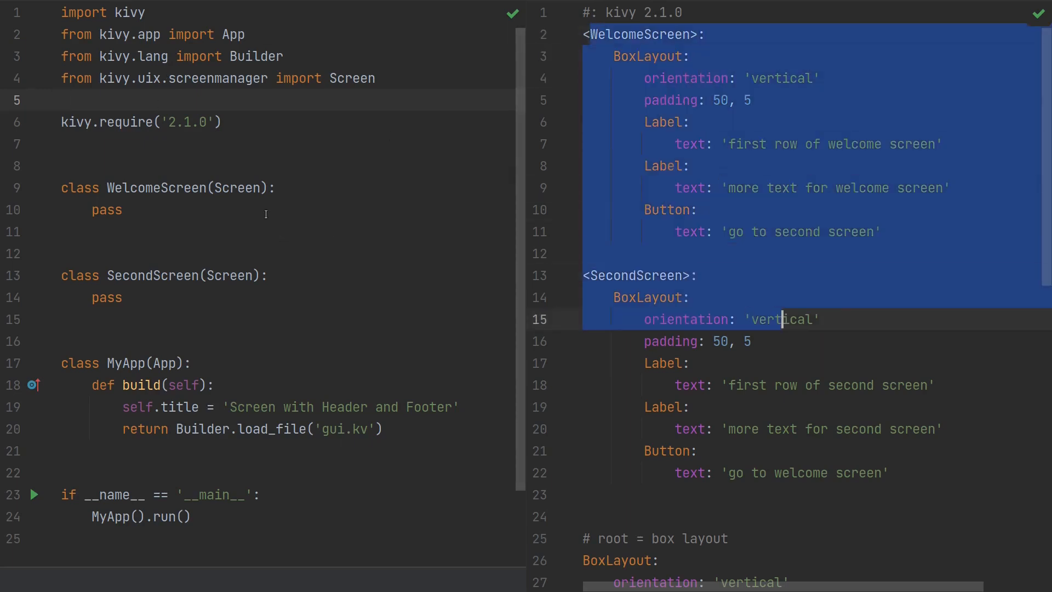
pyautogui.doubleClick(230, 34)
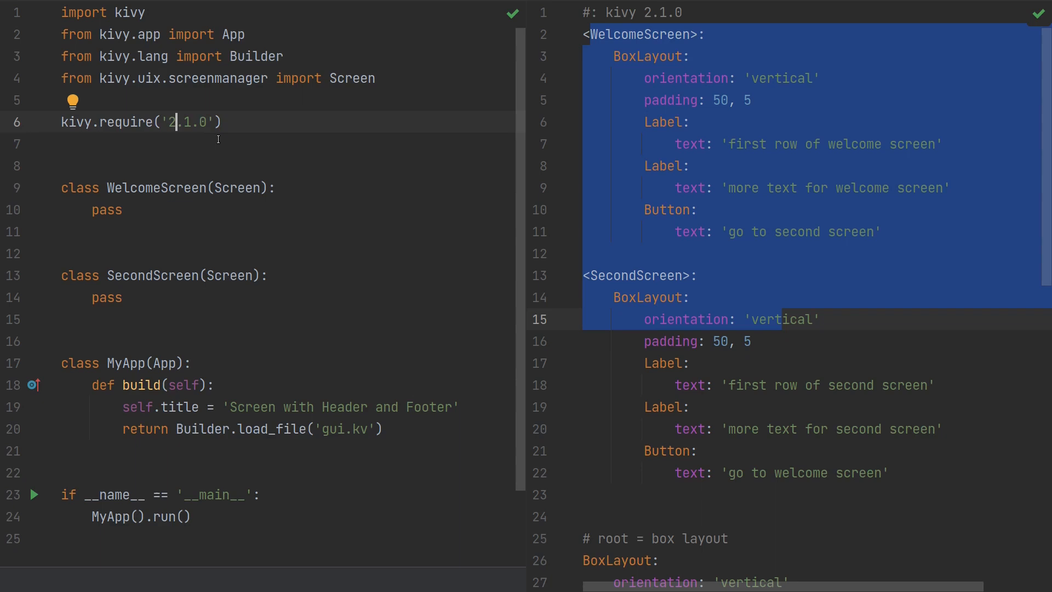
pyautogui.moveTo(225, 121)
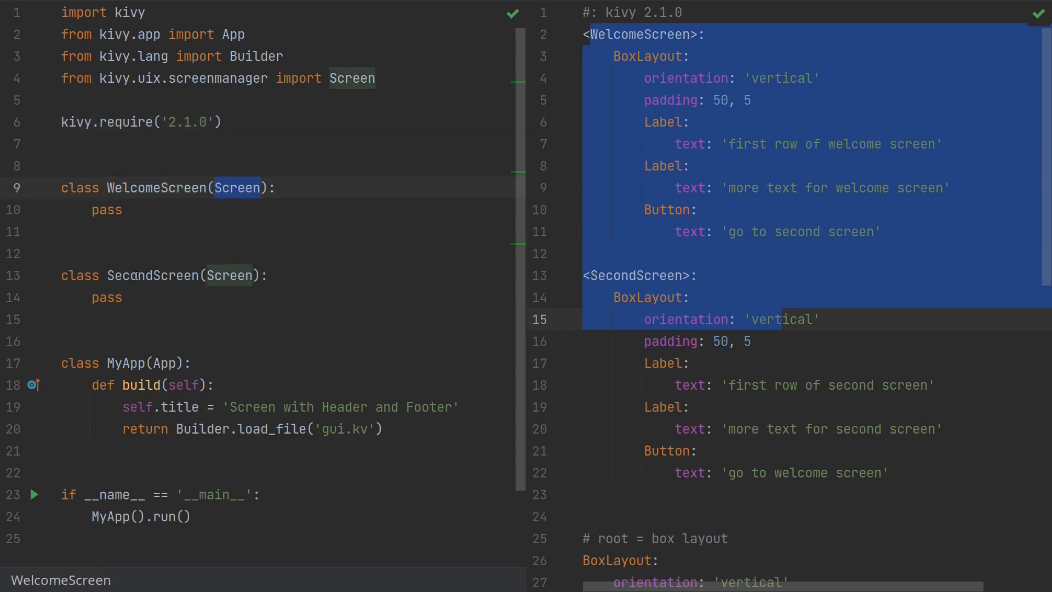
pyautogui.click(231, 275)
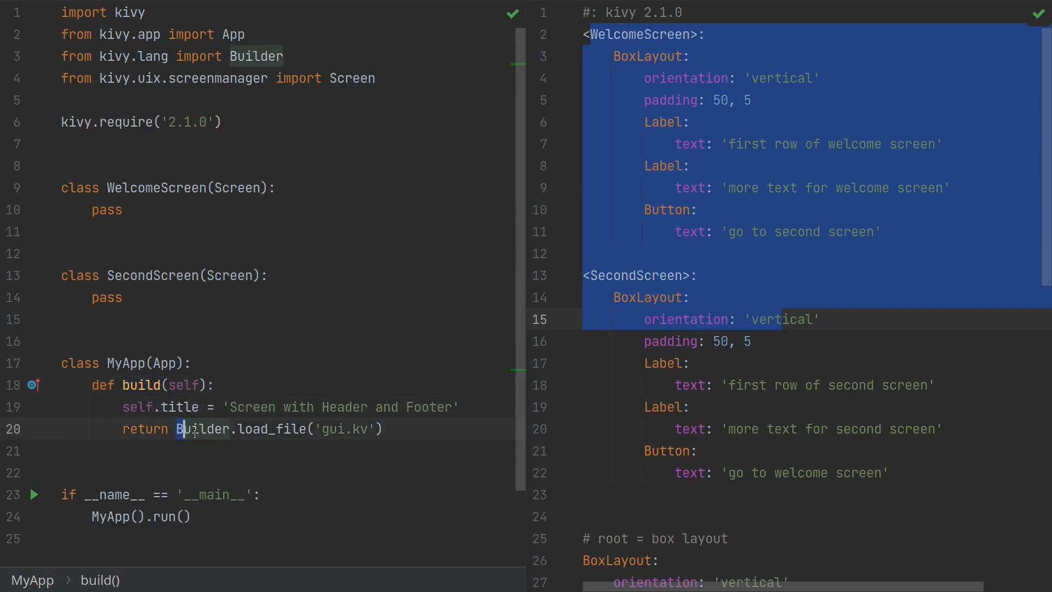
pyautogui.doubleClick(272, 429)
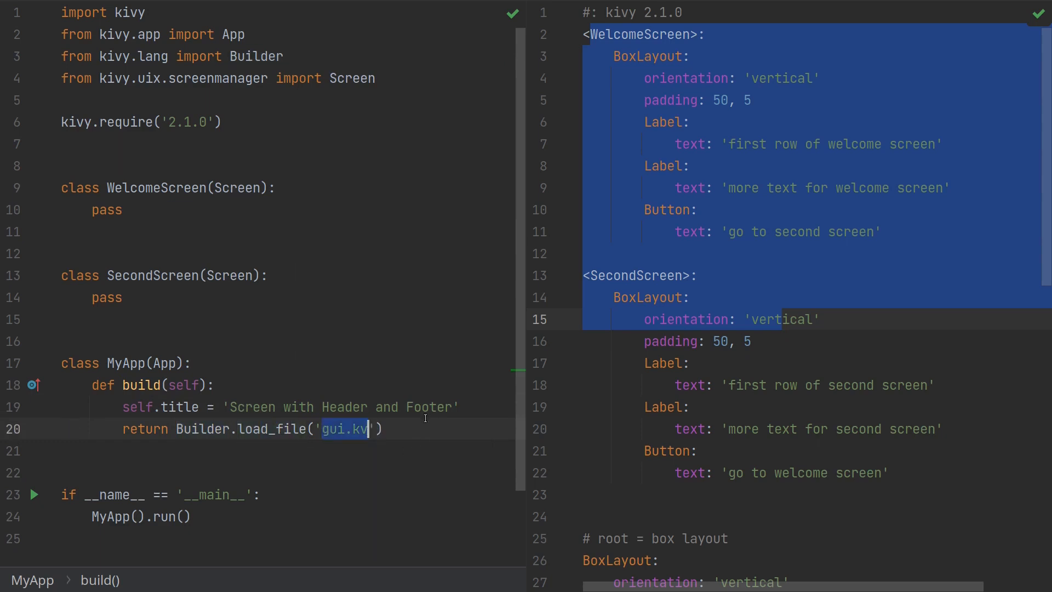
pyautogui.click(775, 231)
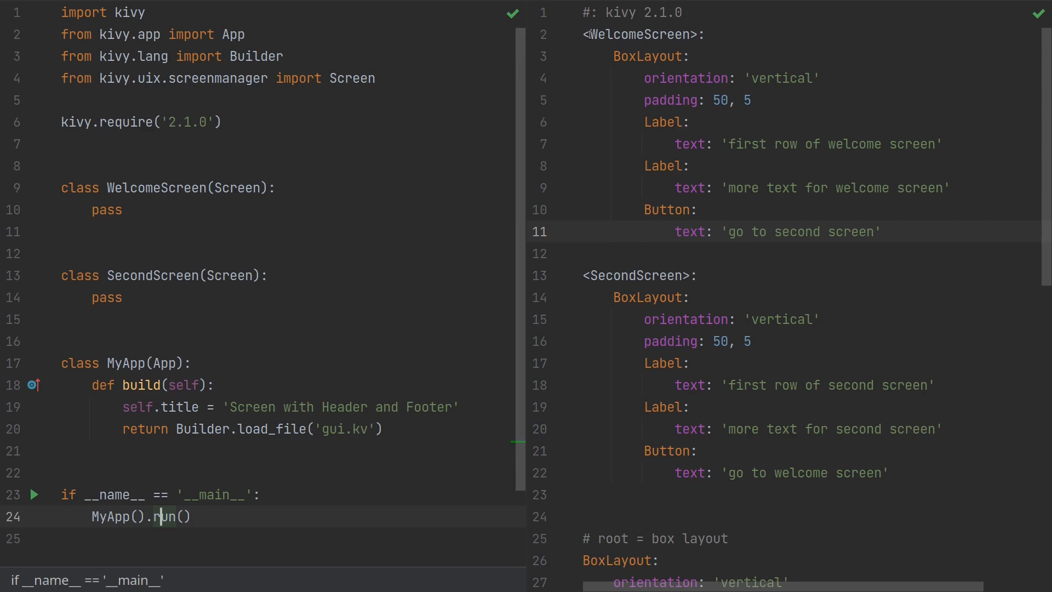
pyautogui.click(630, 275)
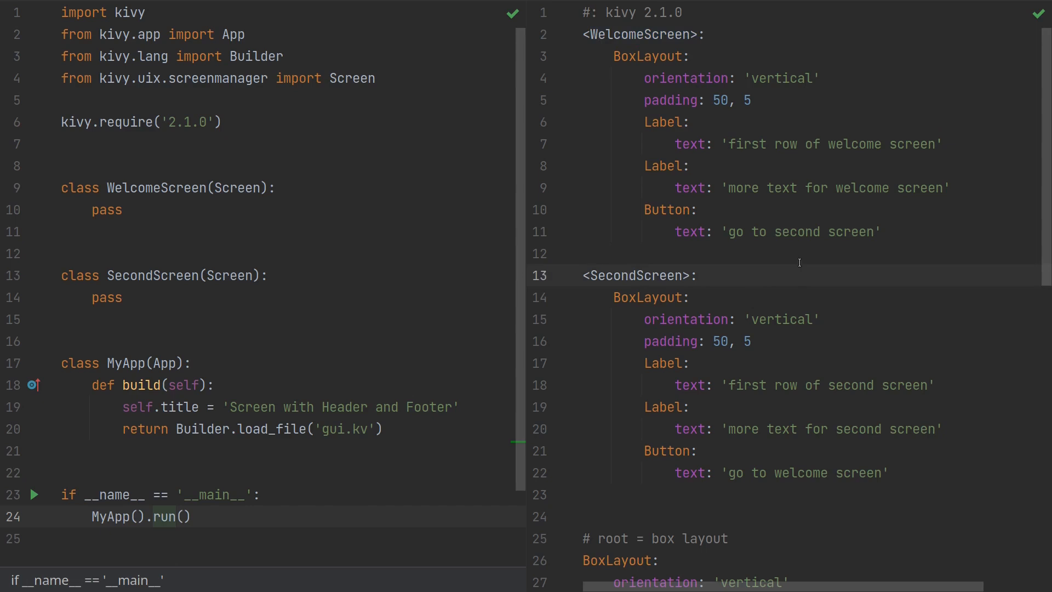
pyautogui.moveTo(717, 149)
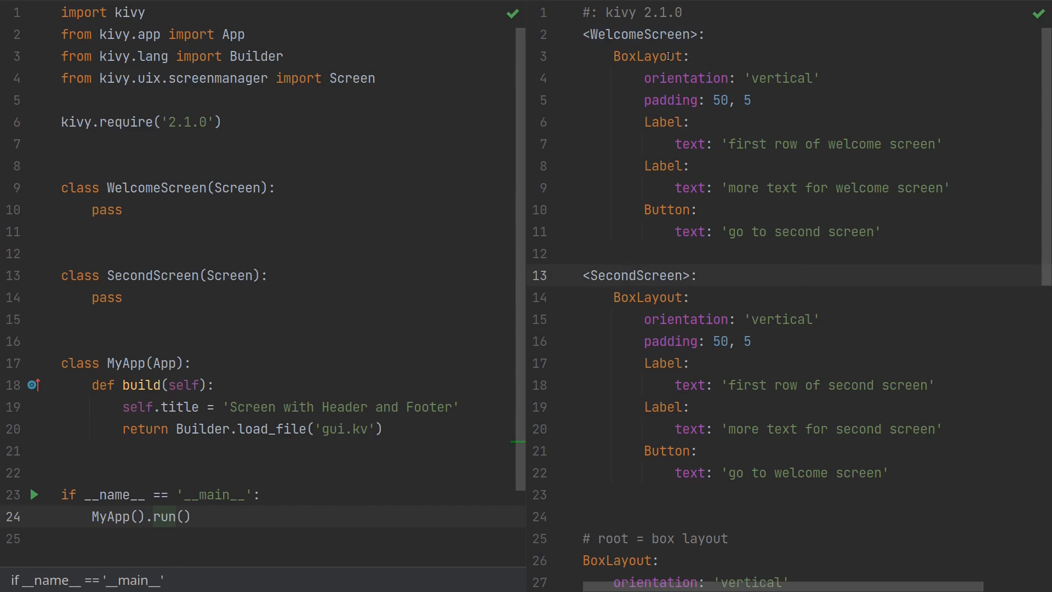
pyautogui.click(667, 209)
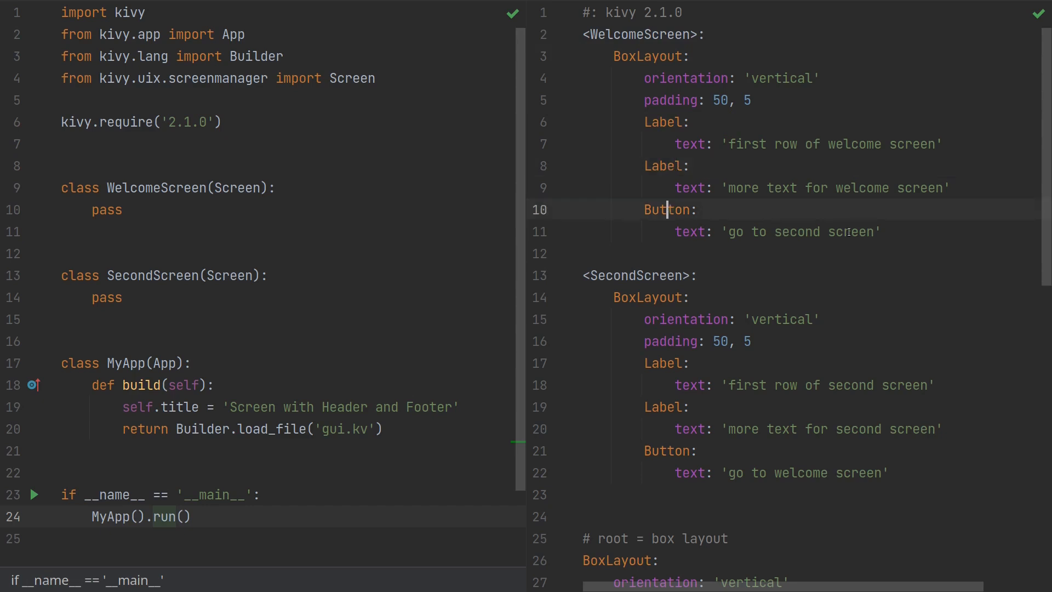
pyautogui.moveTo(662, 300)
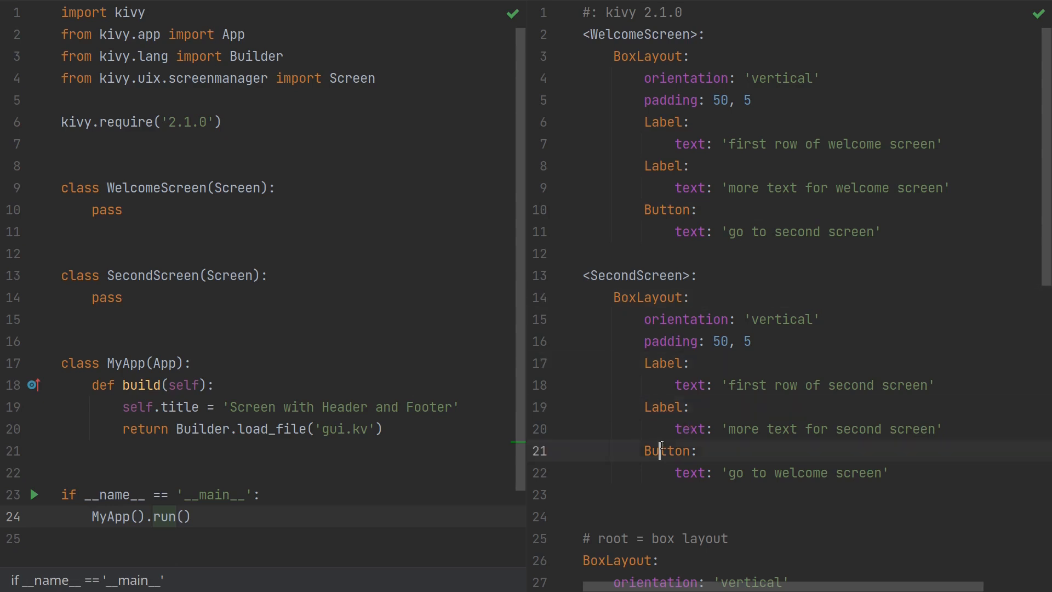
# Review the root layout's orientation and background Rectangle in gui.kv.
pyautogui.scroll(-3)
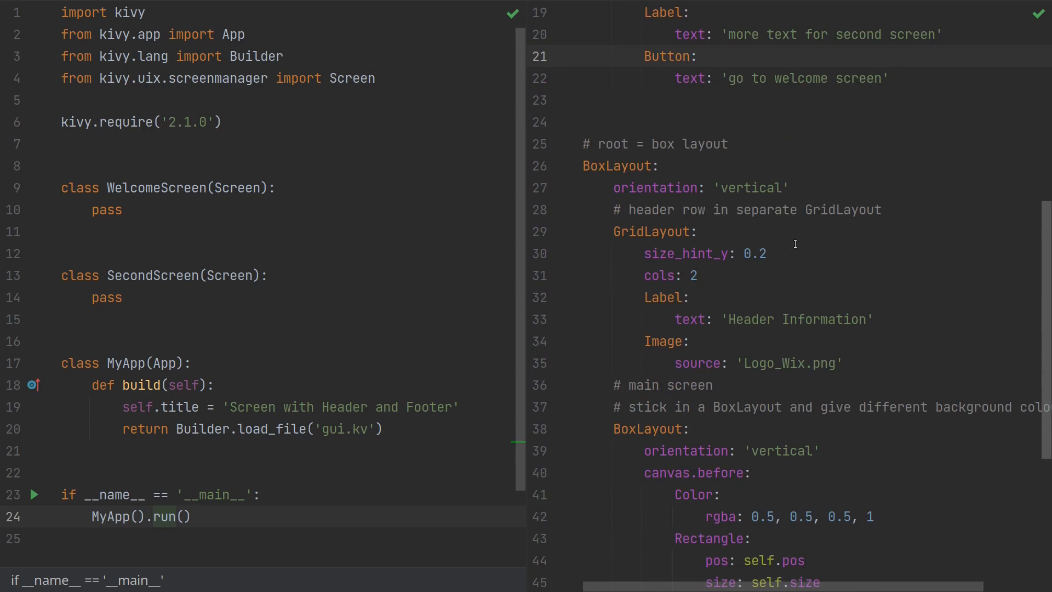
pyautogui.click(614, 166)
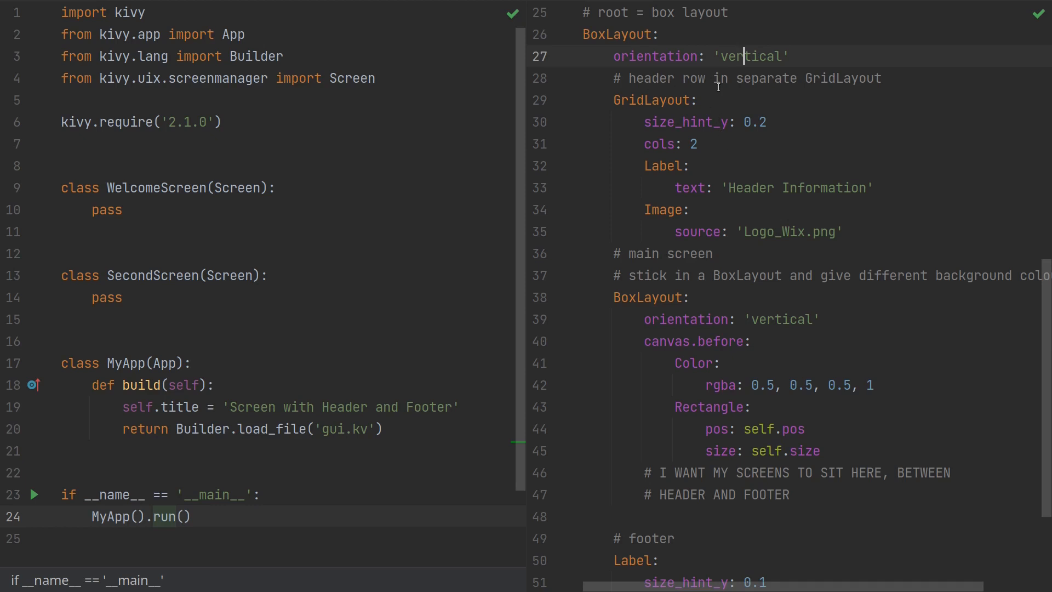
pyautogui.doubleClick(651, 100)
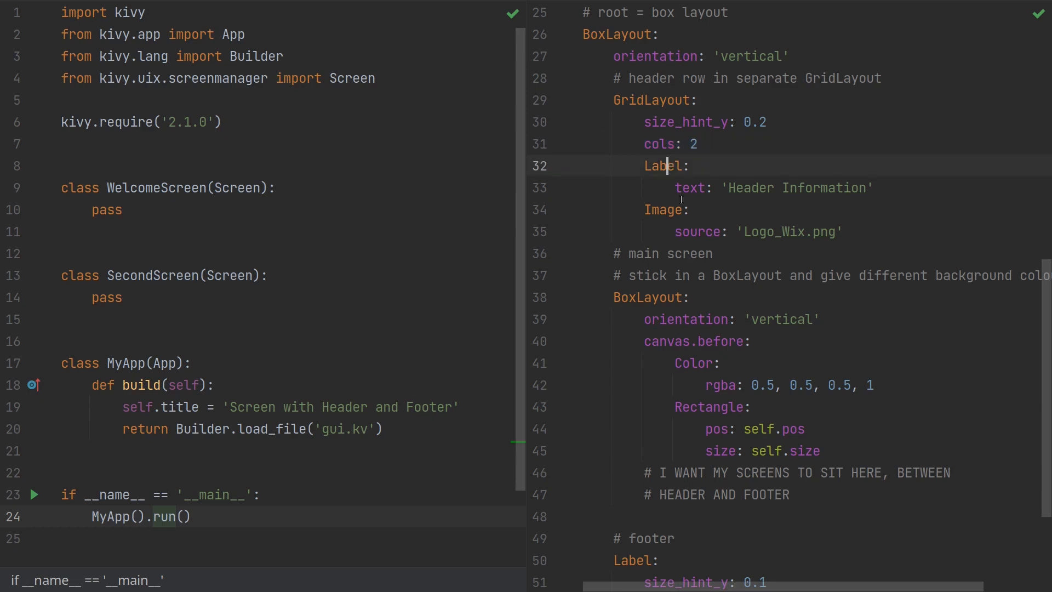
pyautogui.moveTo(790, 192)
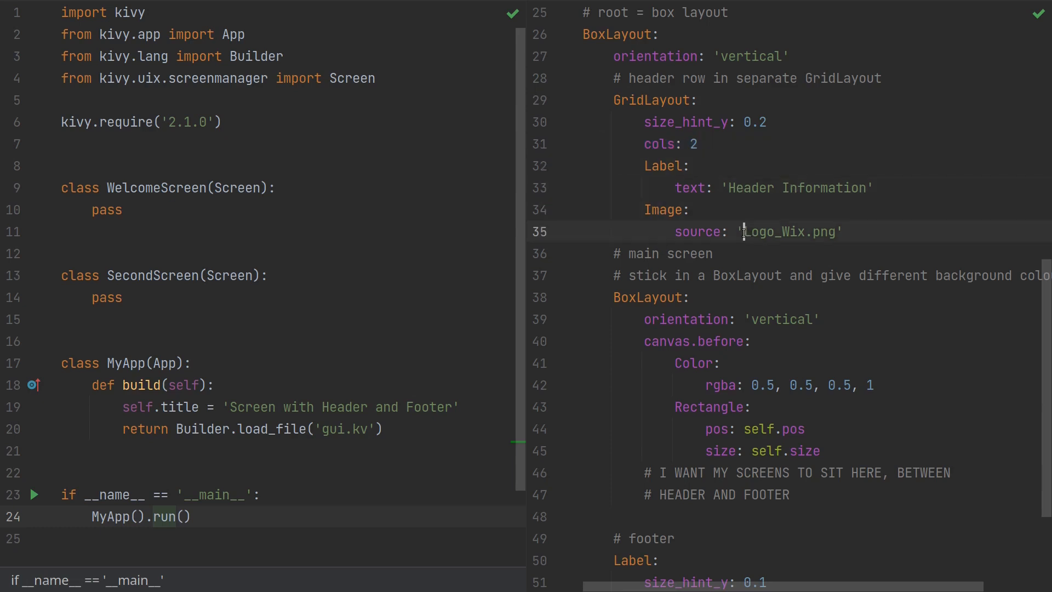
pyautogui.doubleClick(791, 231)
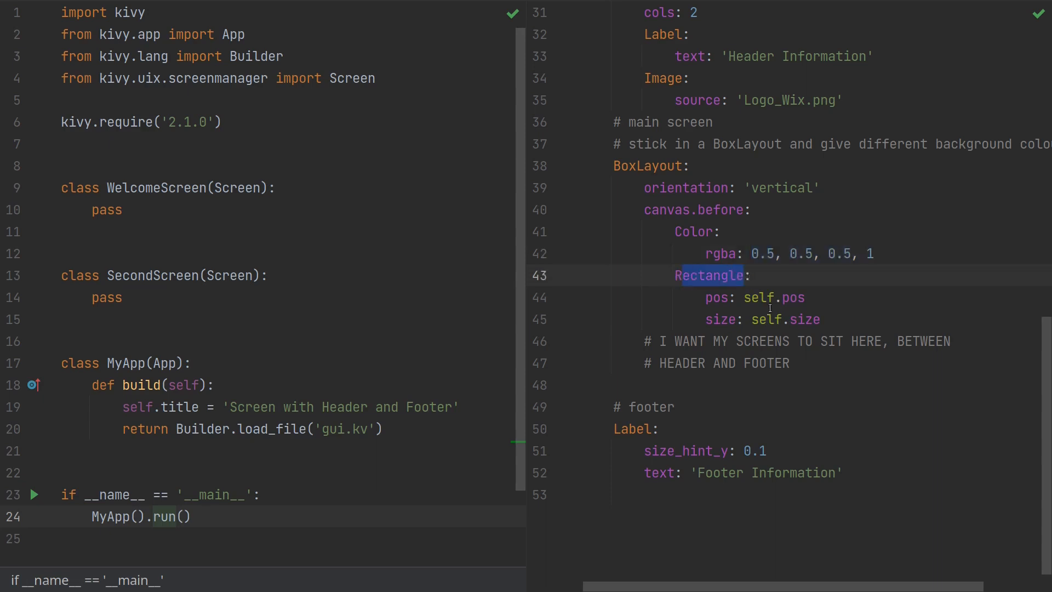
# Select the region before the footer Label block where the screens will go.
pyautogui.click(701, 384)
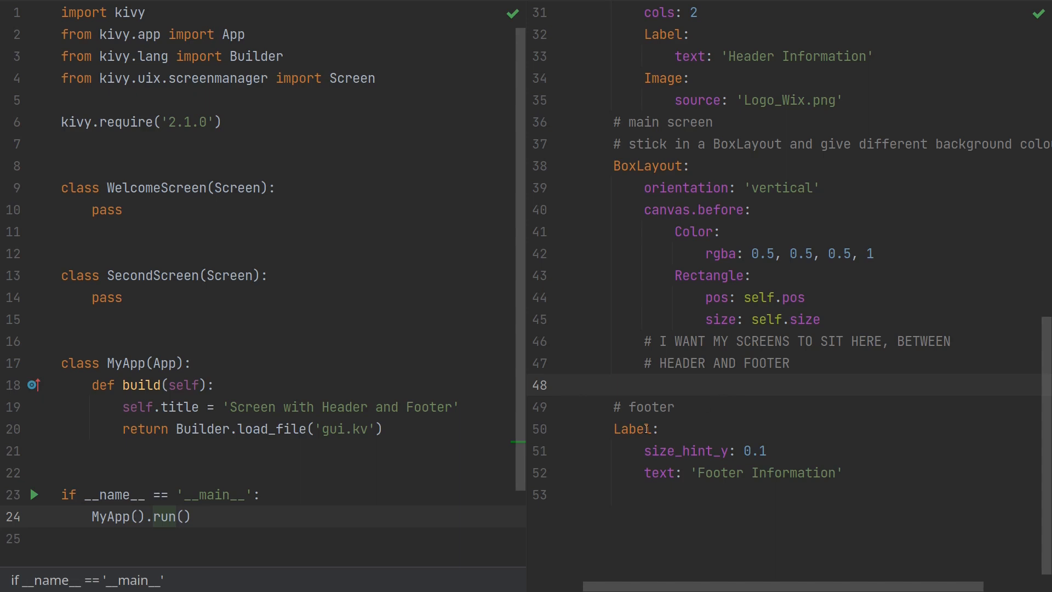
pyautogui.moveTo(614, 407); pyautogui.dragTo(813, 473)
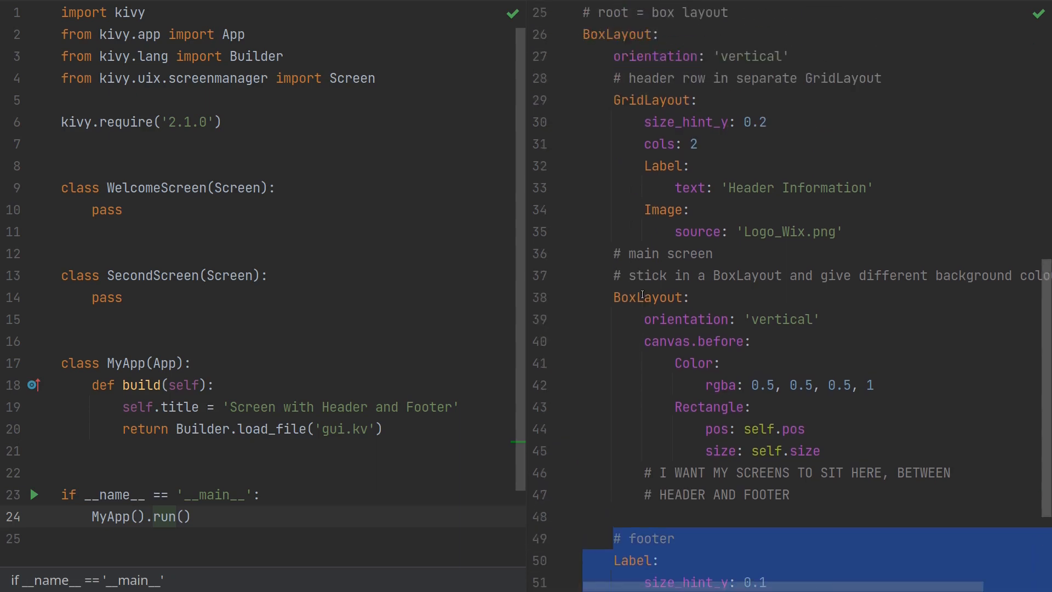
pyautogui.click(585, 34)
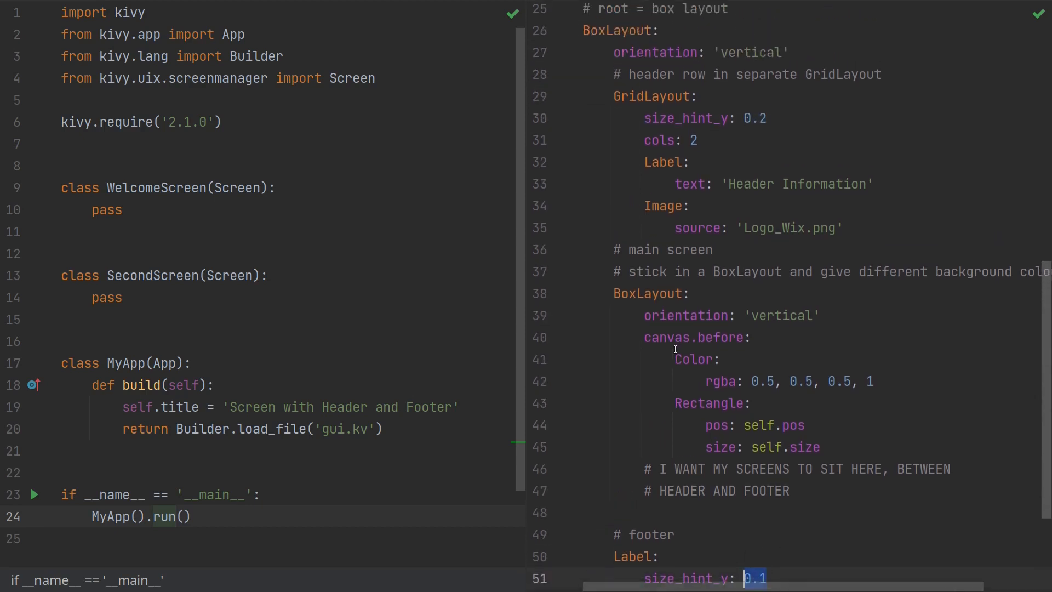
pyautogui.moveTo(614, 294); pyautogui.dragTo(792, 495)
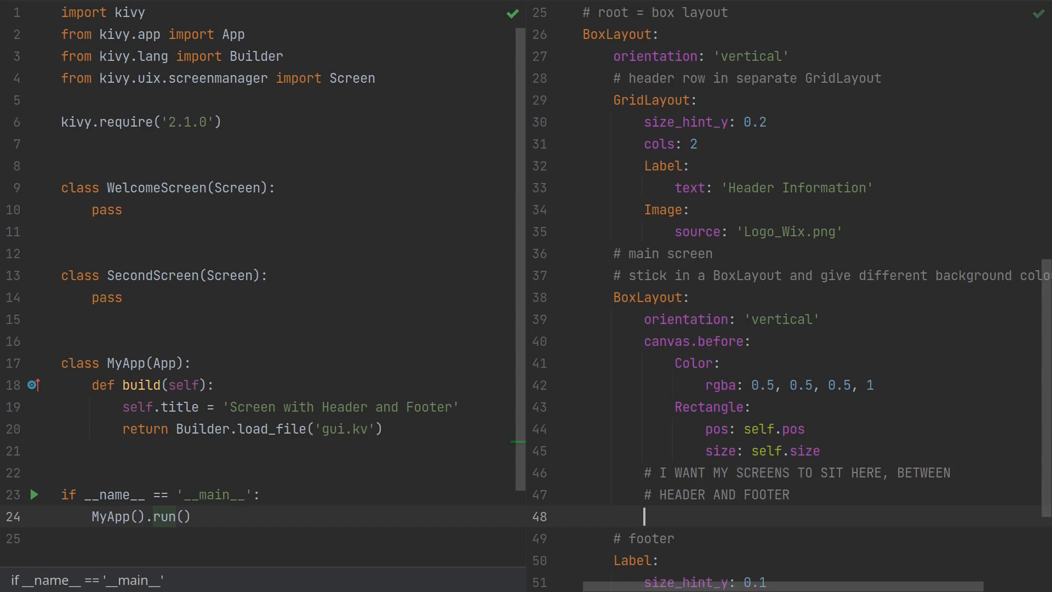
# Add a ScreenManager with id: sm inside the grey main BoxLayout.
pyautogui.write('ScreenManager')
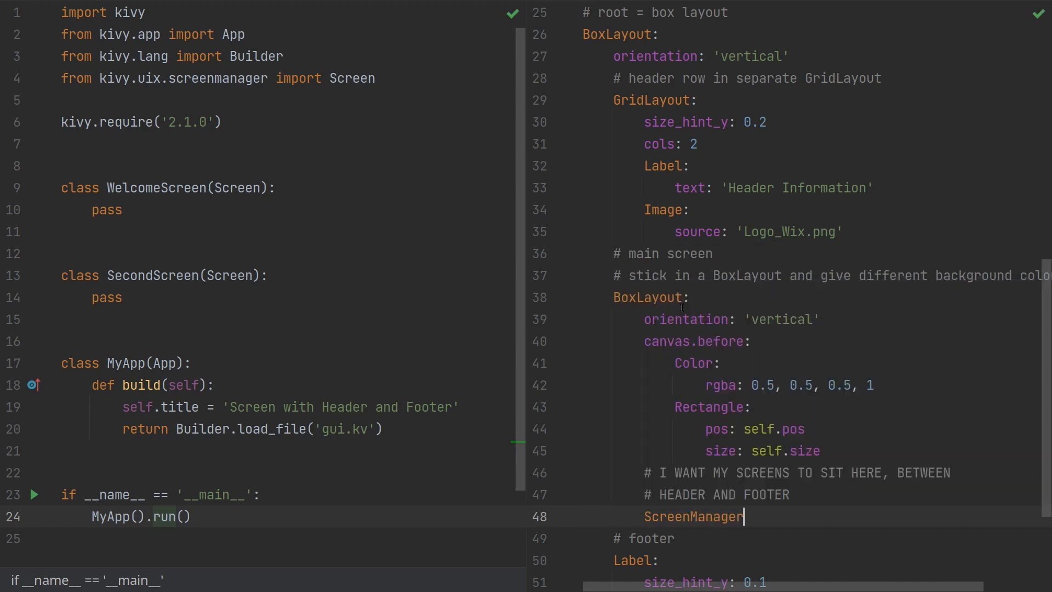
pyautogui.write(':')
pyautogui.write('i')
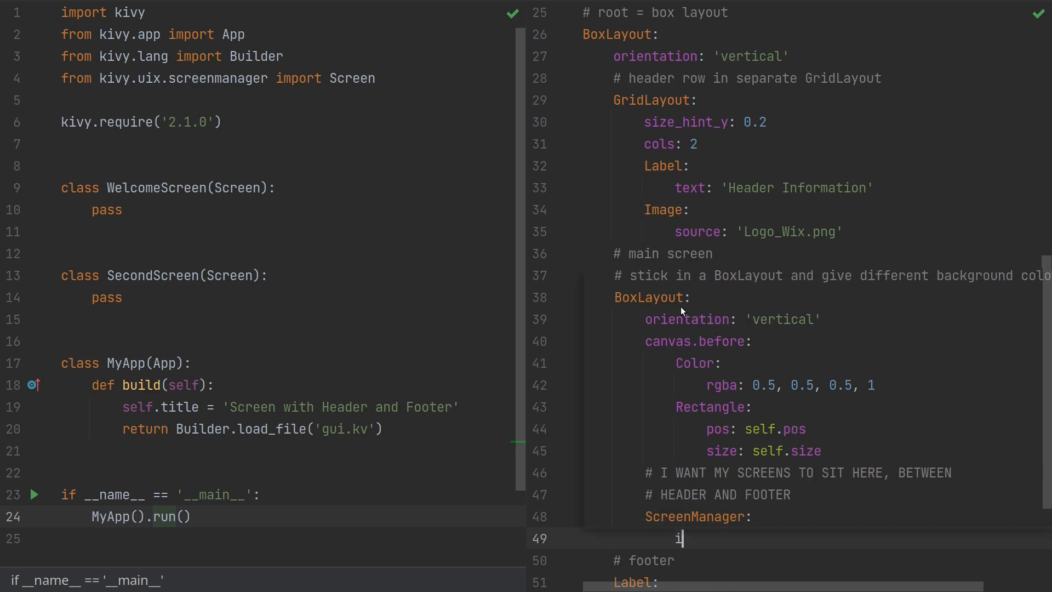
pyautogui.write('d:')
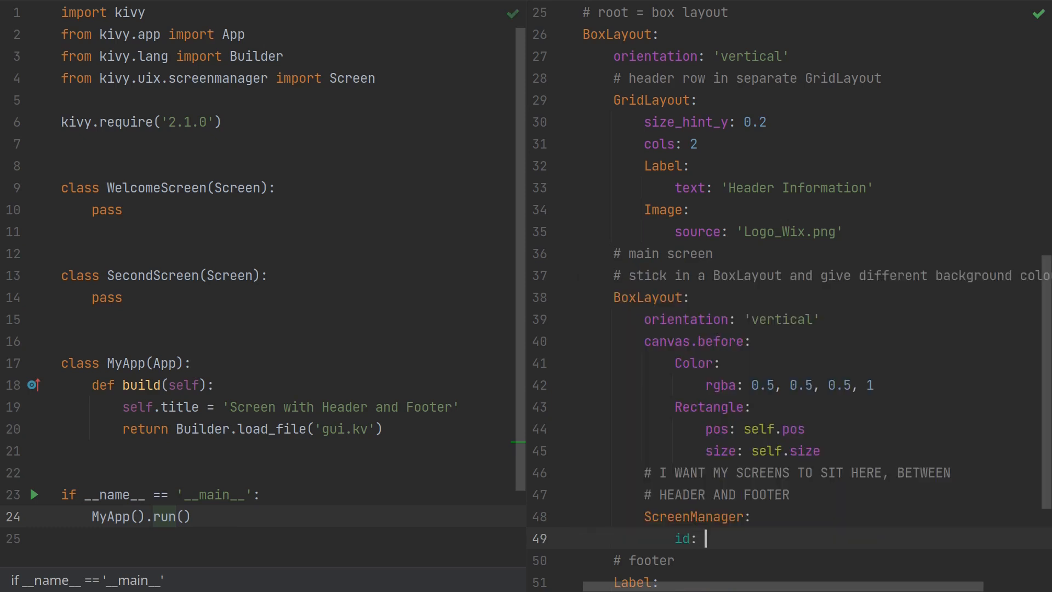
pyautogui.write('scale_max')
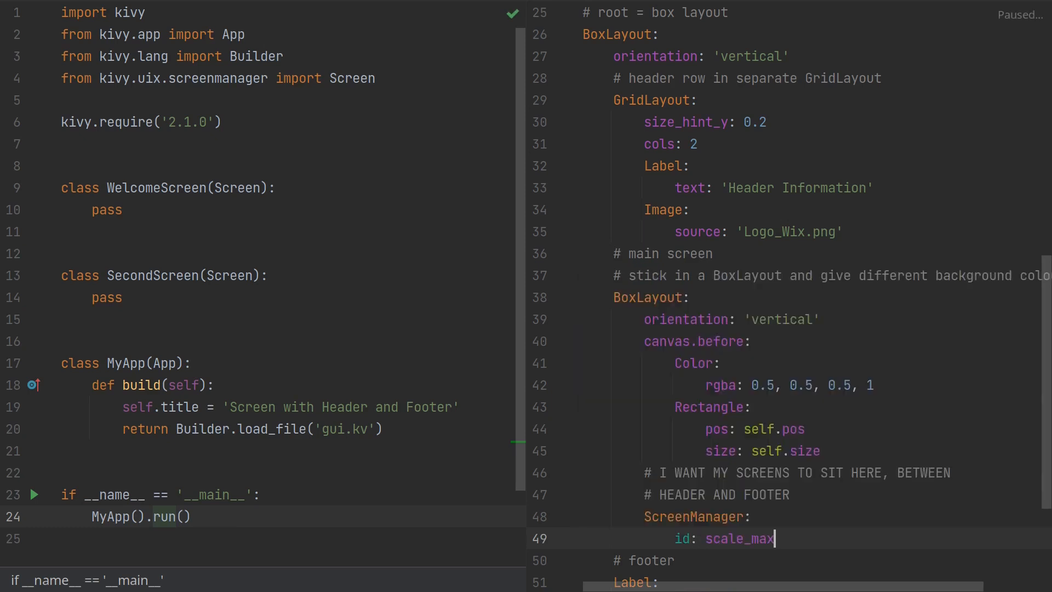
pyautogui.press('BackSpace')
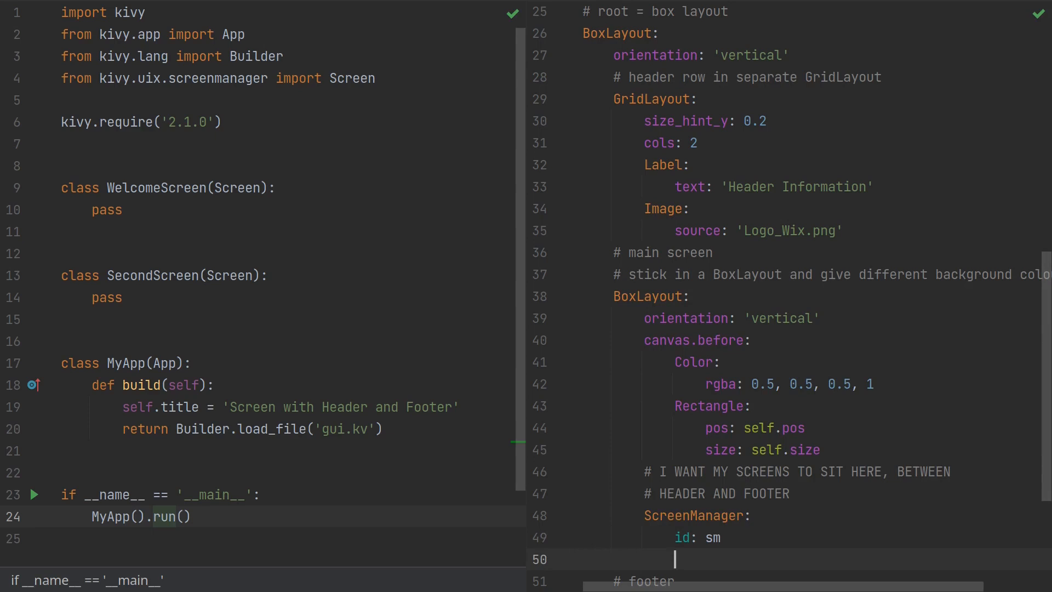
# Nest WelcomeScreen named 'welcome_screen' and SecondScreen named 'second_screen' in the ScreenManager.
pyautogui.write('WelcomeScreen:')
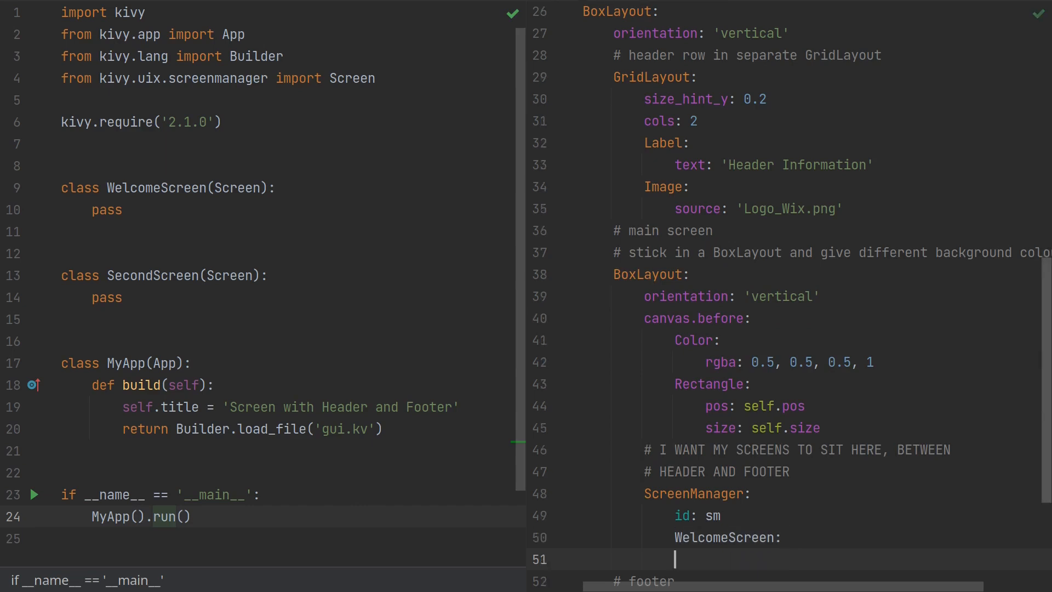
pyautogui.write('name:')
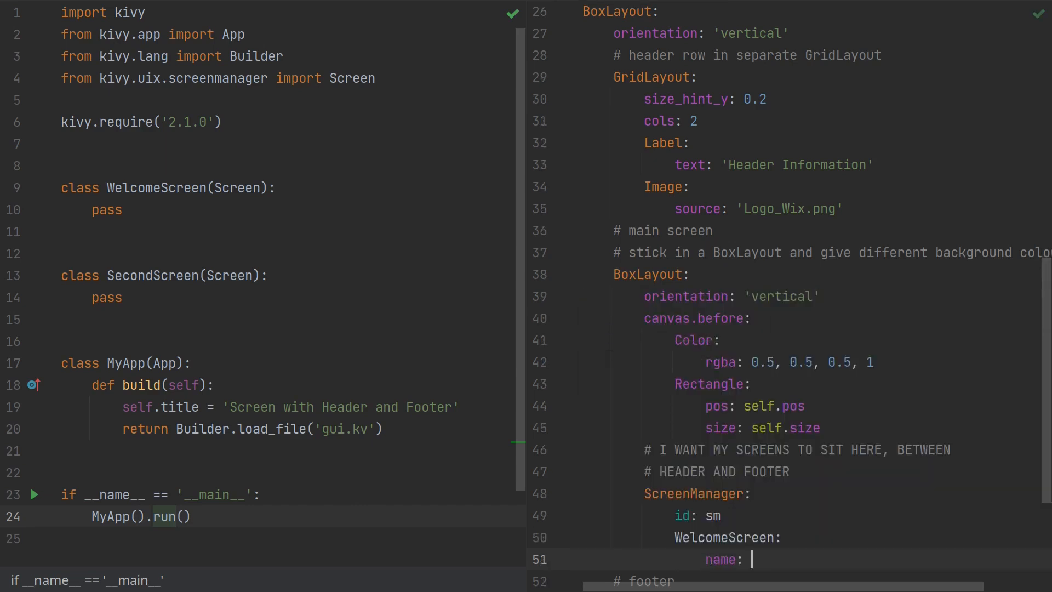
pyautogui.write("'welcome'")
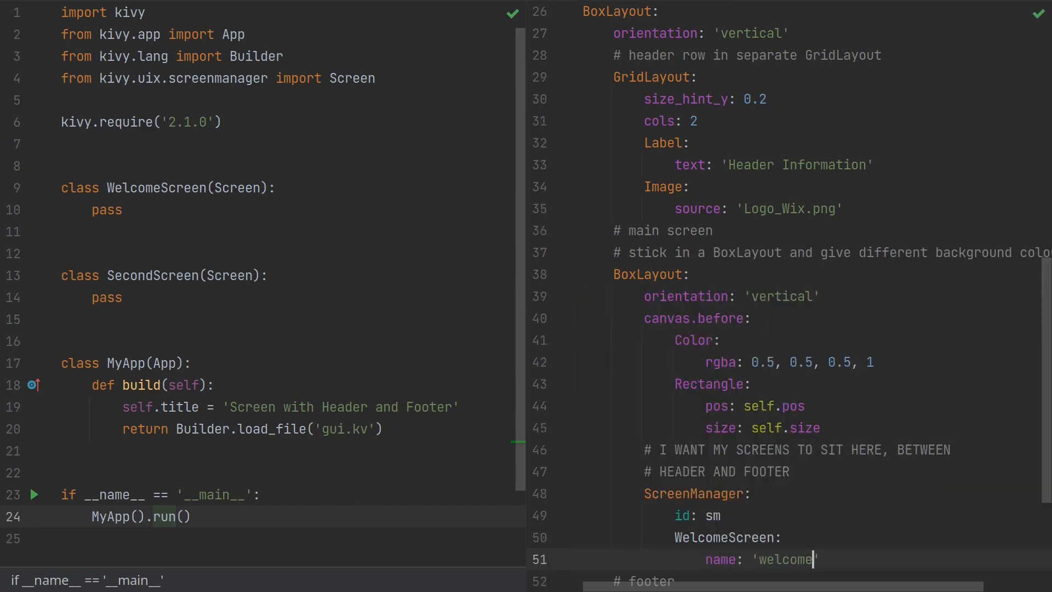
pyautogui.write('_screen')
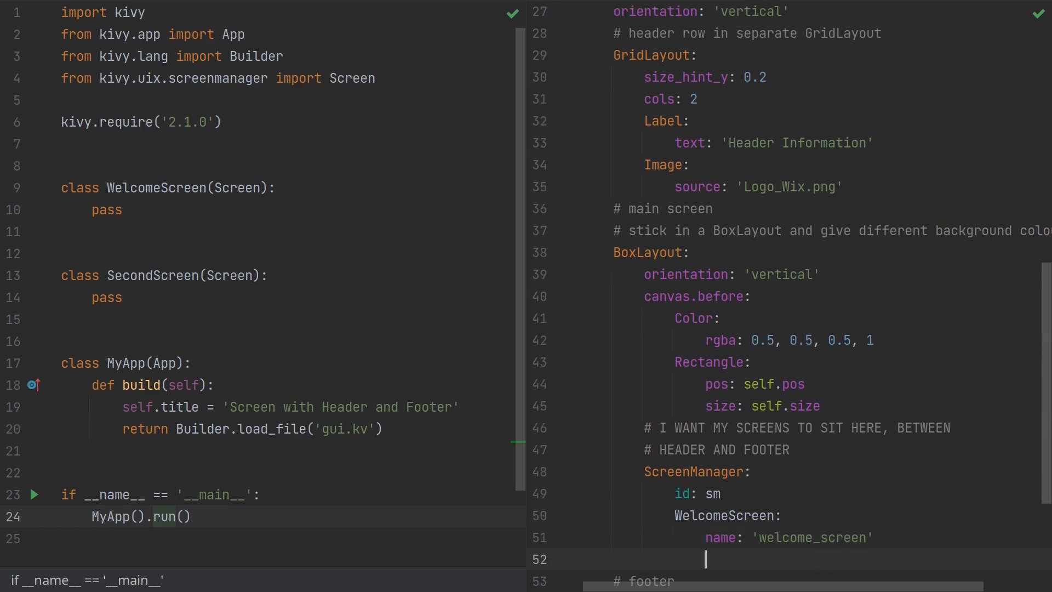
pyautogui.write('Secon')
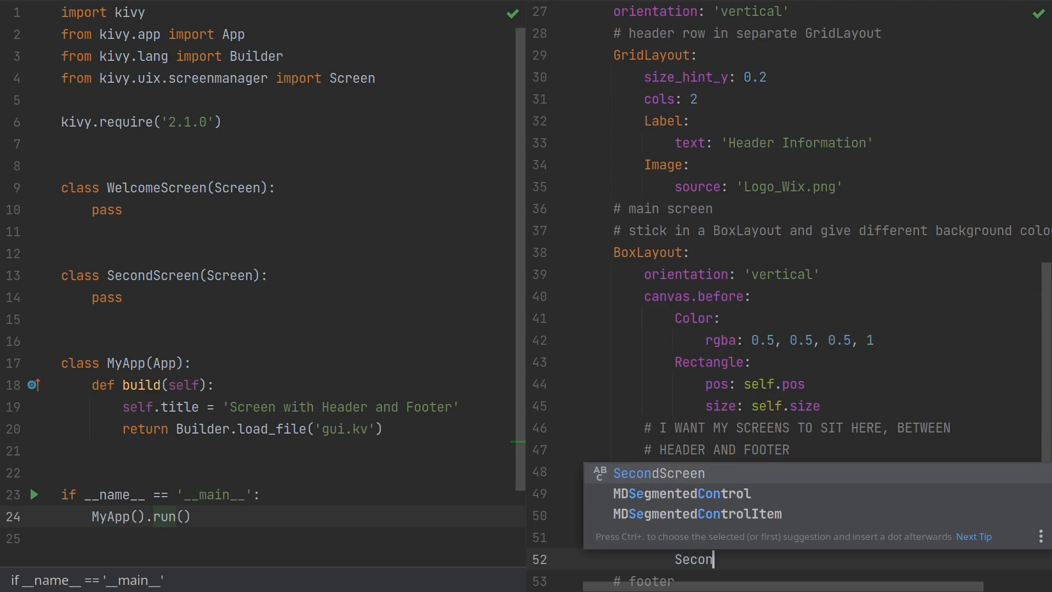
pyautogui.write('dScreen:')
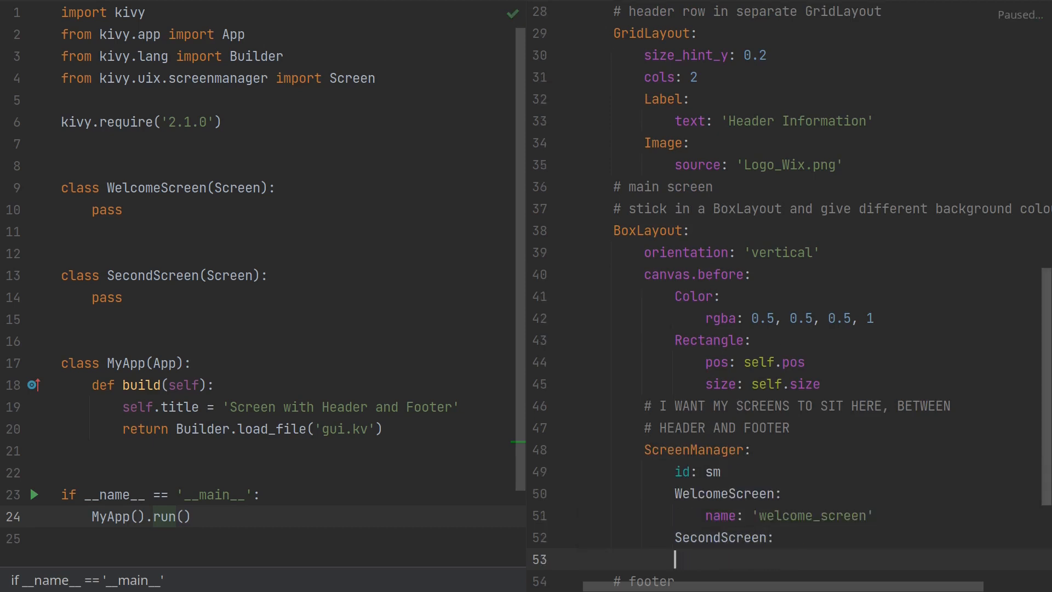
pyautogui.write('name:')
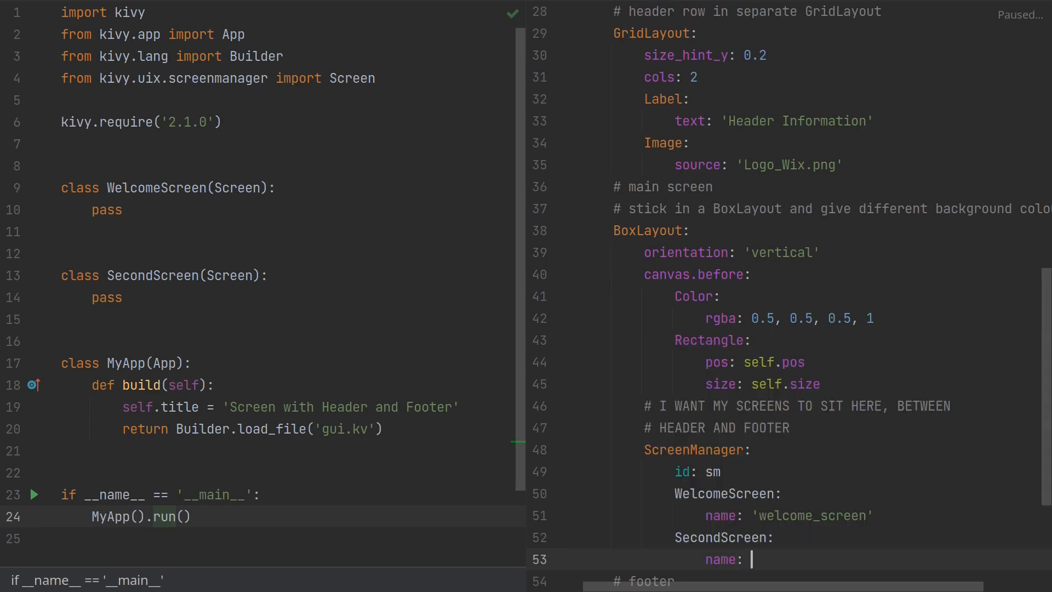
pyautogui.write("'seco")
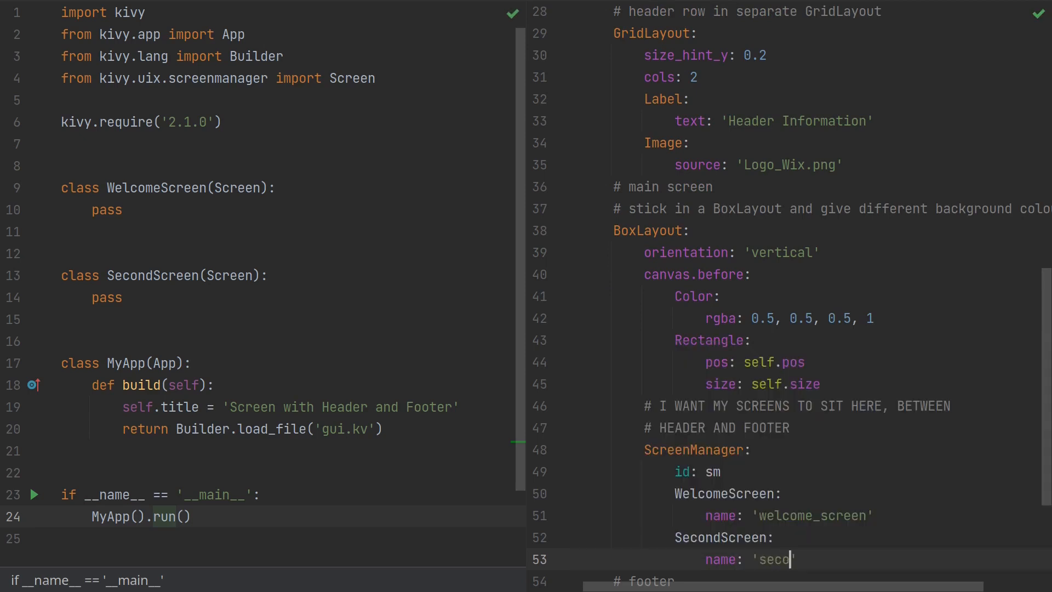
pyautogui.write('nd_screen')
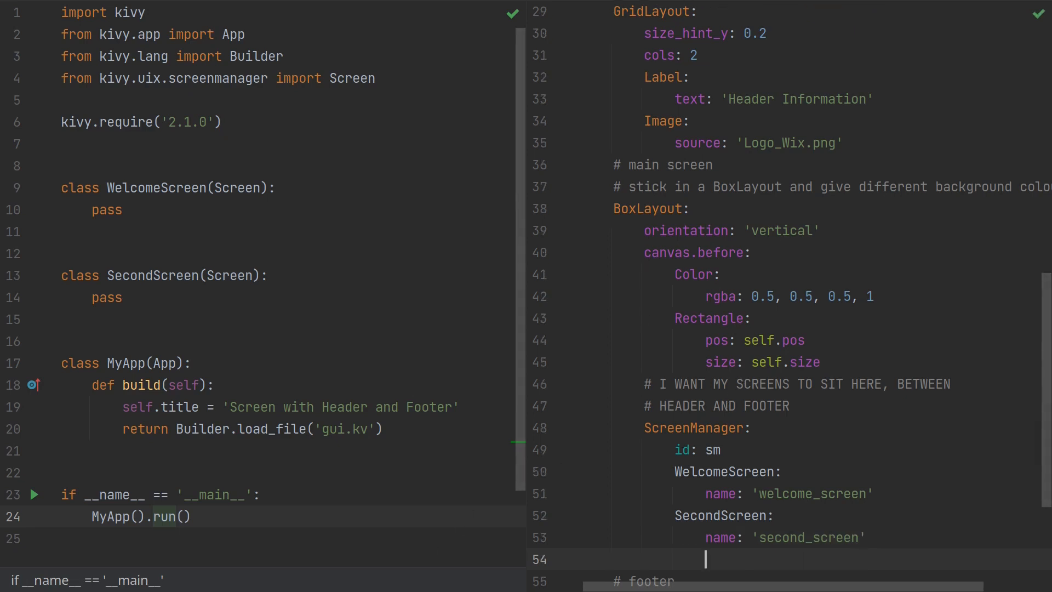
pyautogui.moveTo(612, 246)
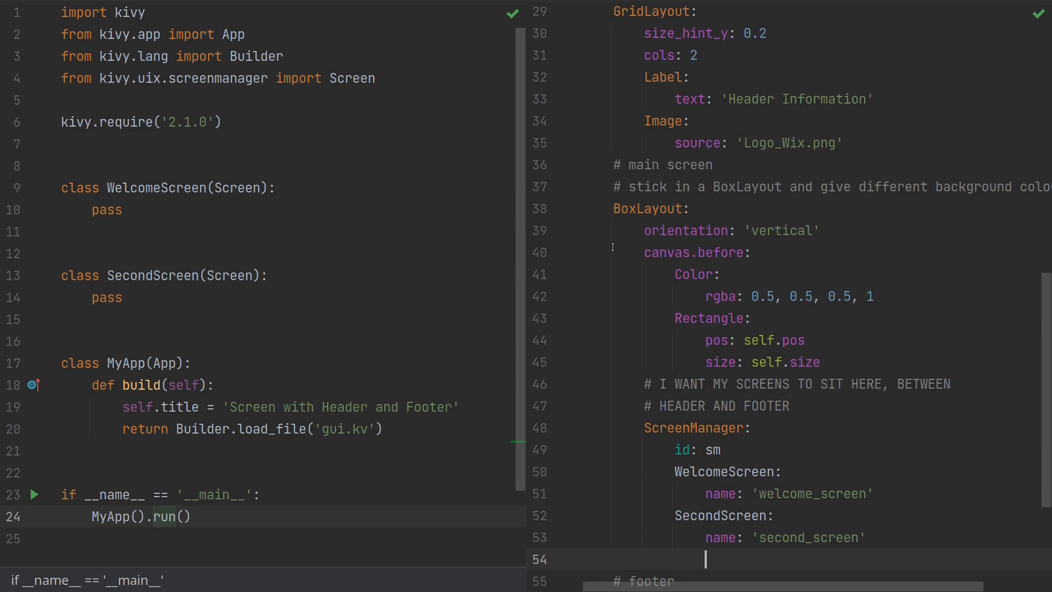
pyautogui.moveTo(658, 245)
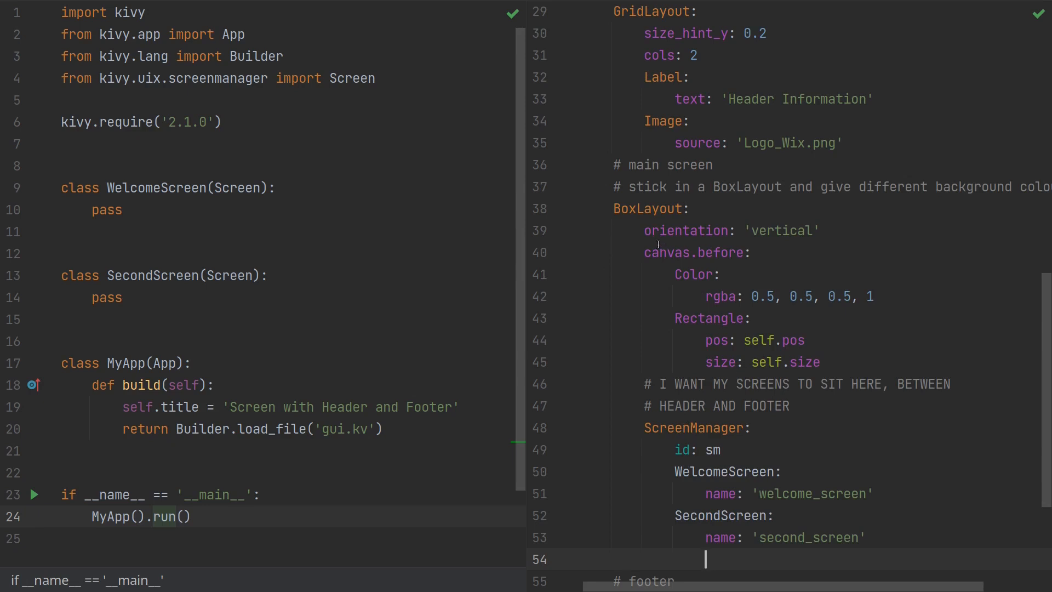
pyautogui.scroll(-3)
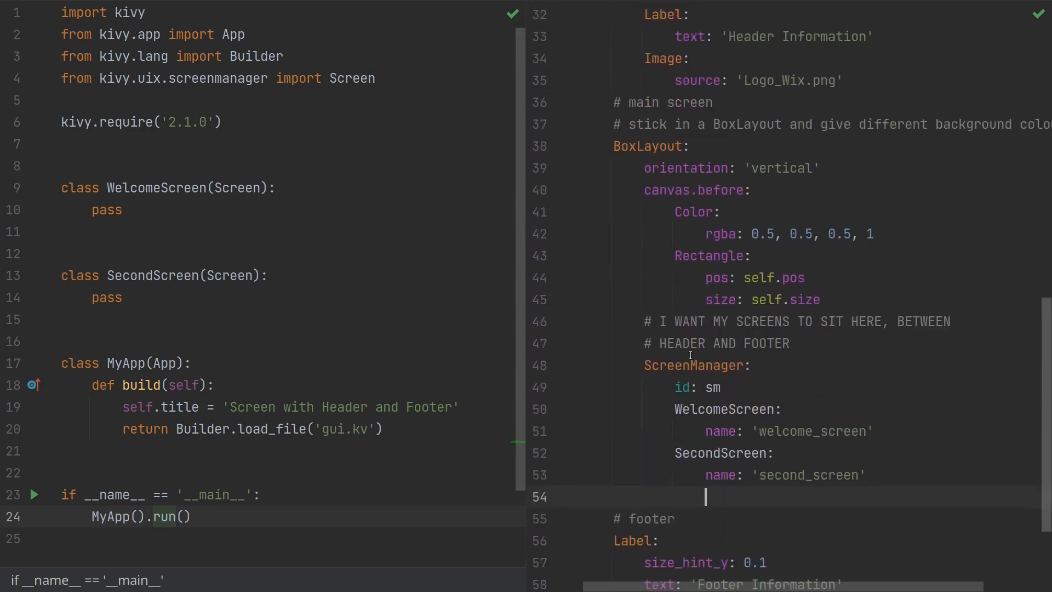
pyautogui.scroll(-3)
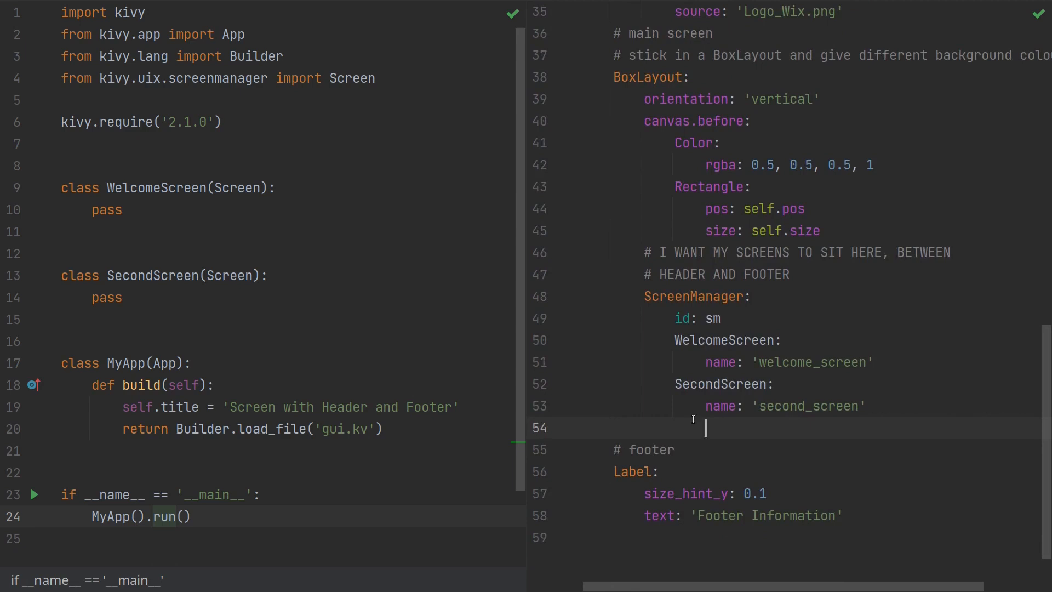
pyautogui.moveTo(689, 415)
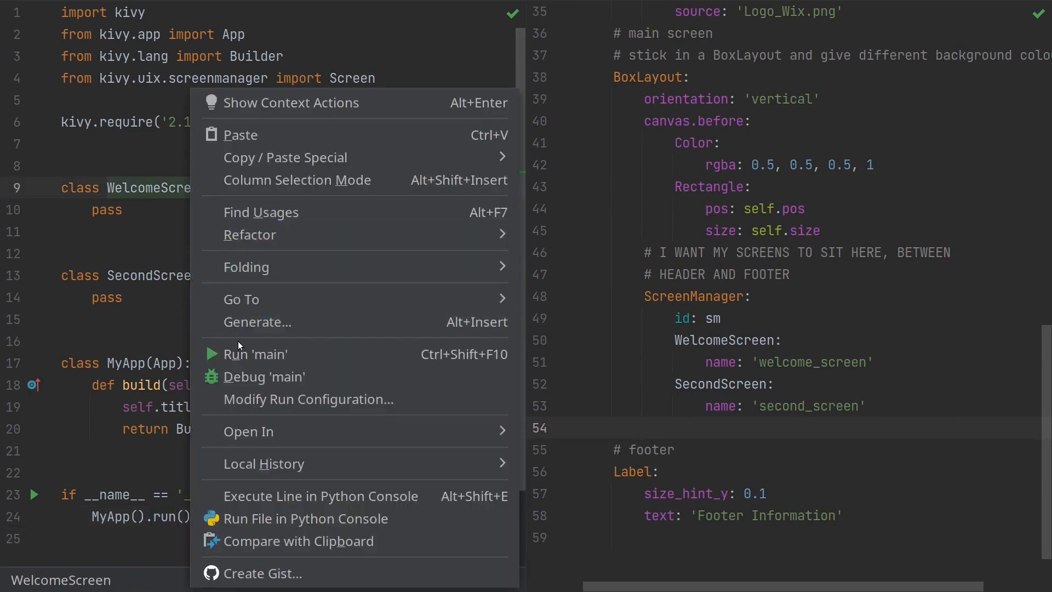
# Run main.py and move the Kivy window up to see the welcome screen between header and footer.
pyautogui.click(257, 354)
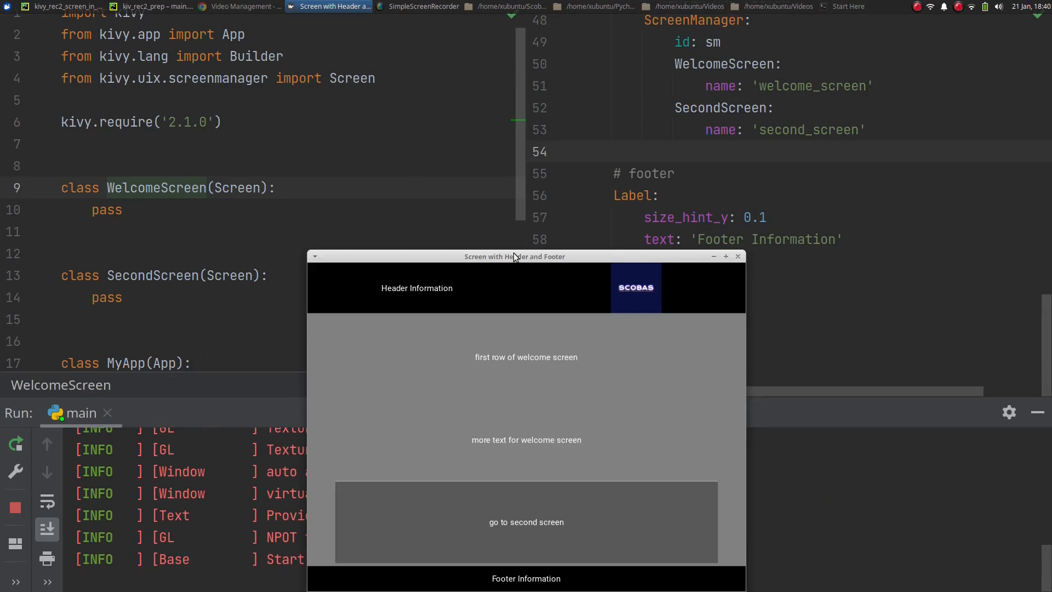
pyautogui.moveTo(515, 257); pyautogui.dragTo(490, 178)
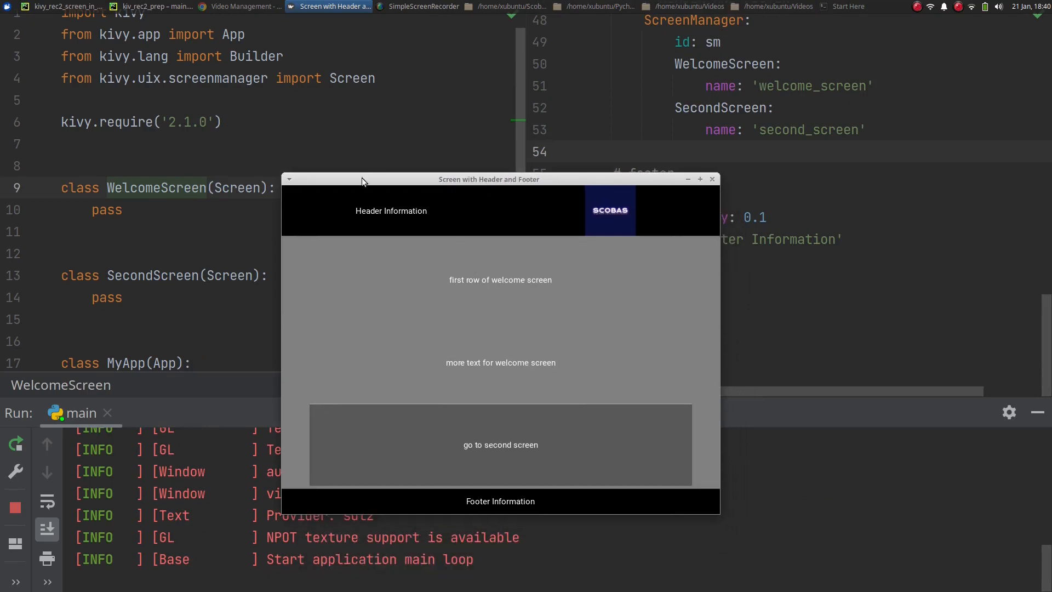
pyautogui.moveTo(611, 207)
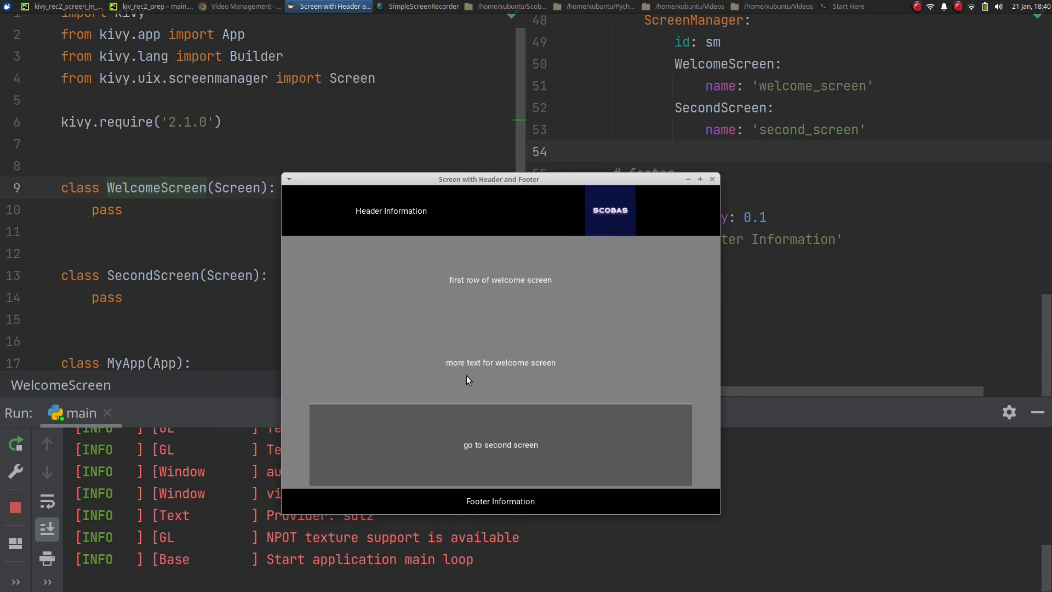
pyautogui.moveTo(544, 365)
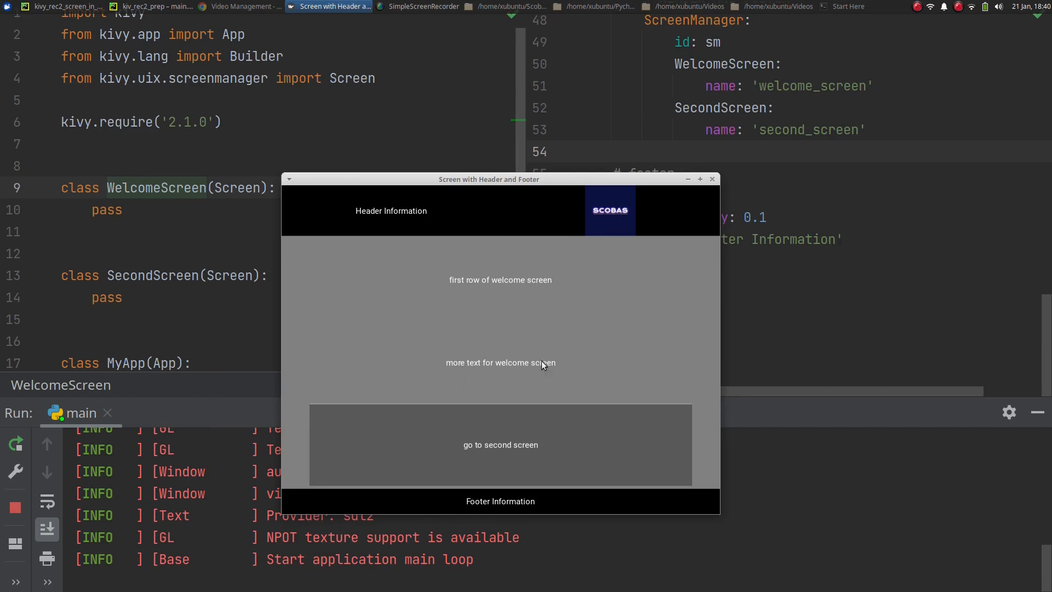
pyautogui.moveTo(491, 447)
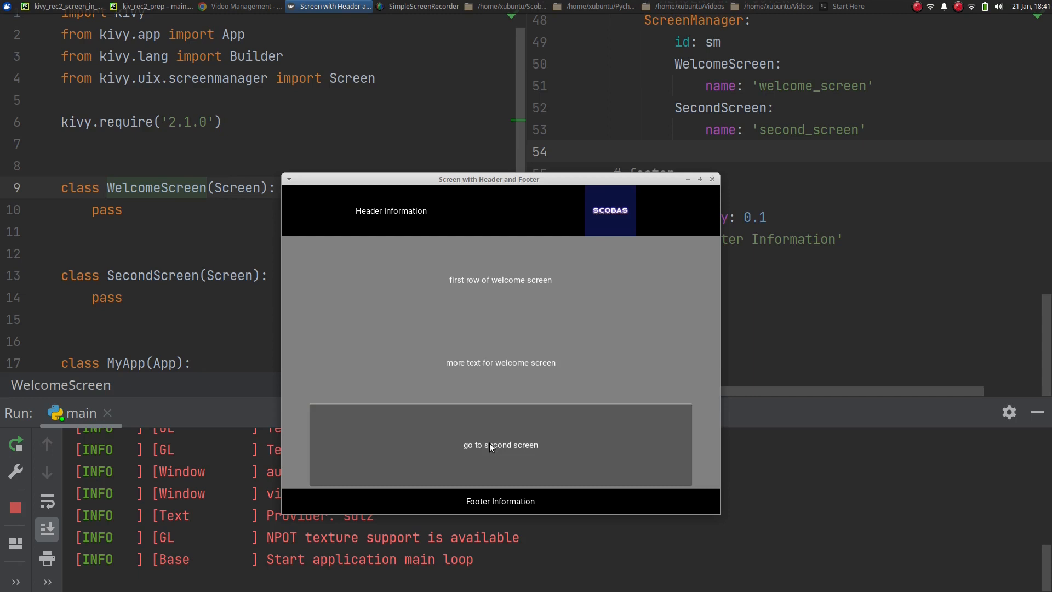
pyautogui.moveTo(686, 261)
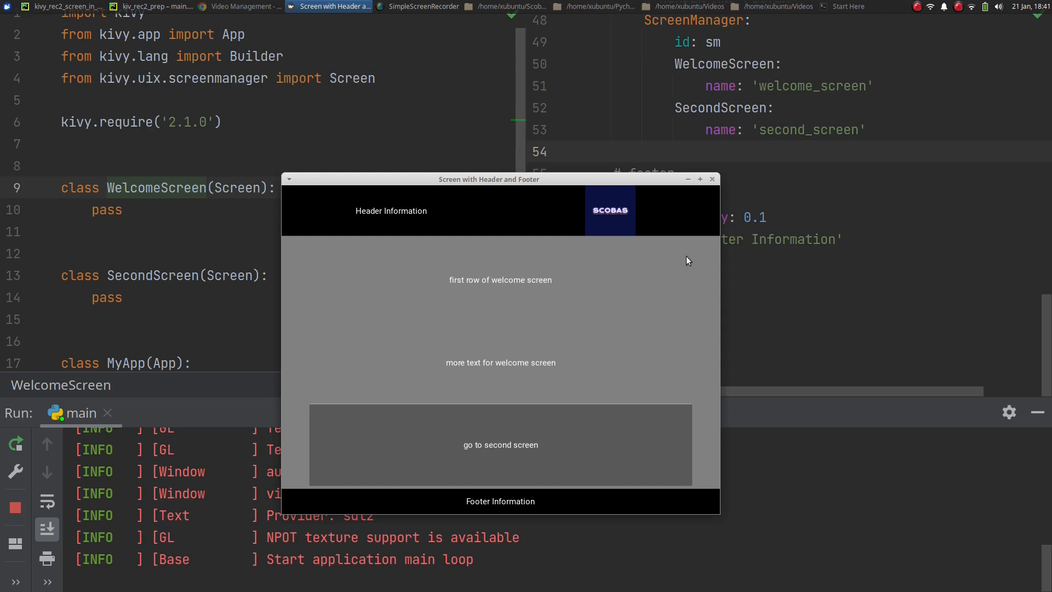
# Close the Kivy app and move to the WelcomeScreen Button line in gui.kv.
pyautogui.click(713, 179)
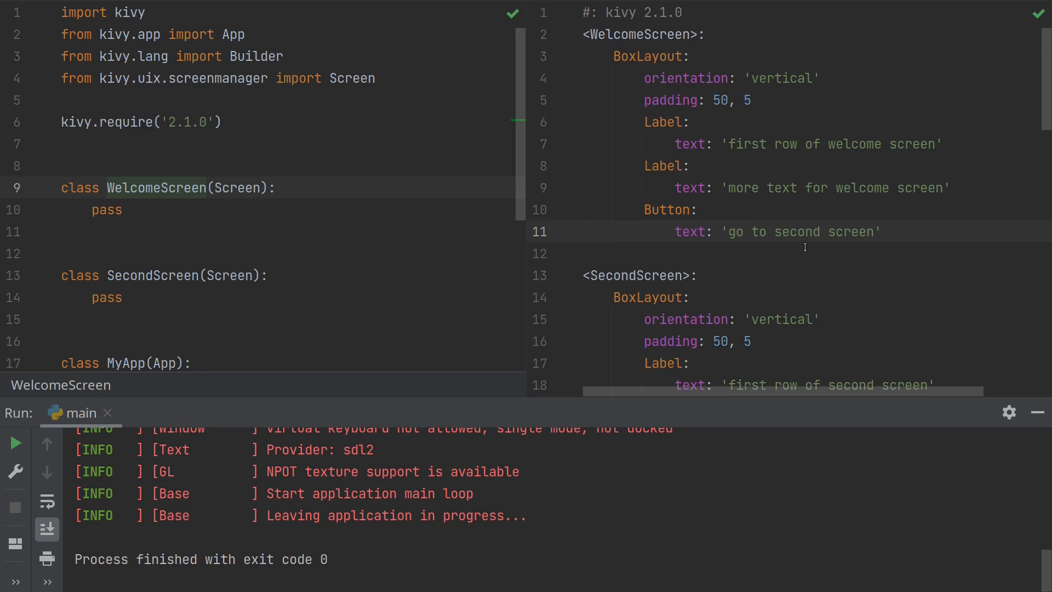
pyautogui.click(882, 231)
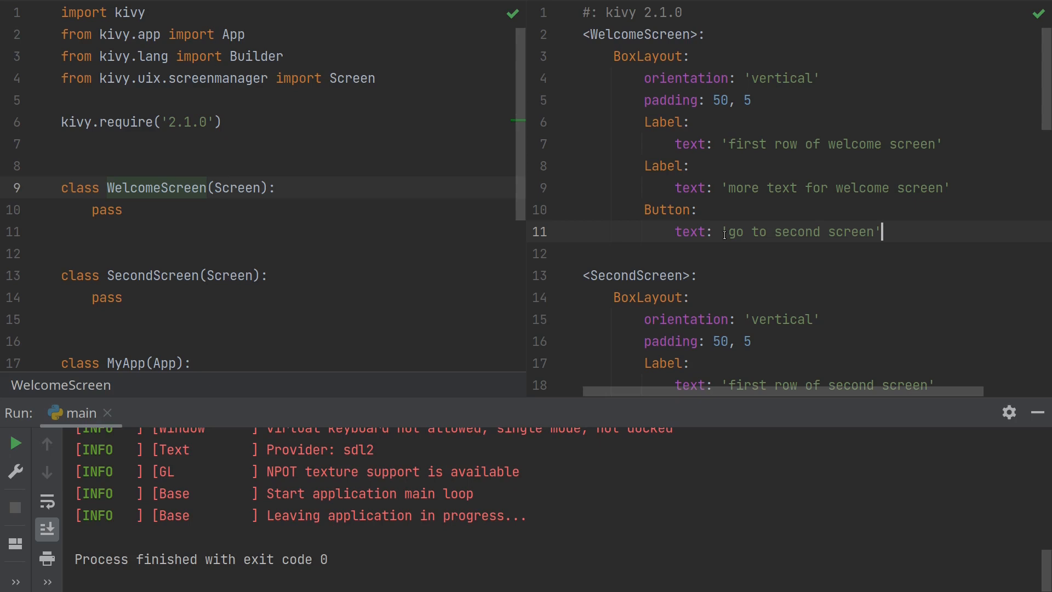
pyautogui.click(64, 99)
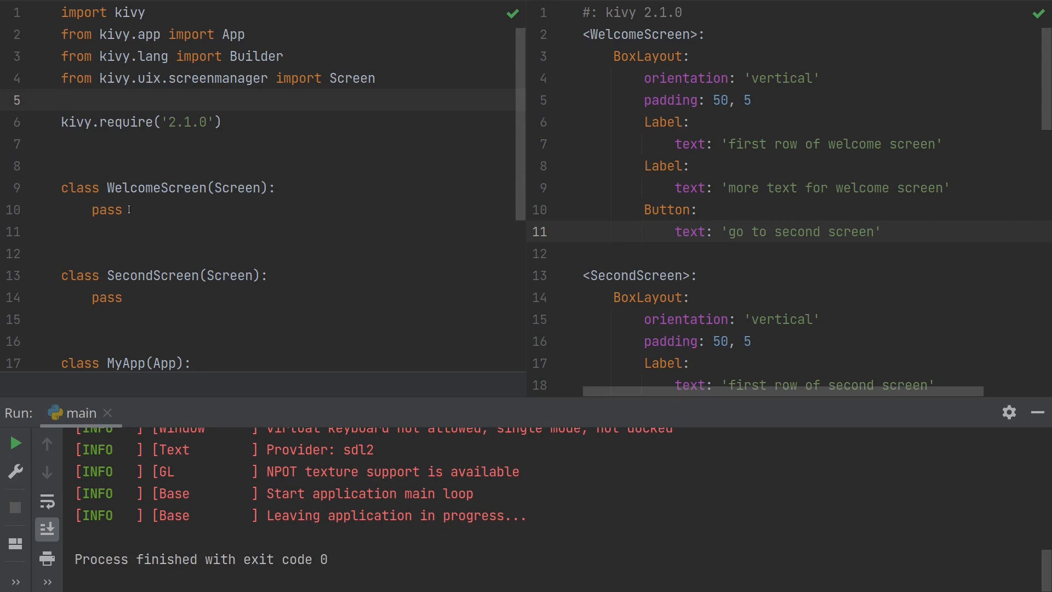
pyautogui.doubleClick(106, 210)
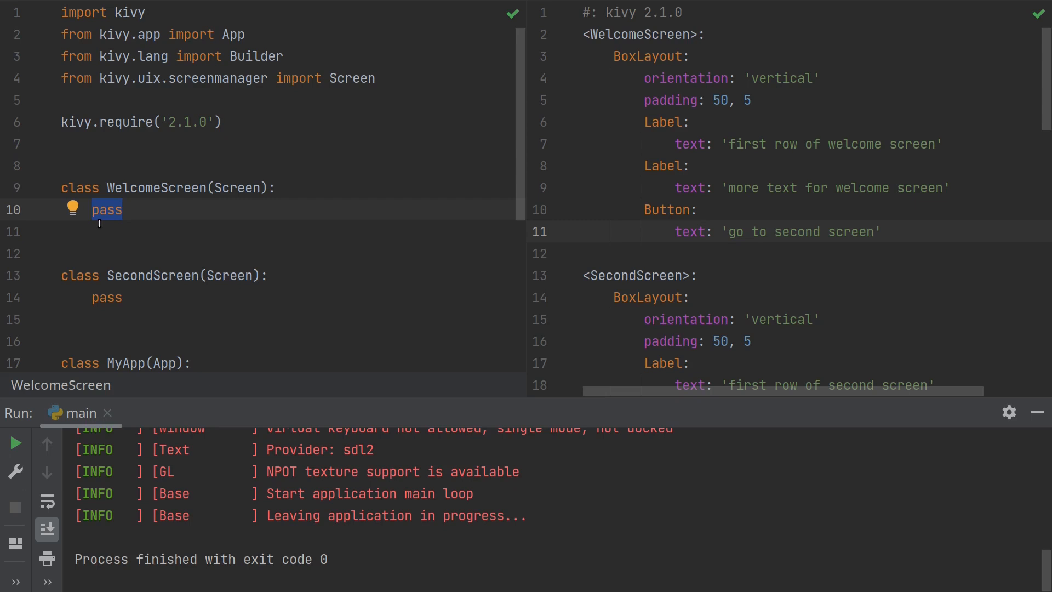
# Define WelcomeScreen.__init__(self, **kwargs) calling super().__init__(**kwargs).
pyautogui.write('def')
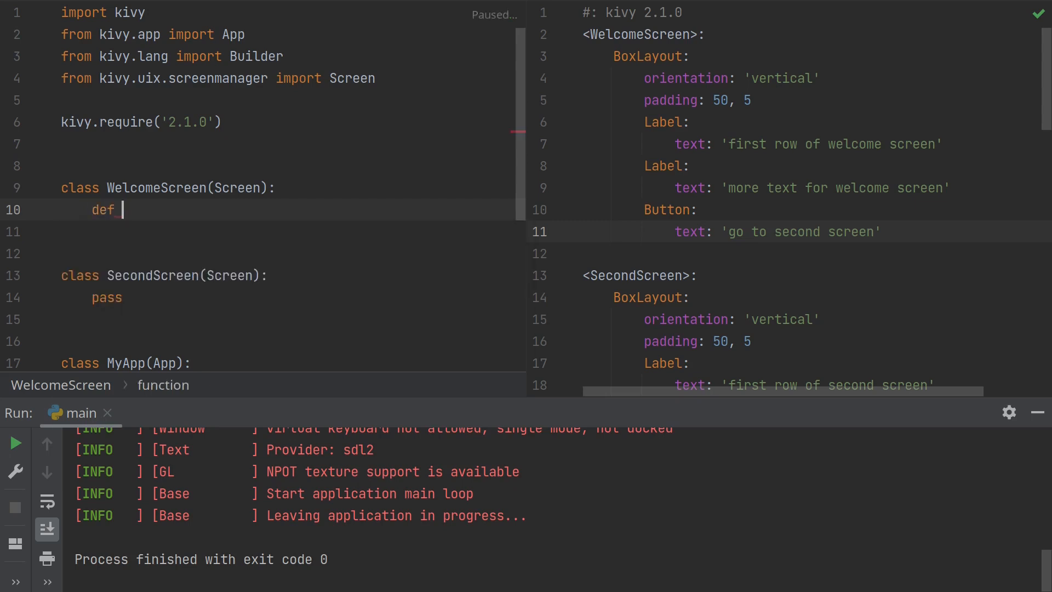
pyautogui.write('__init__')
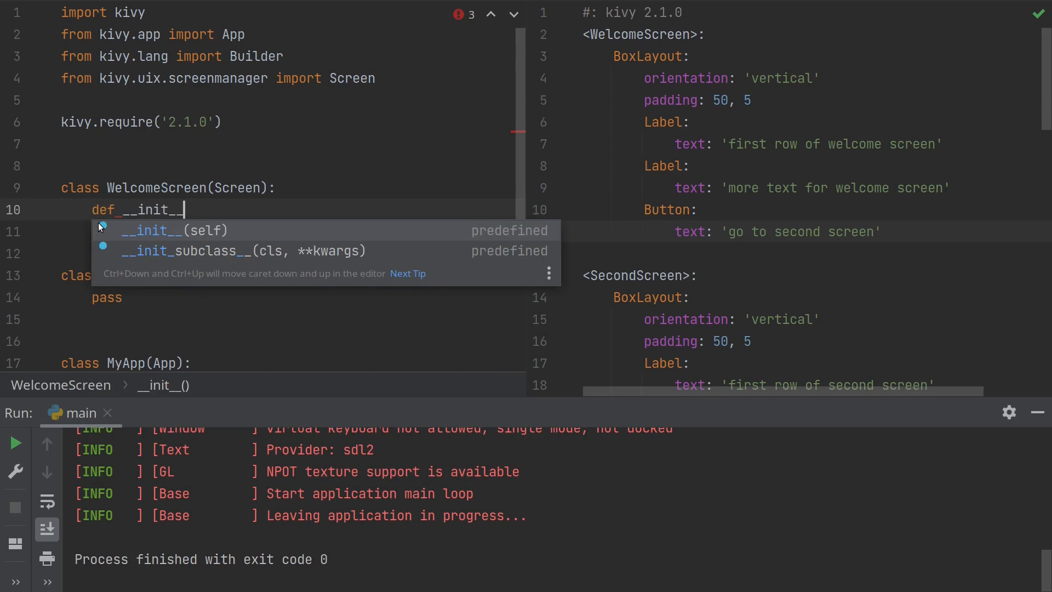
pyautogui.click(172, 230)
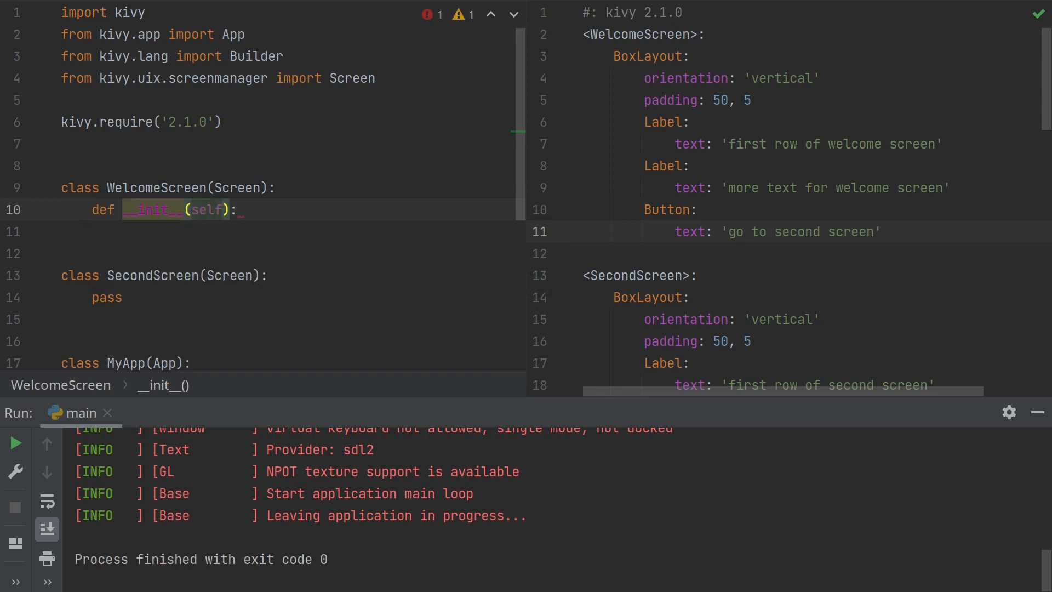
pyautogui.write(', **')
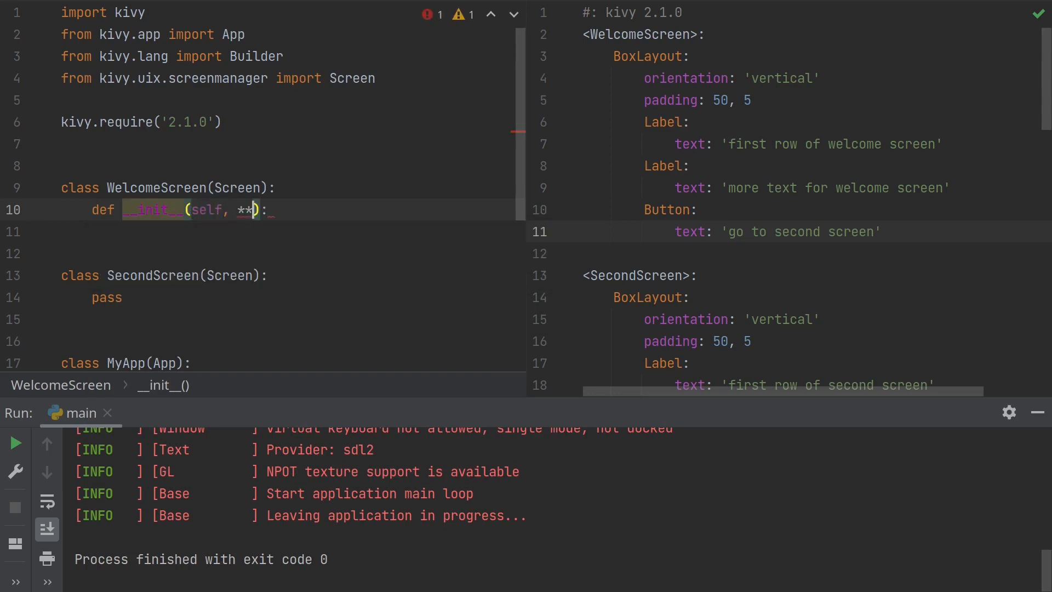
pyautogui.write('kwargs')
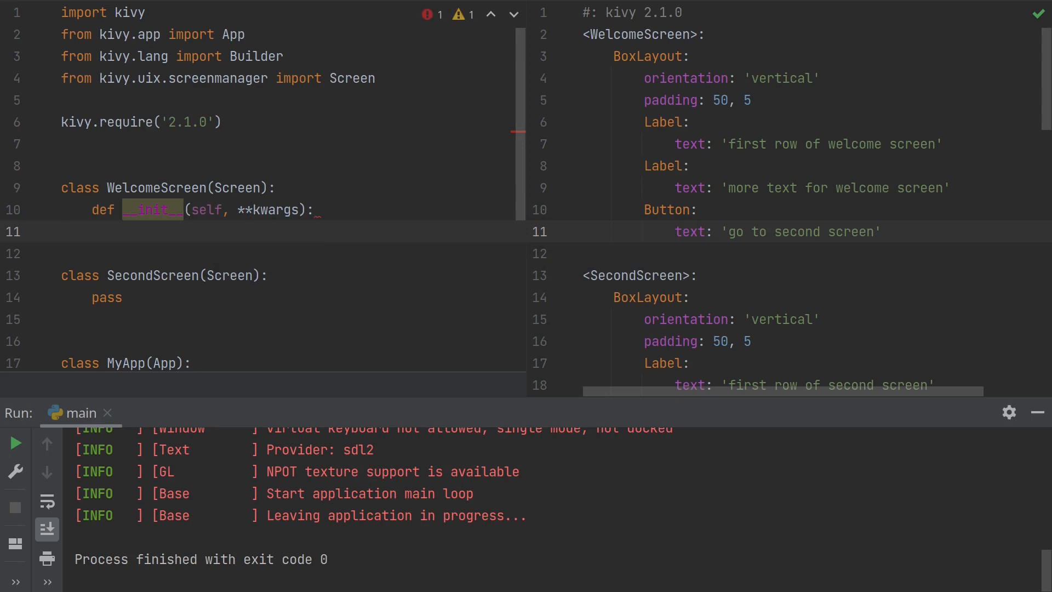
pyautogui.write('super(')
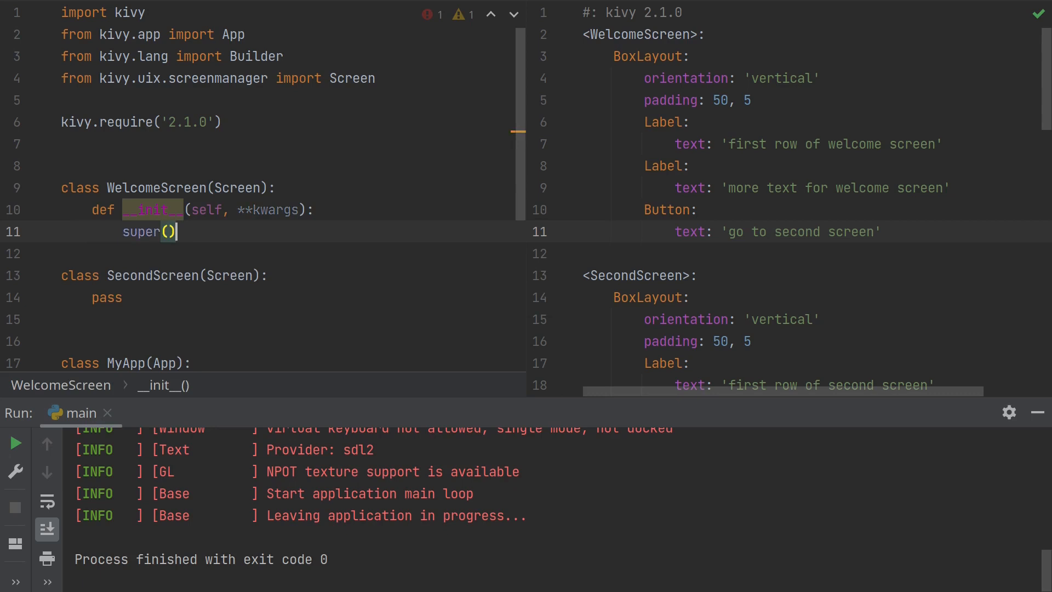
pyautogui.write('.__init__(')
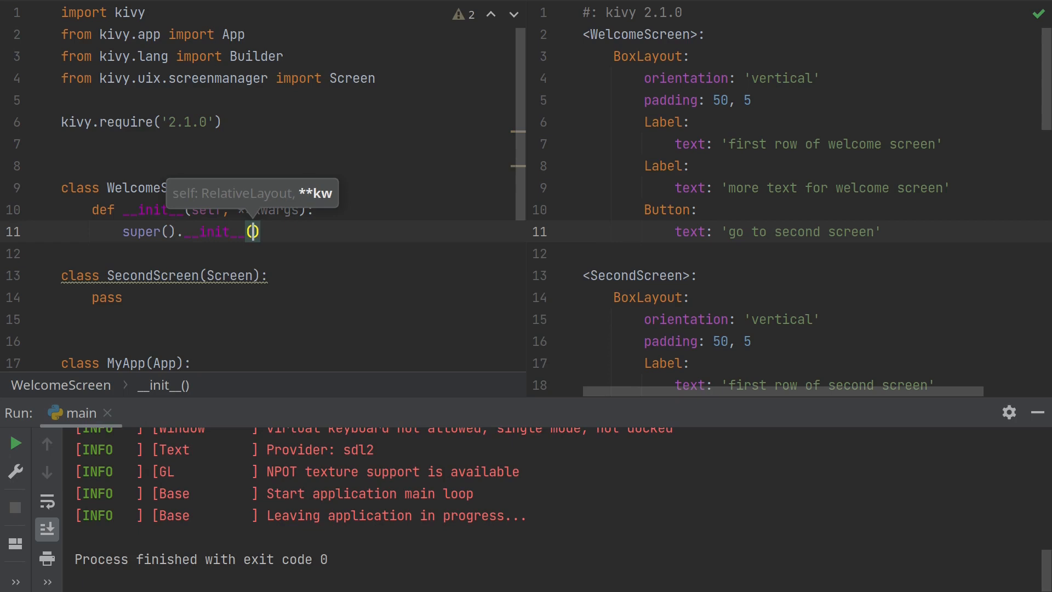
pyautogui.write('**kwargs')
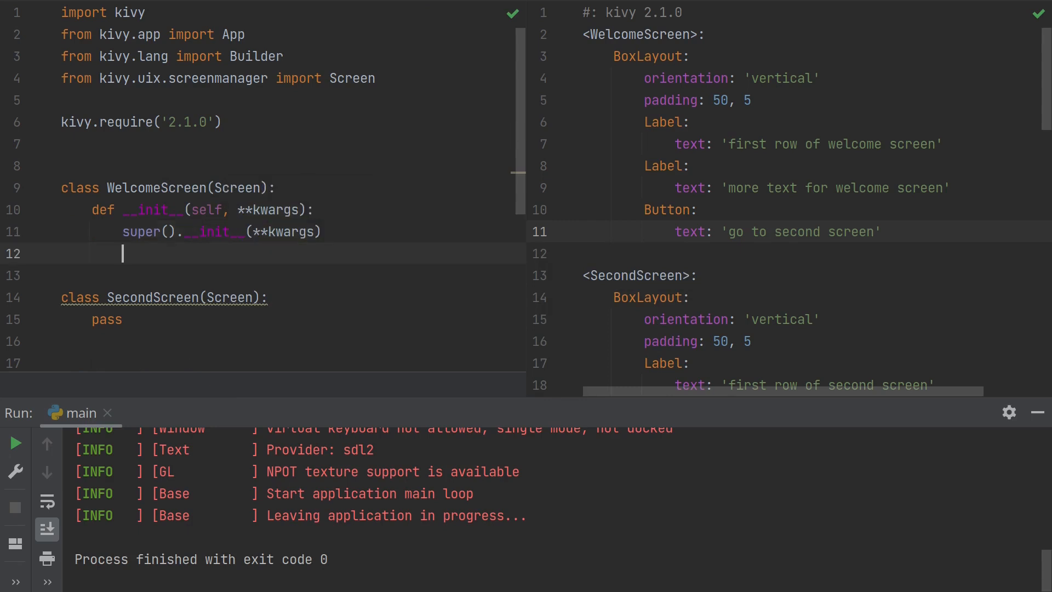
# Write the method header def click_button(self): below the constructor.
pyautogui.press('enter')
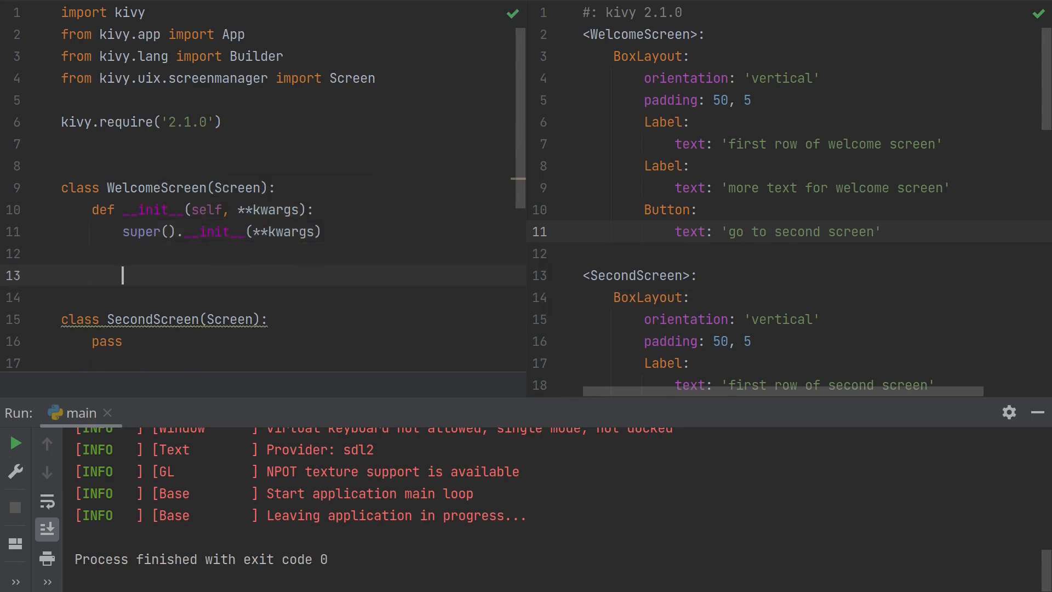
pyautogui.write('def')
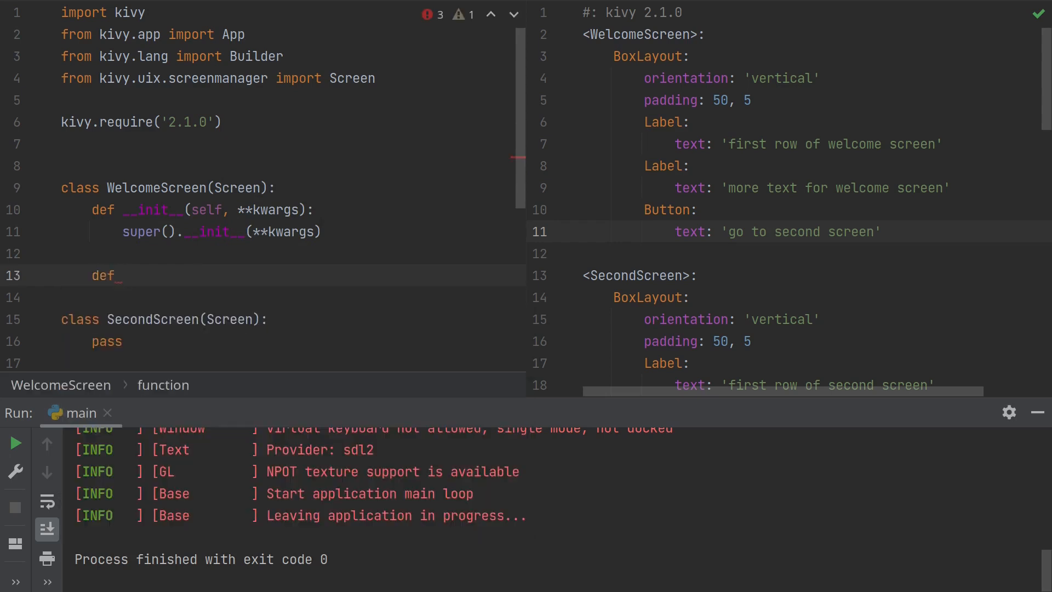
pyautogui.write('click_butoo')
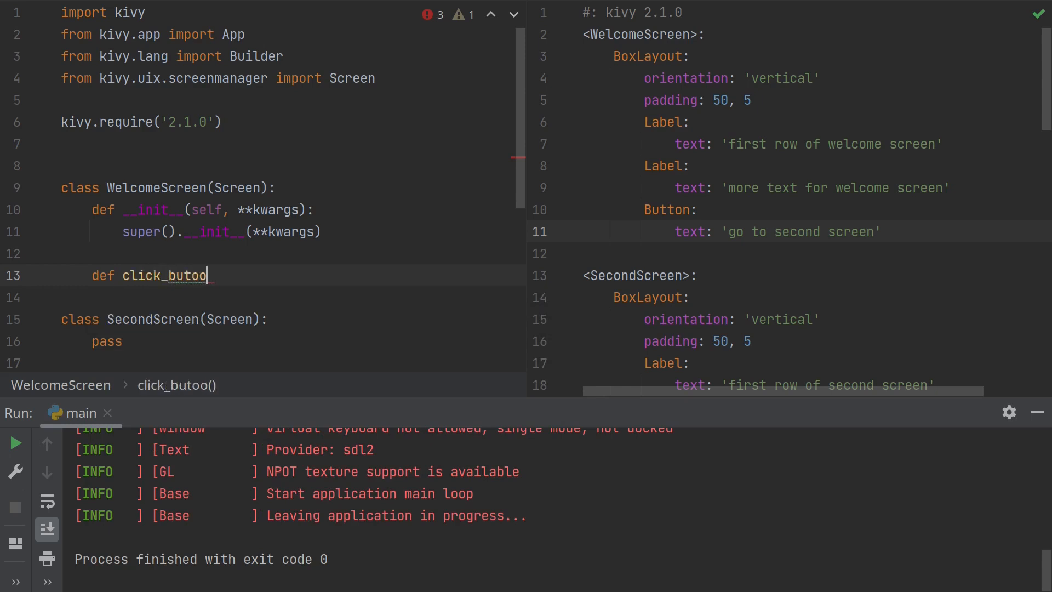
pyautogui.write('n')
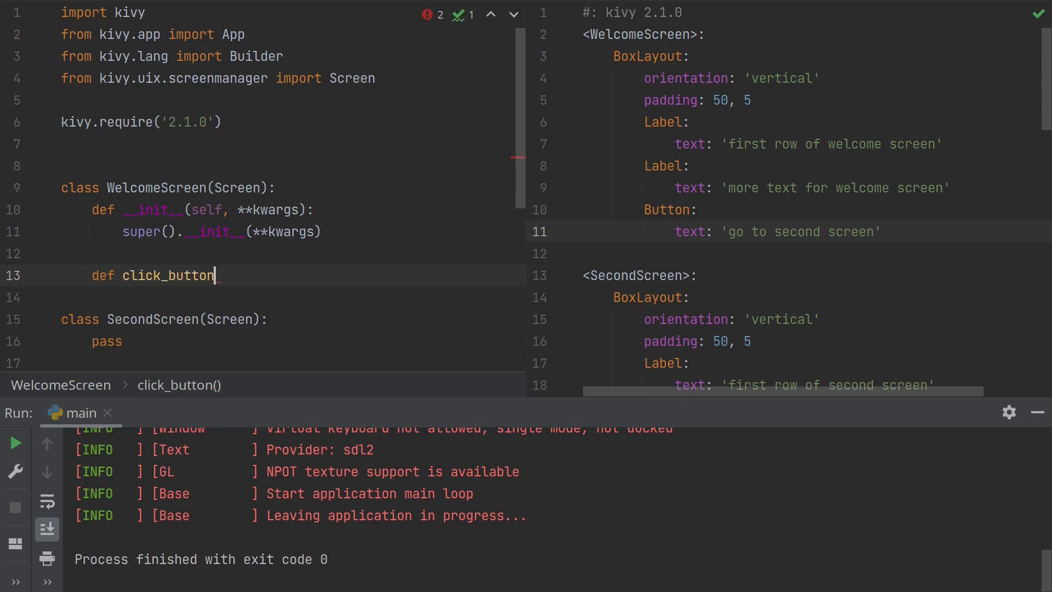
pyautogui.write('(self):')
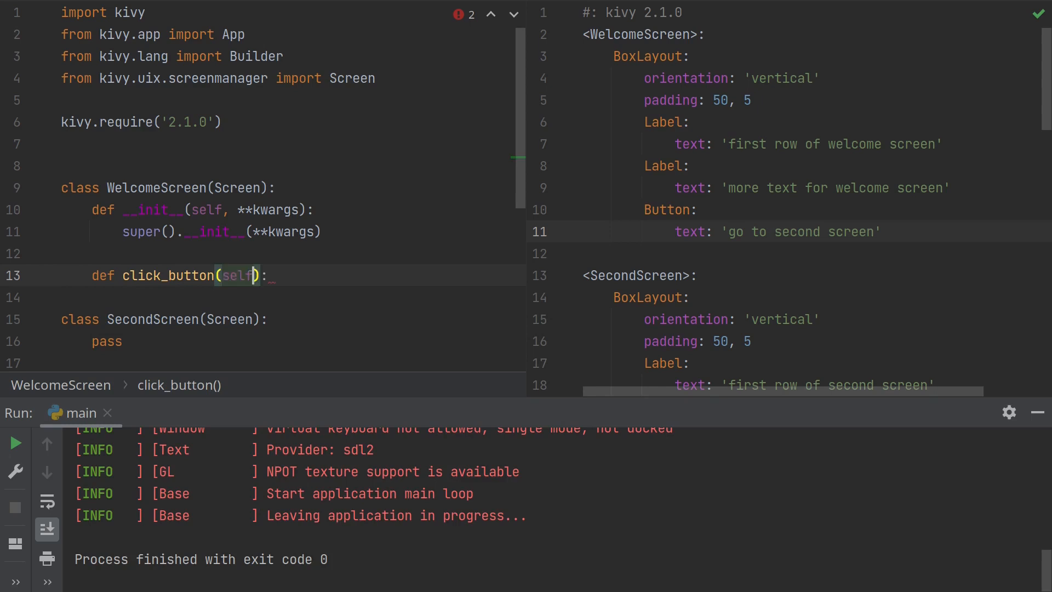
pyautogui.write('#')
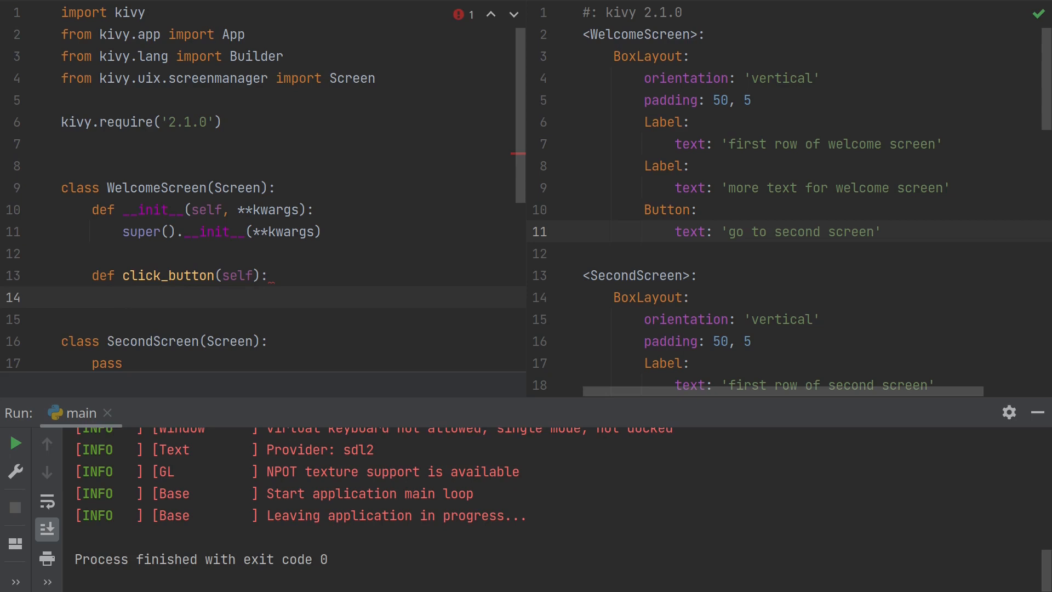
pyautogui.click(122, 297)
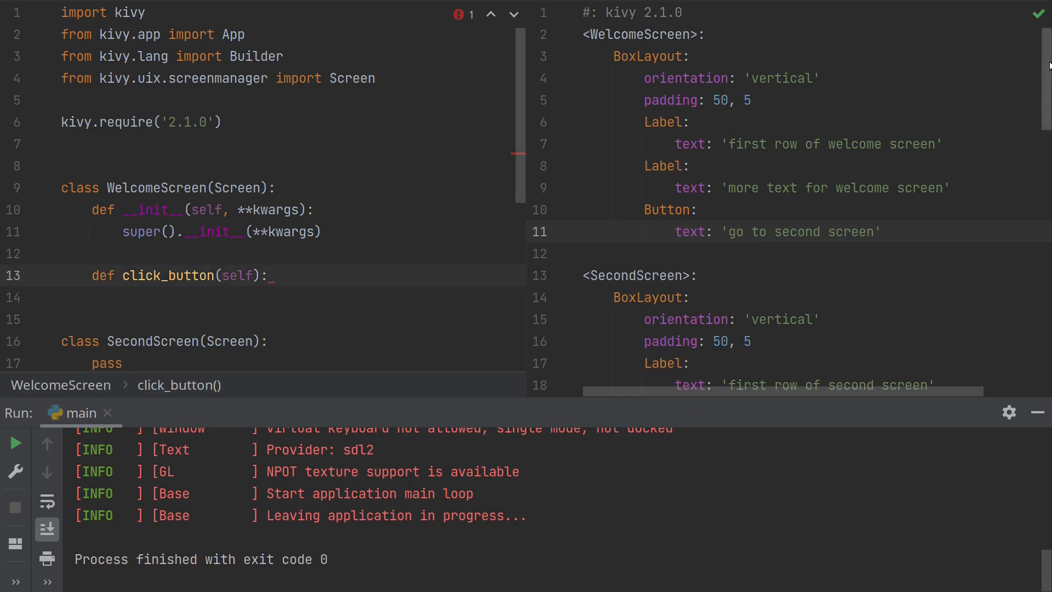
pyautogui.scroll(-3)
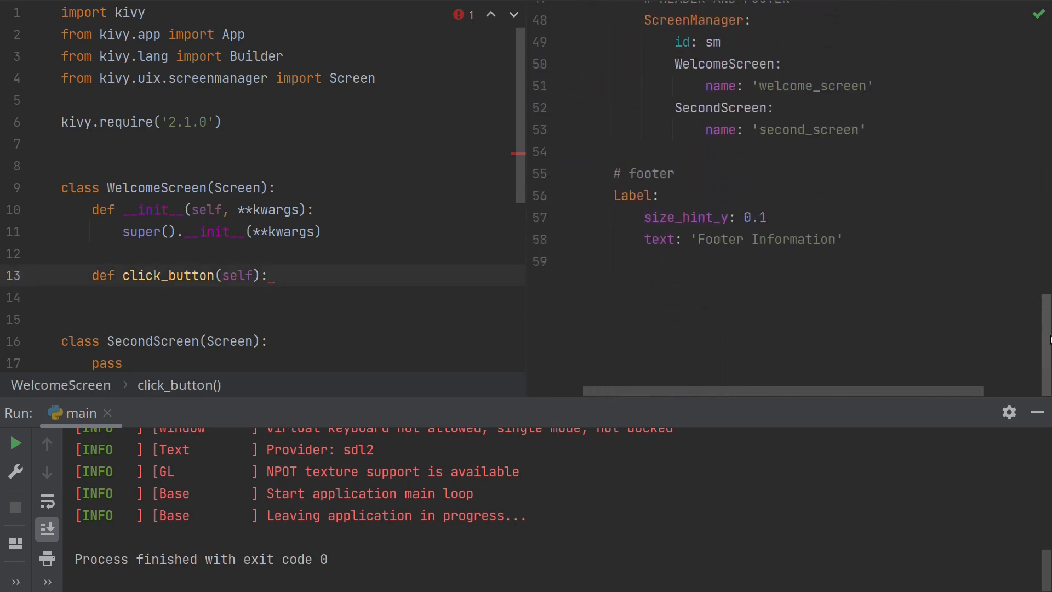
pyautogui.scroll(3)
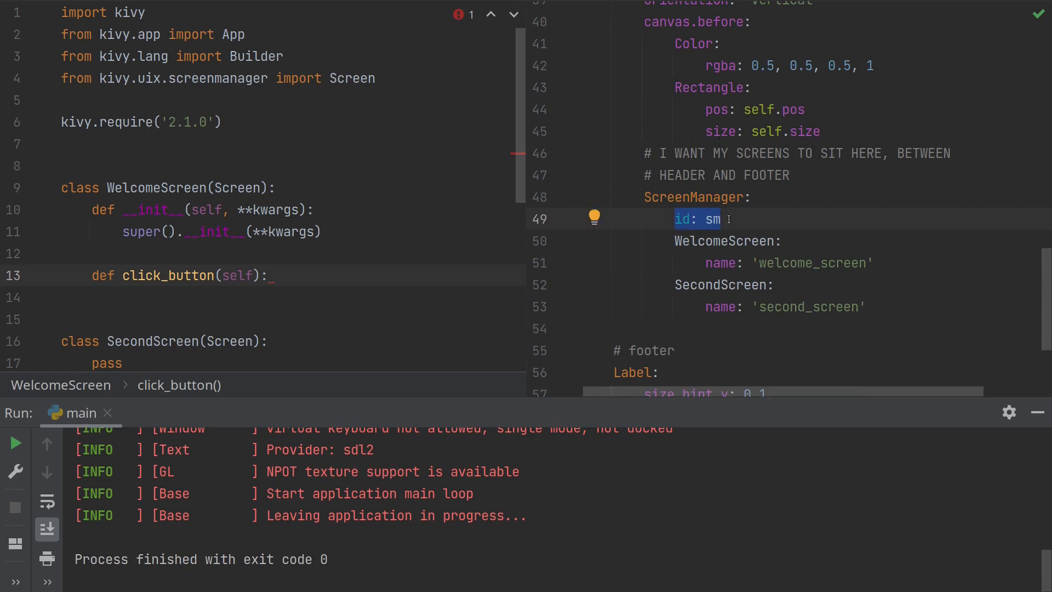
pyautogui.click(704, 285)
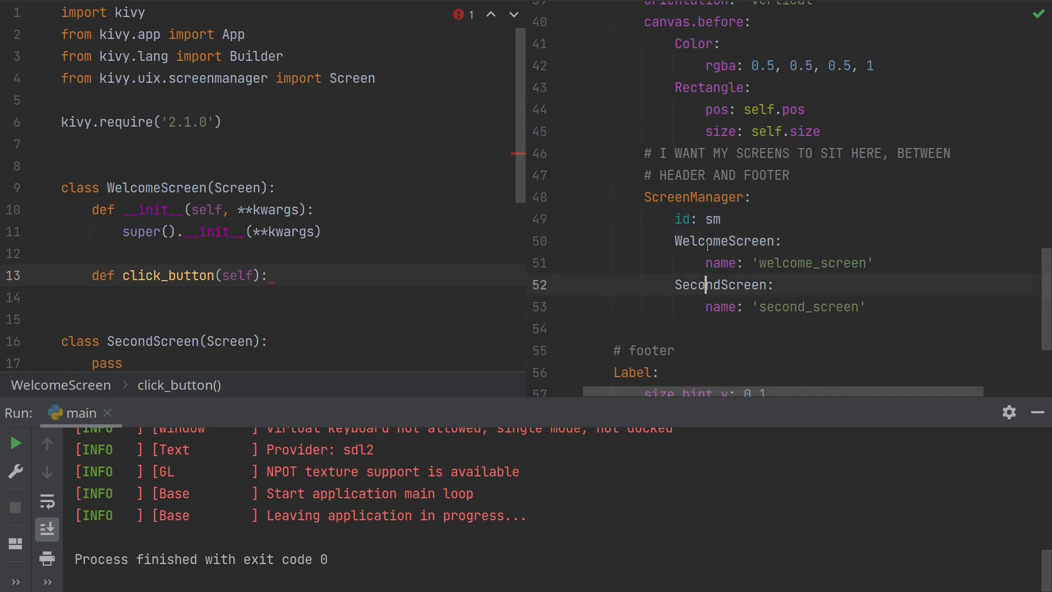
pyautogui.scroll(-3)
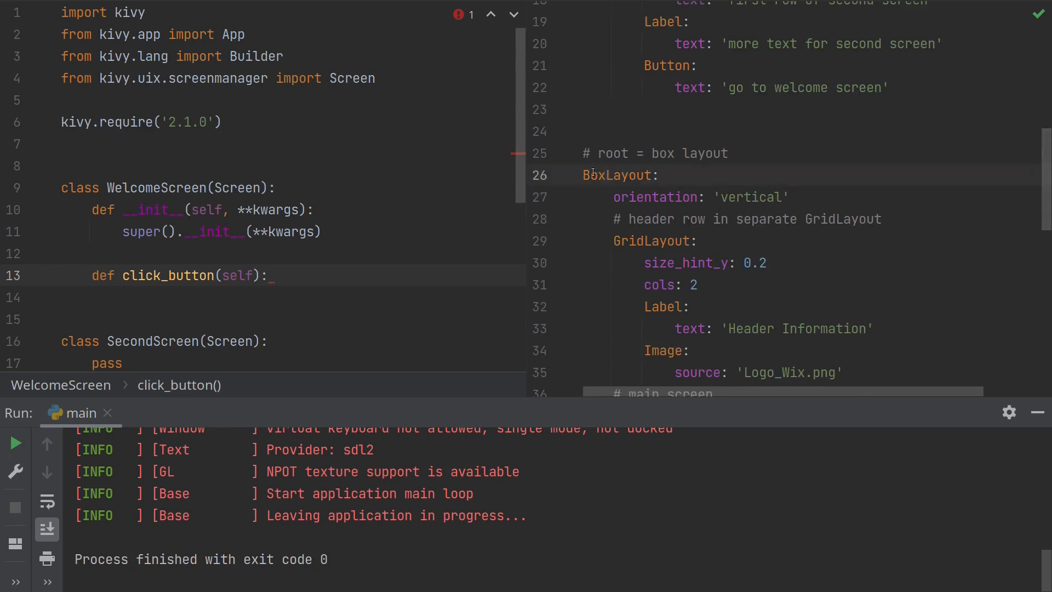
pyautogui.doubleClick(617, 176)
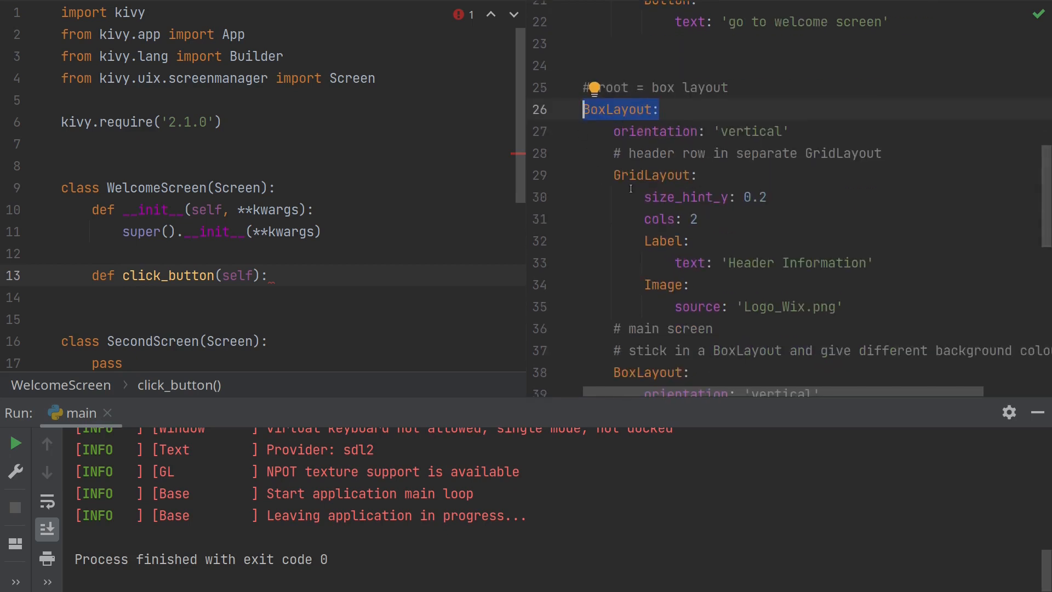
pyautogui.scroll(-3)
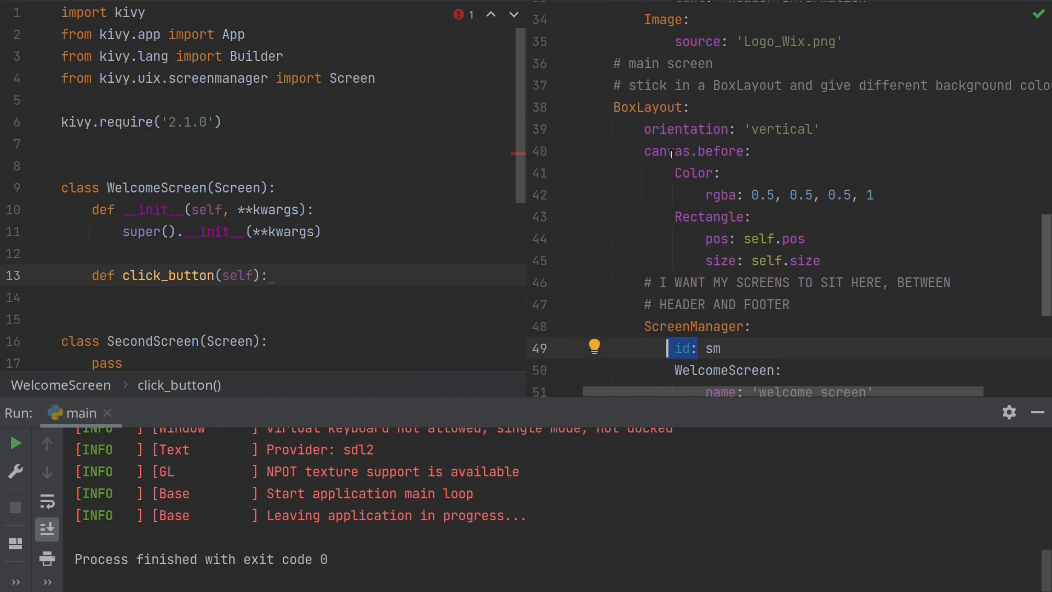
pyautogui.scroll(-3)
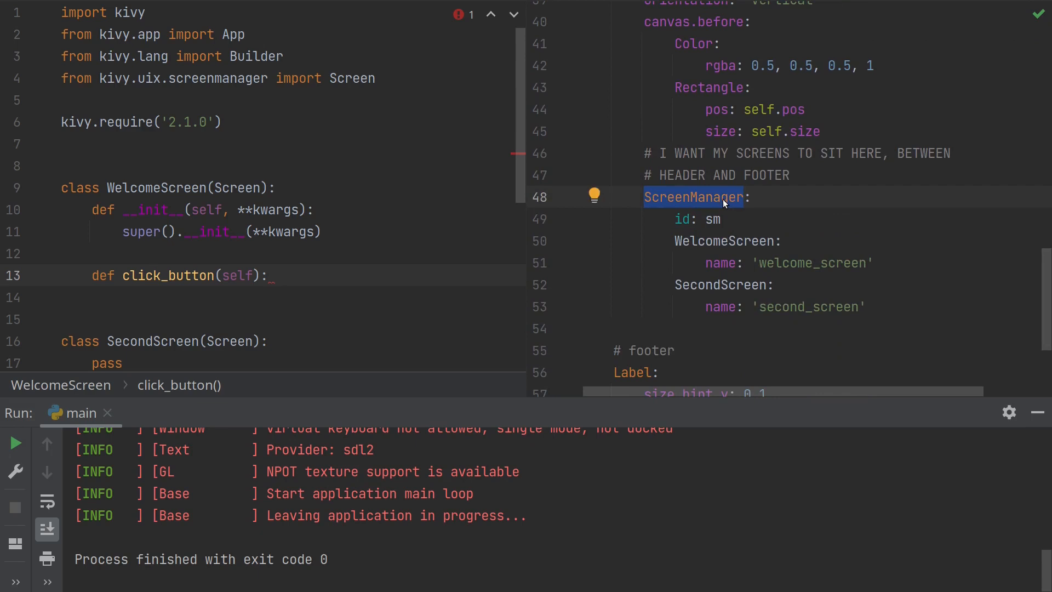
pyautogui.doubleClick(809, 307)
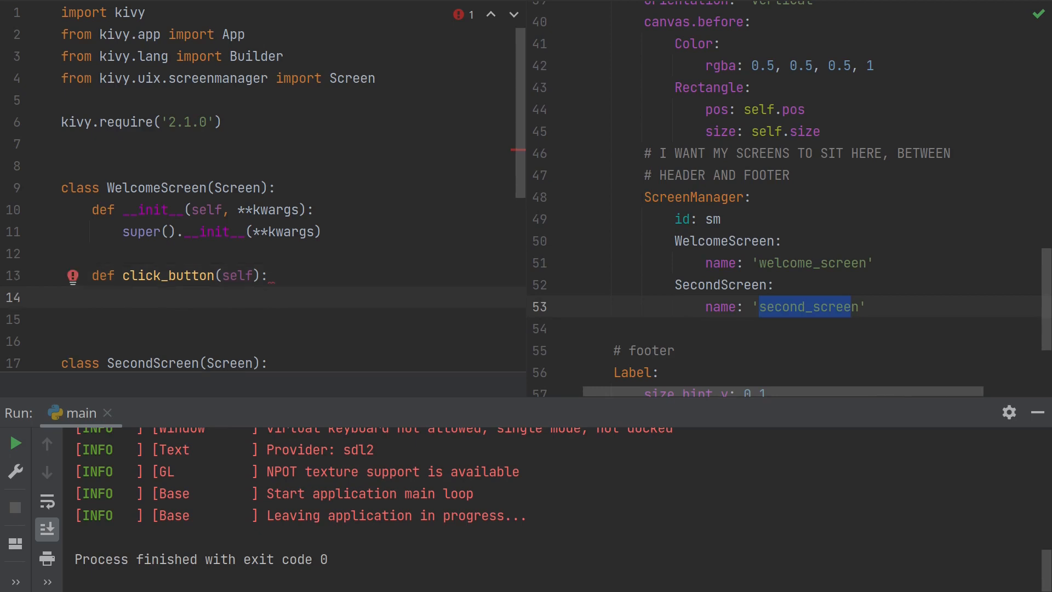
# Assign app = App.get_running_app() at the start of click_button.
pyautogui.write('app =')
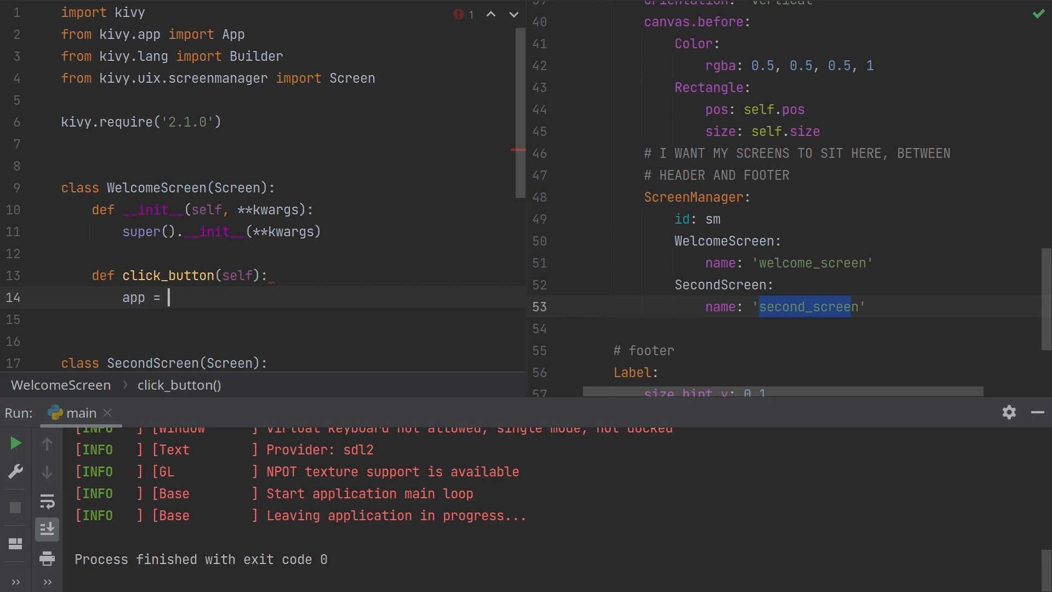
pyautogui.write('App.get_running_app(')
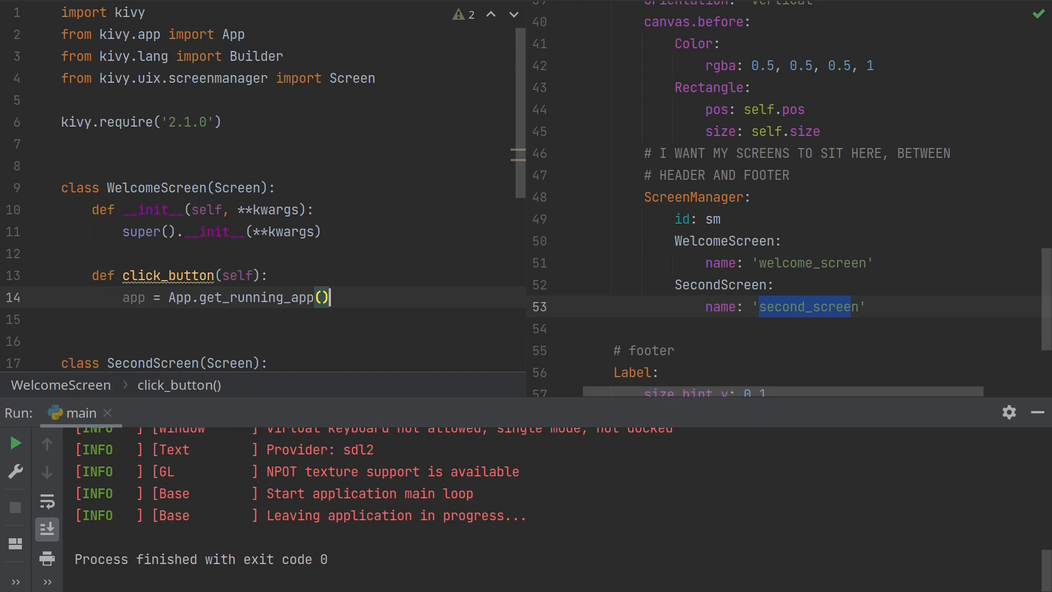
pyautogui.press('enter')
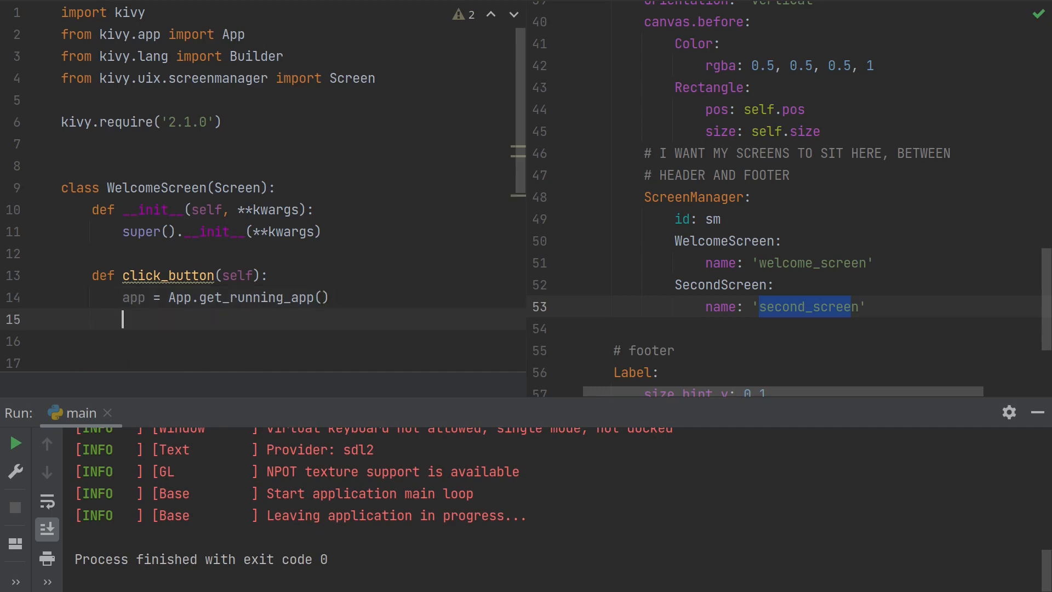
# Add sm = app.root.ids.sm to fetch the screen manager from the root ids.
pyautogui.write('sm =')
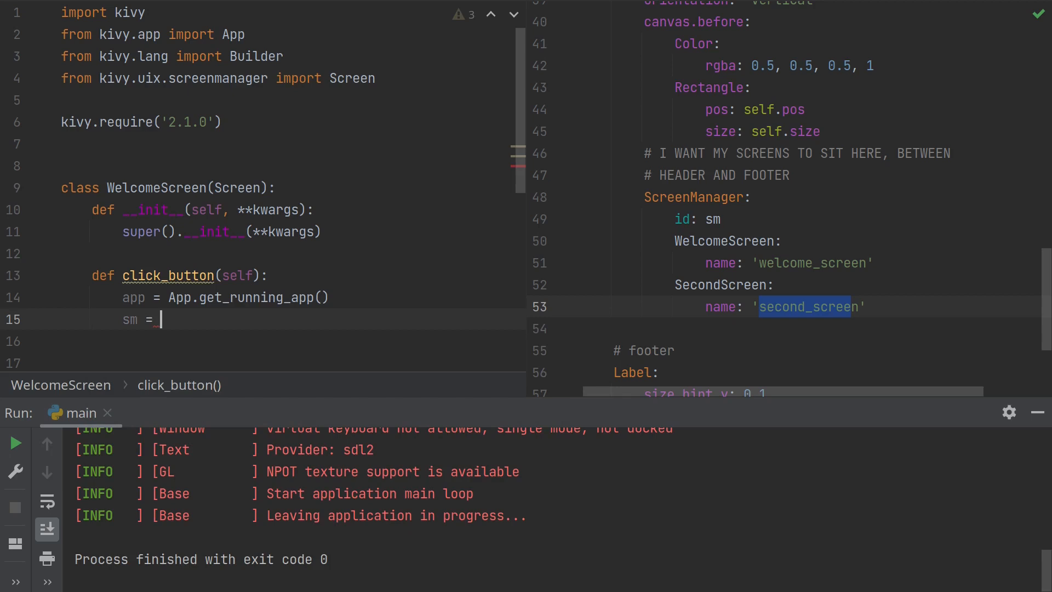
pyautogui.write('app')
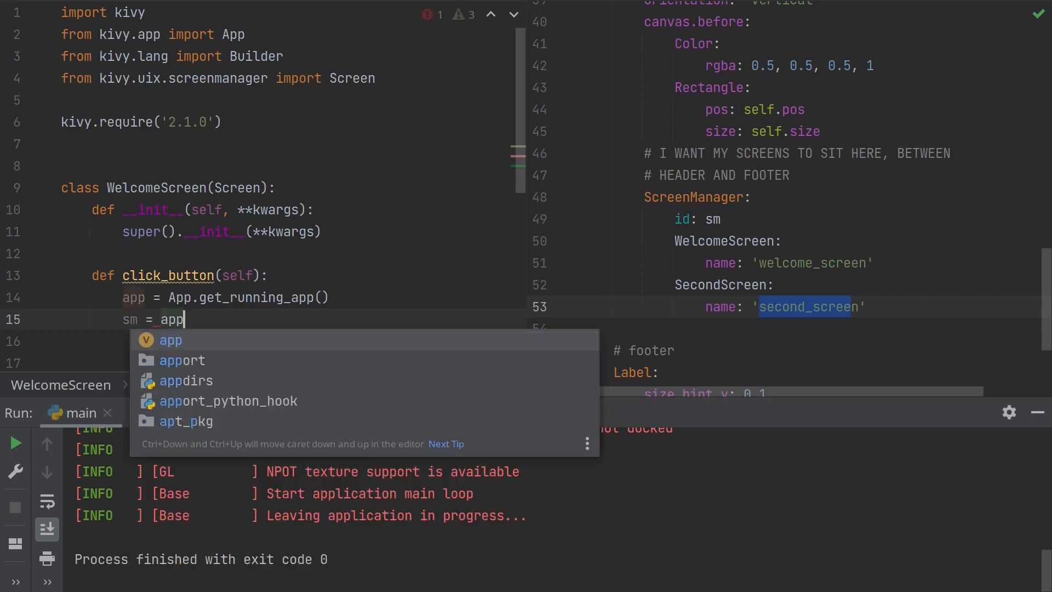
pyautogui.write('.')
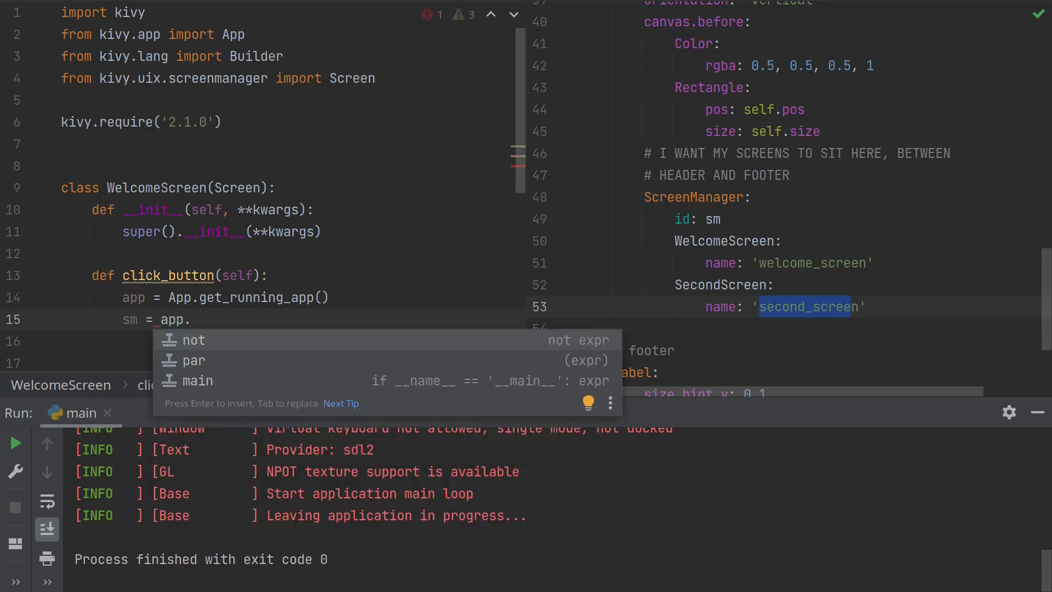
pyautogui.write('root')
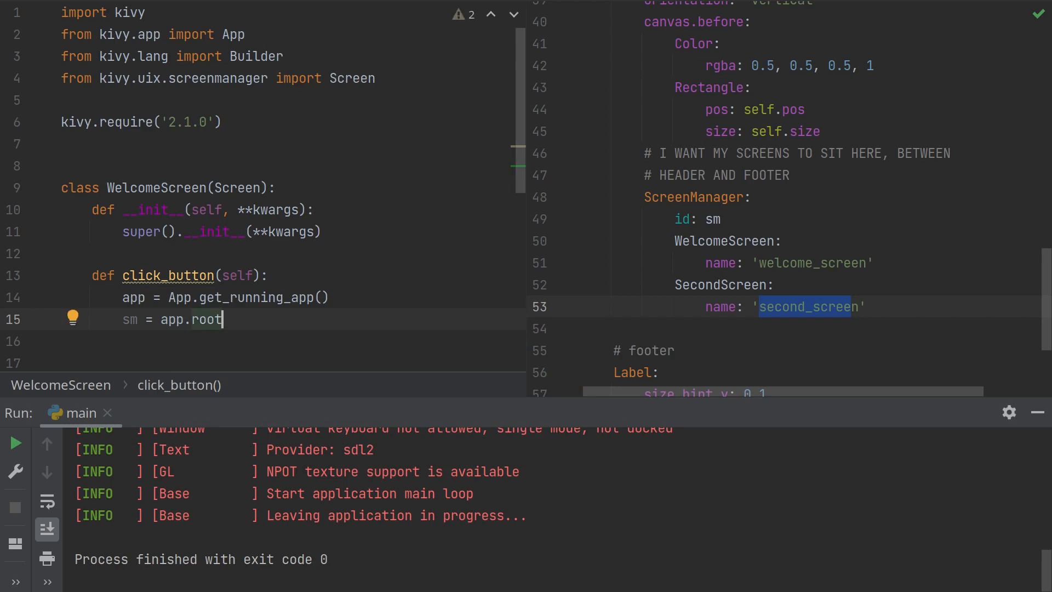
pyautogui.write('.')
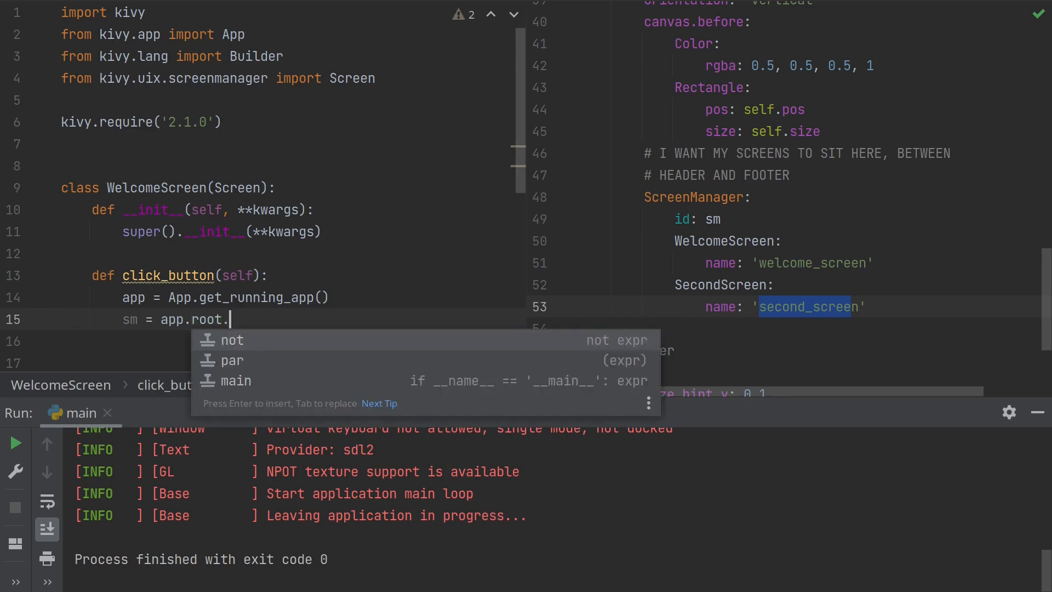
pyautogui.write('ids')
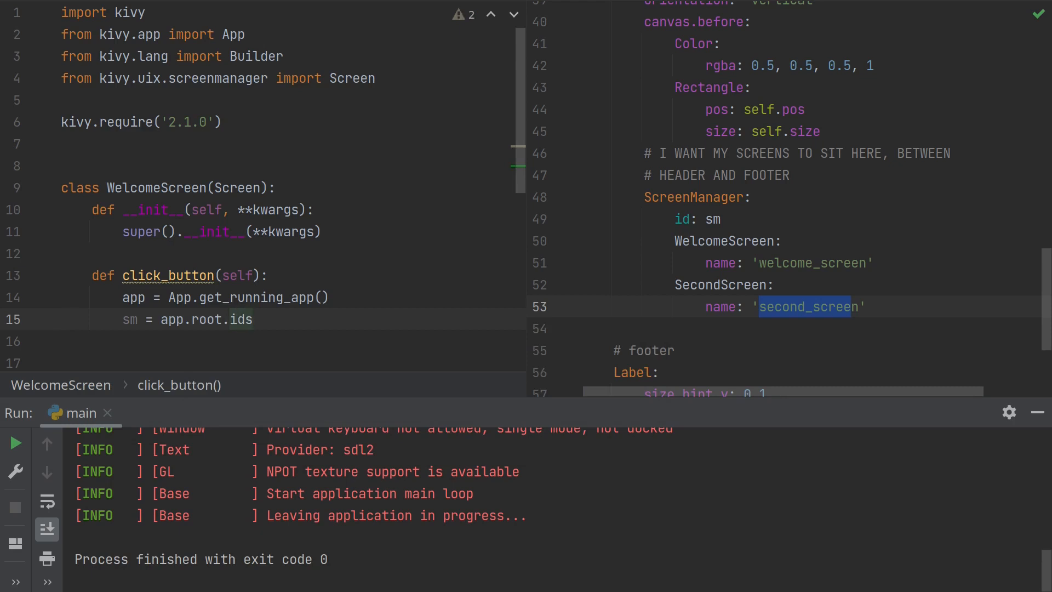
pyautogui.write('.')
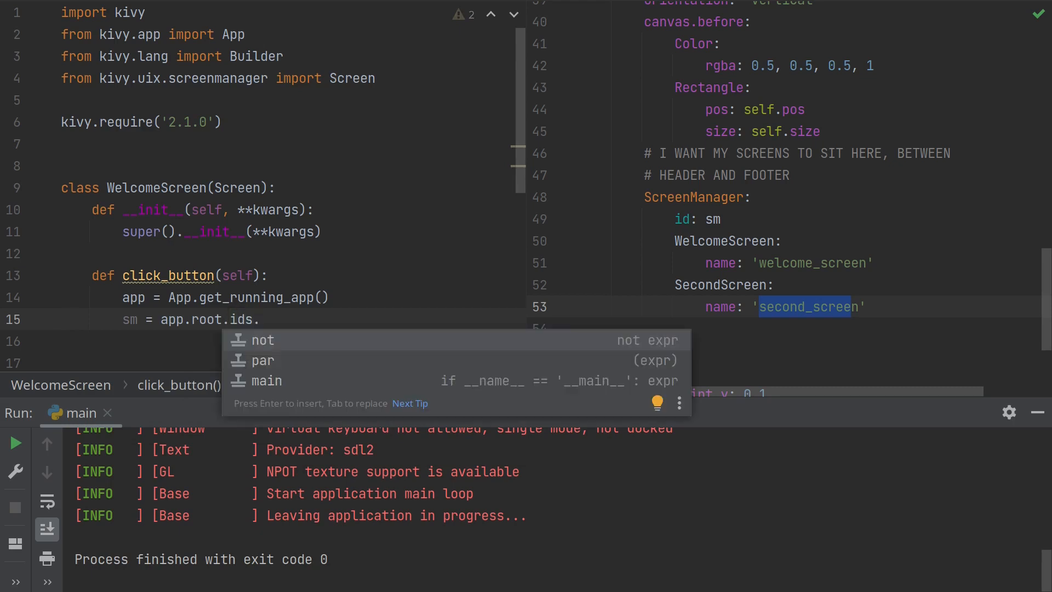
pyautogui.write('sm')
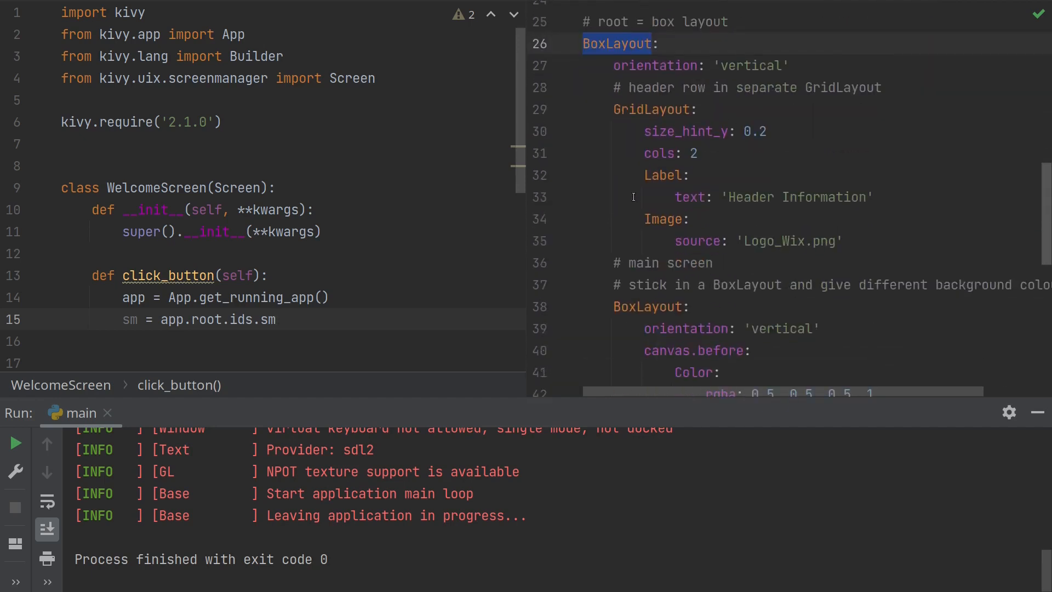
# Add sm.current = 'second_screen' in click_button and select the method name.
pyautogui.scroll(-3)
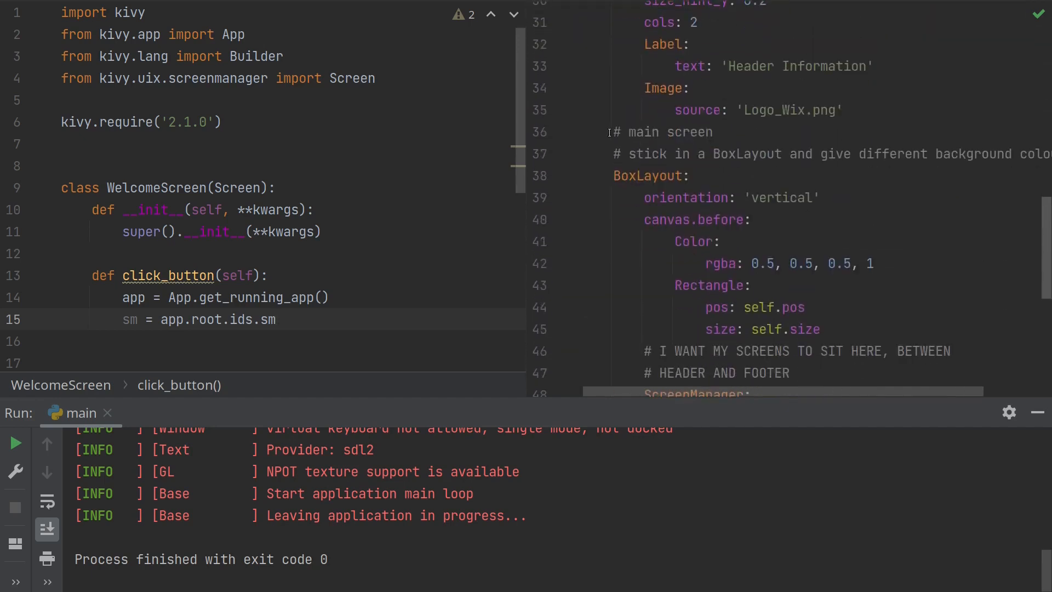
pyautogui.scroll(-3)
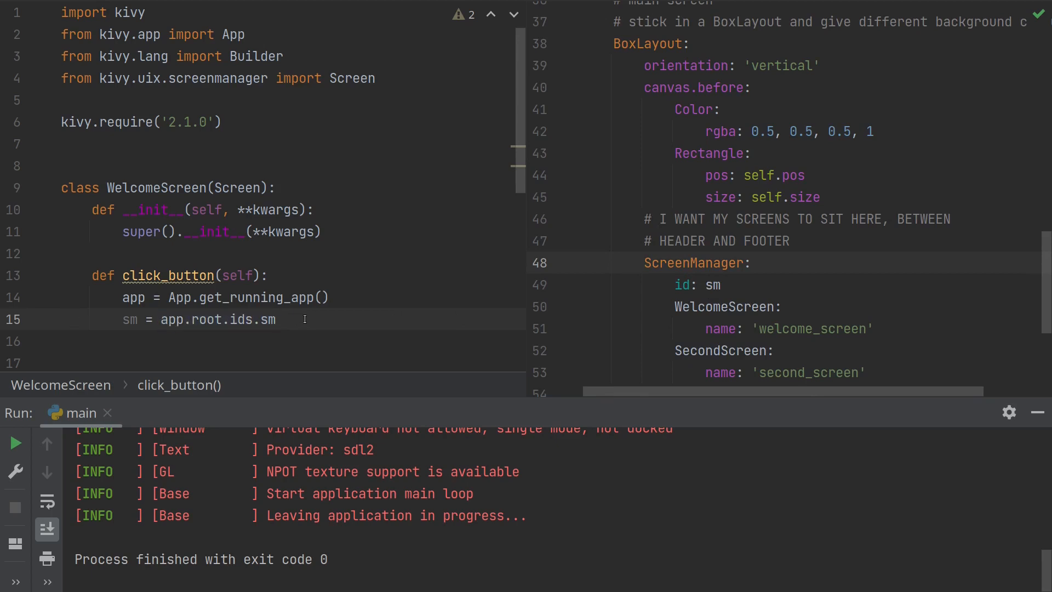
pyautogui.write('sm.')
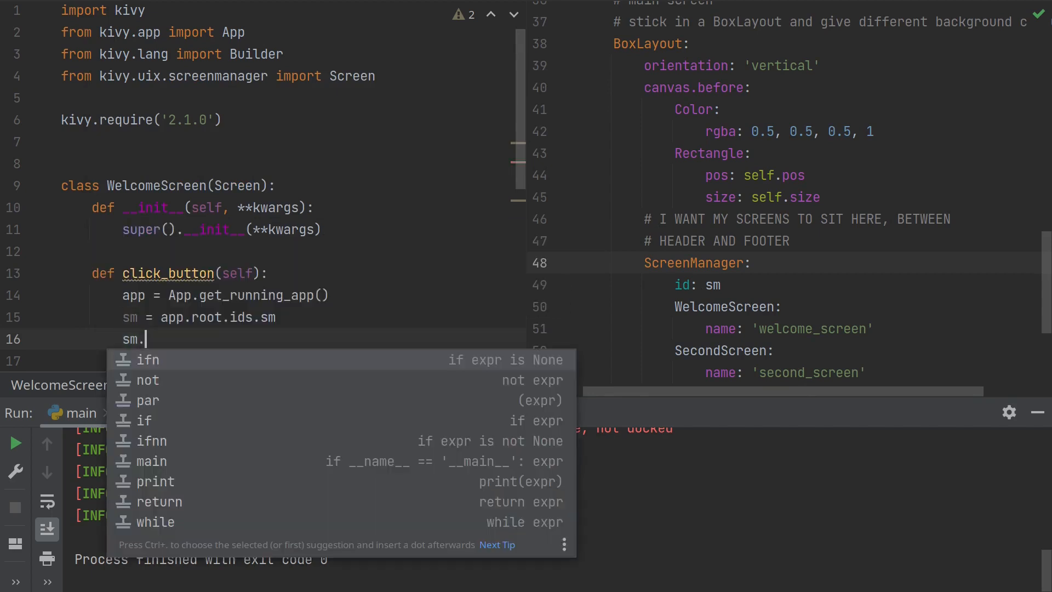
pyautogui.write('curre')
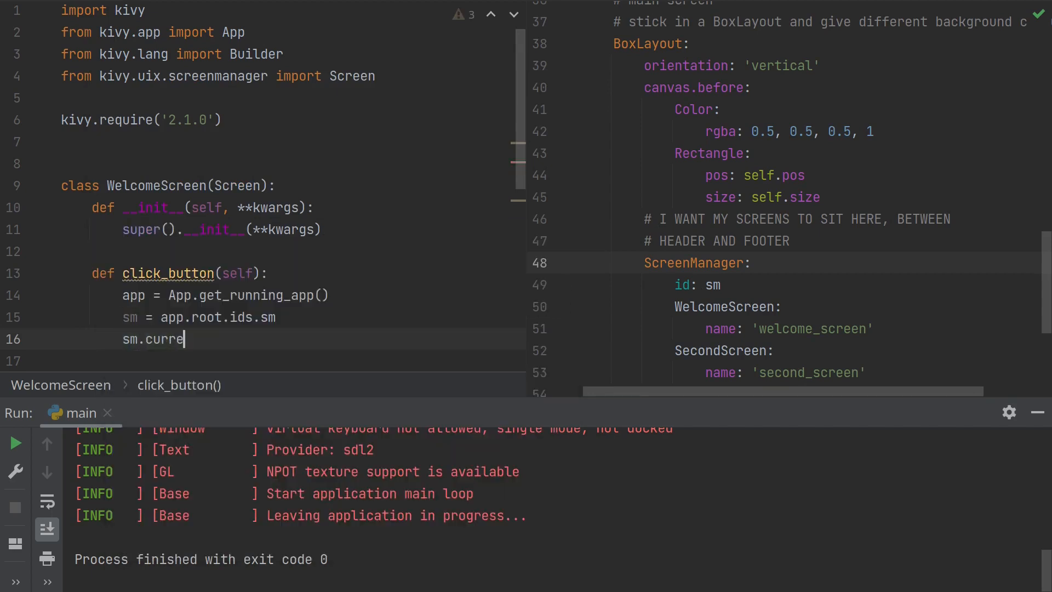
pyautogui.write('nt')
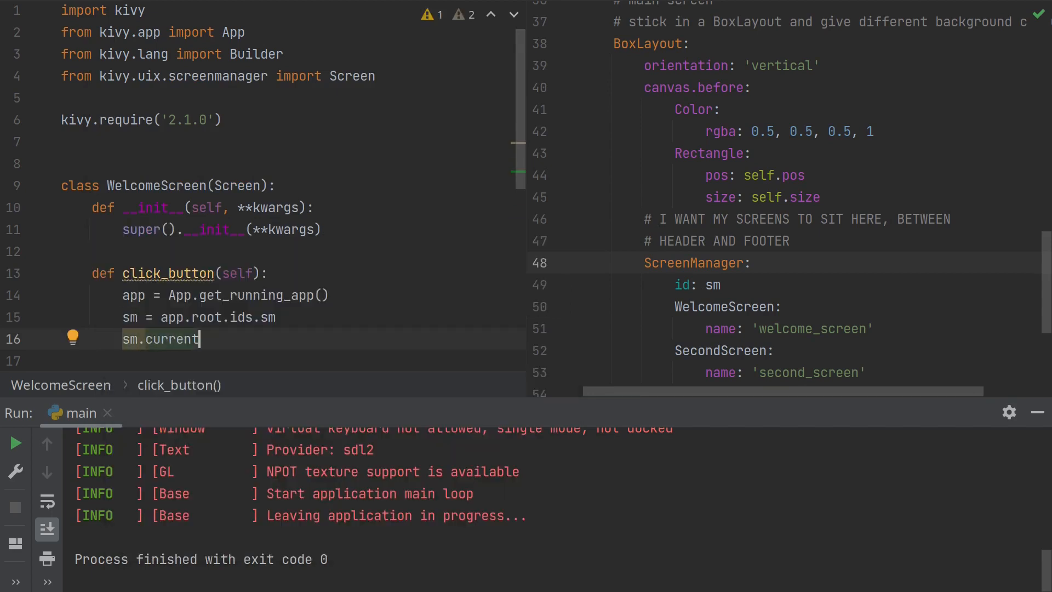
pyautogui.write("= '")
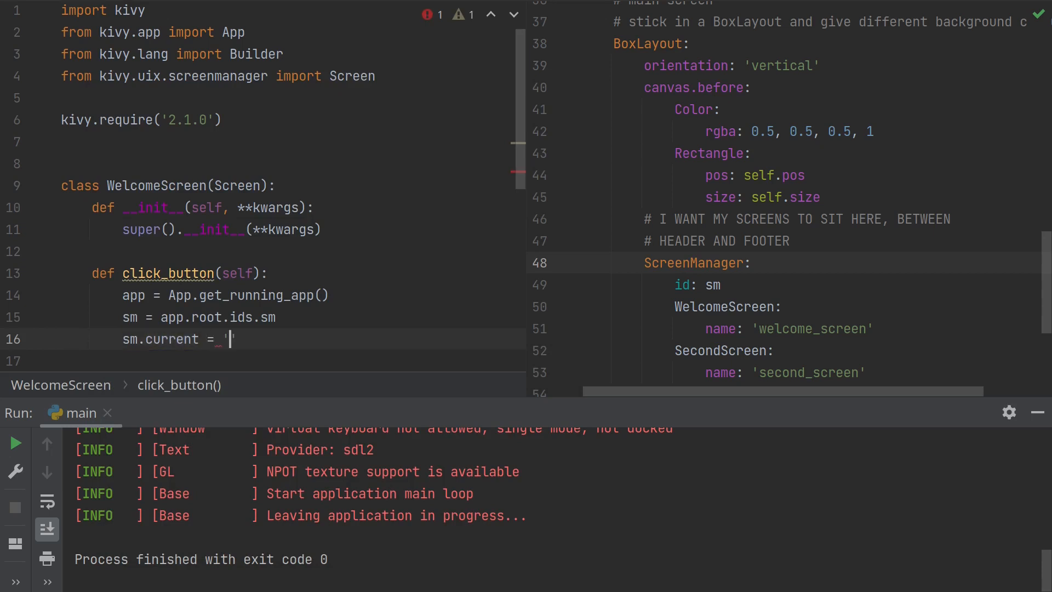
pyautogui.write('second')
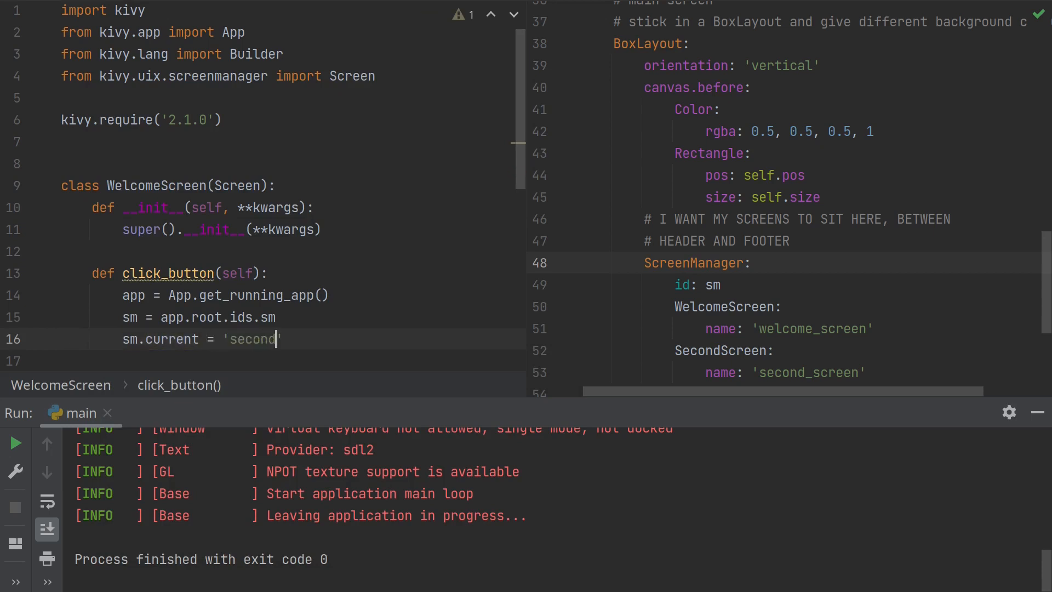
pyautogui.write('_screen')
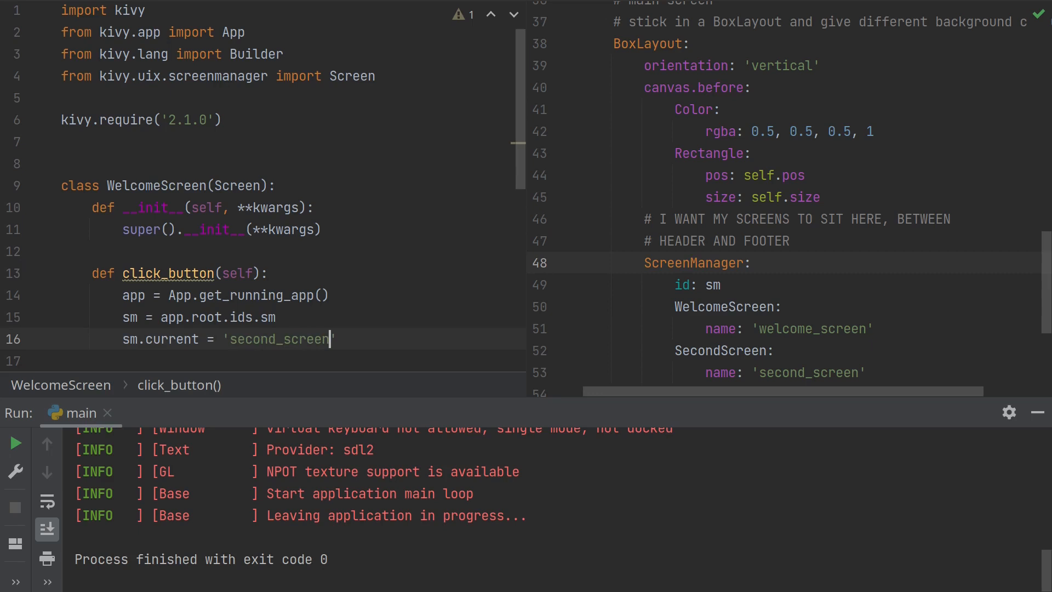
pyautogui.moveTo(356, 318)
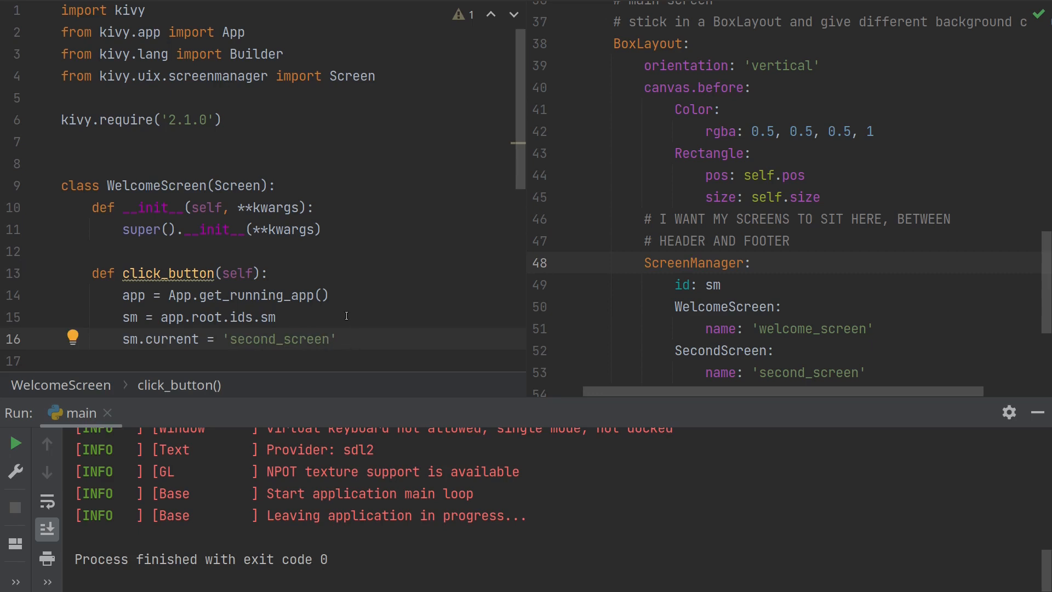
pyautogui.moveTo(671, 247)
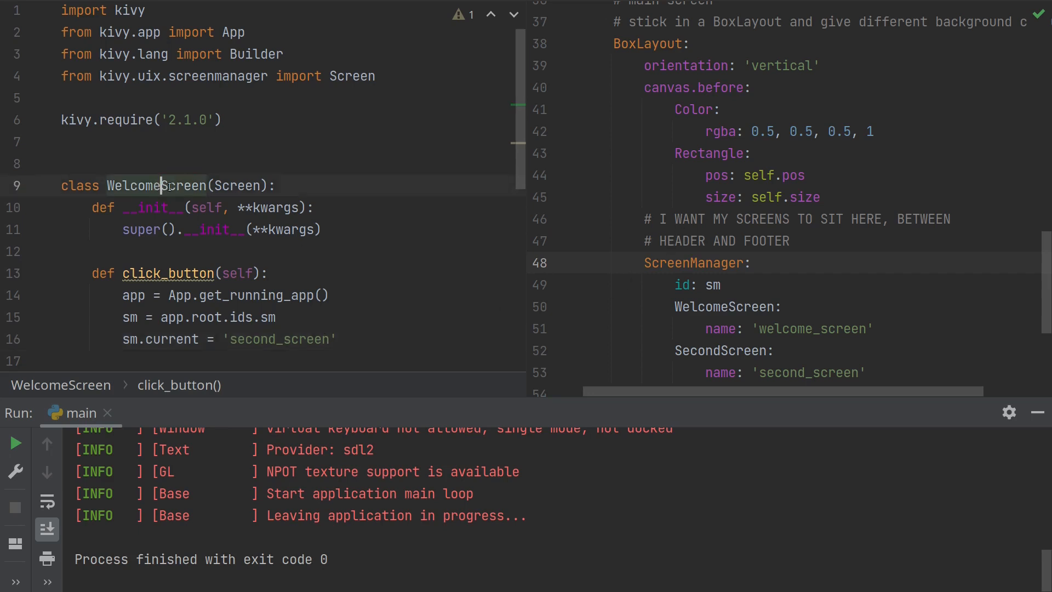
pyautogui.doubleClick(170, 272)
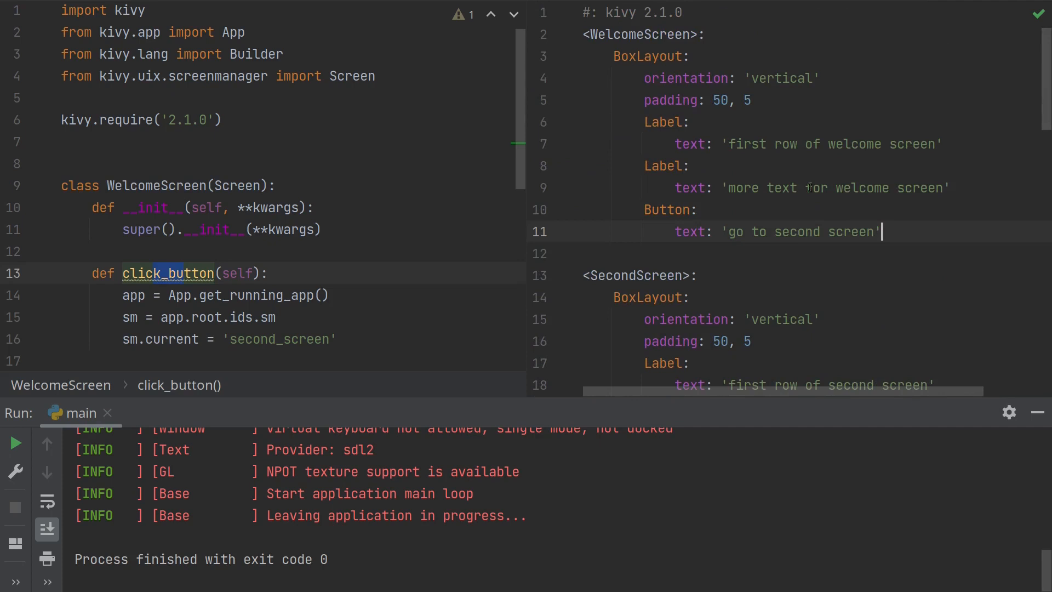
# Start the WelcomeScreen Button's on_release handler, correcting a mistyped self.
pyautogui.write('on')
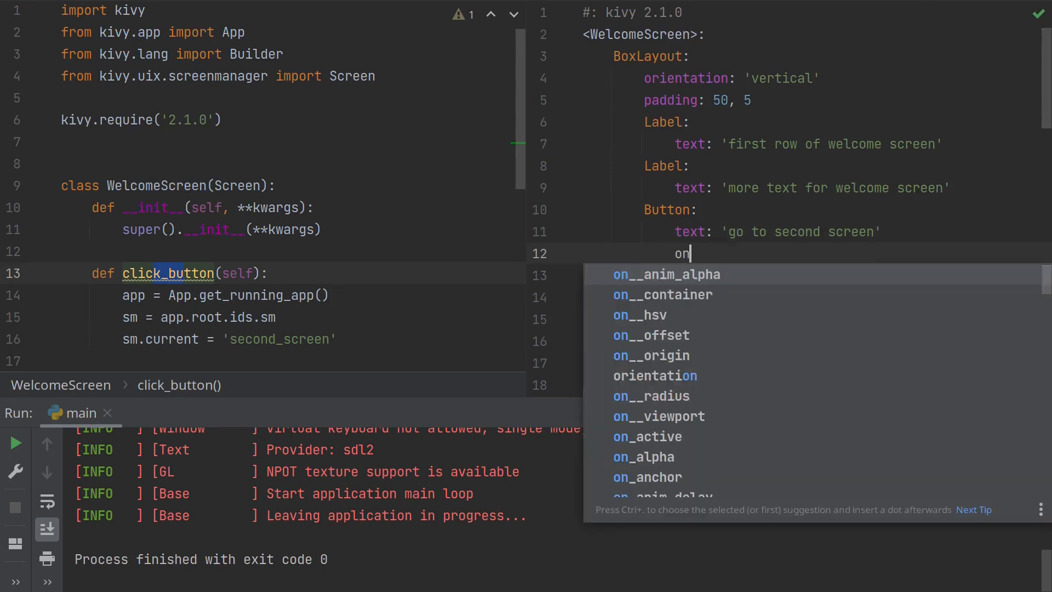
pyautogui.write('_release:')
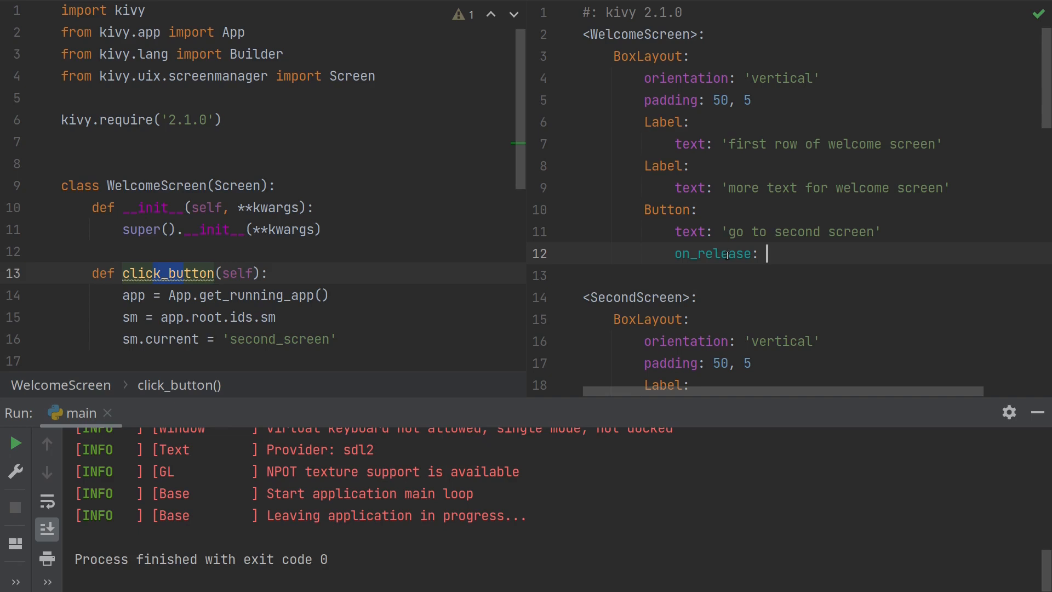
pyautogui.write('seldf')
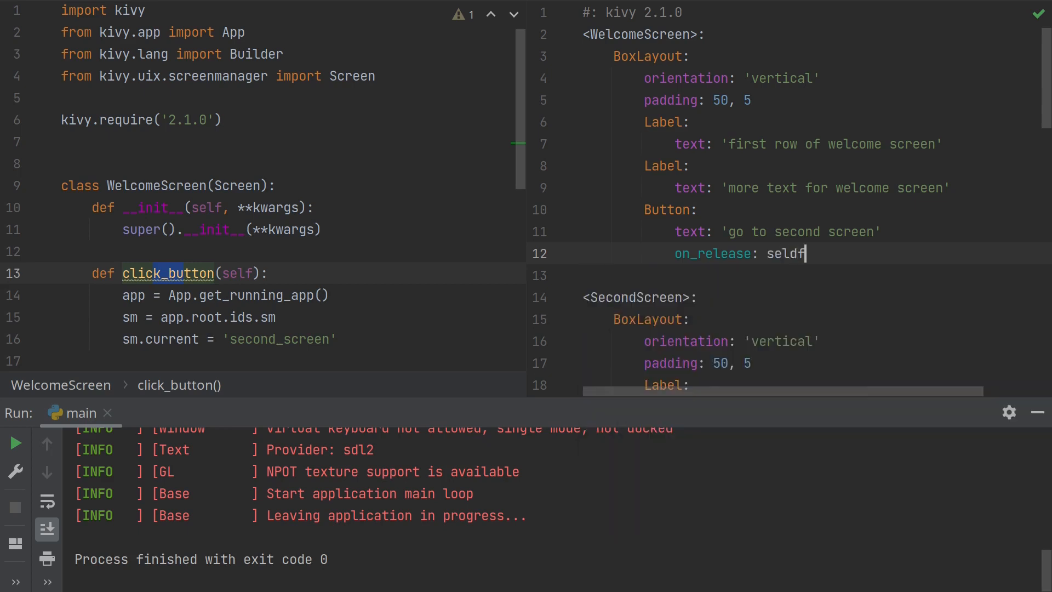
pyautogui.press('BackSpace')
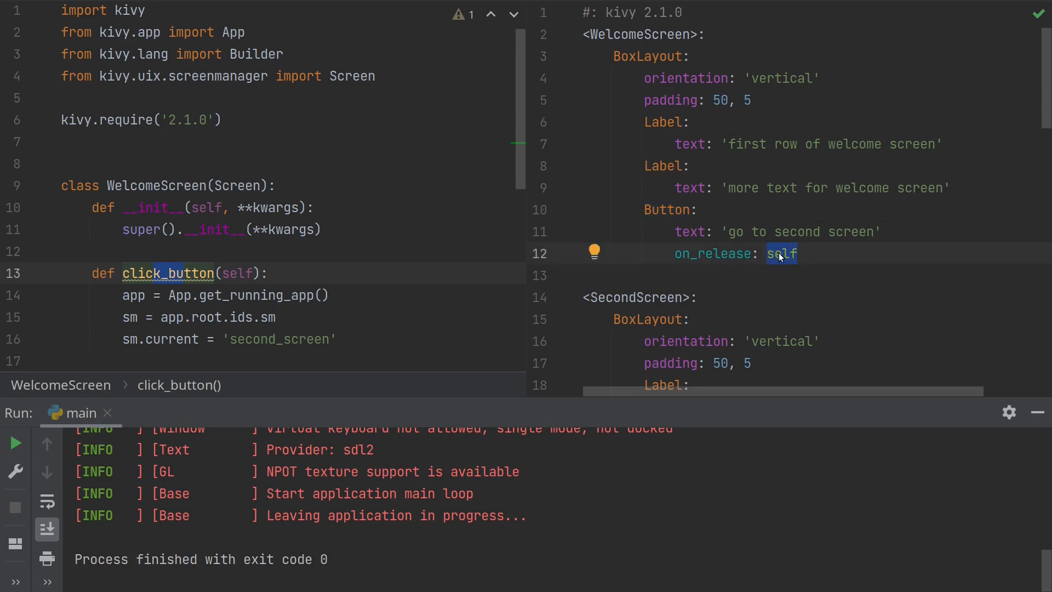
# Complete the handler as on_release: root.click_button().
pyautogui.write('r')
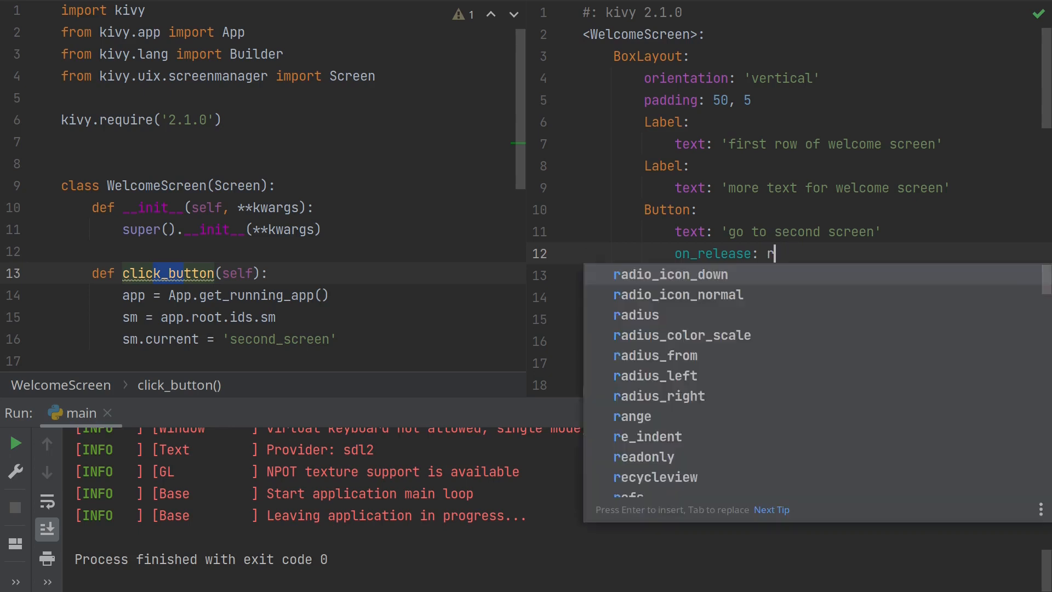
pyautogui.write('oot')
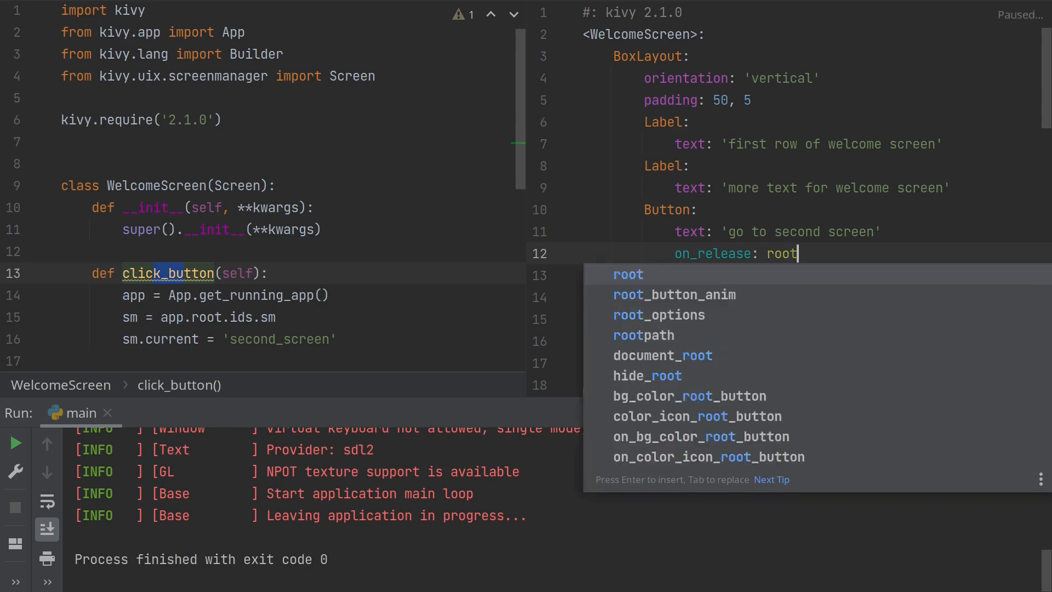
pyautogui.write('.')
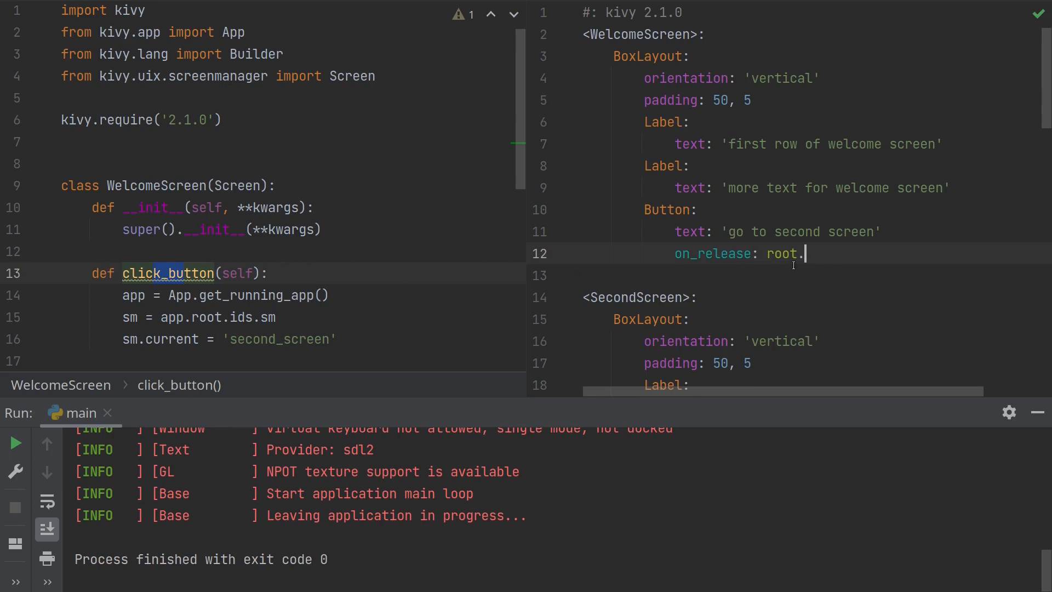
pyautogui.write('click')
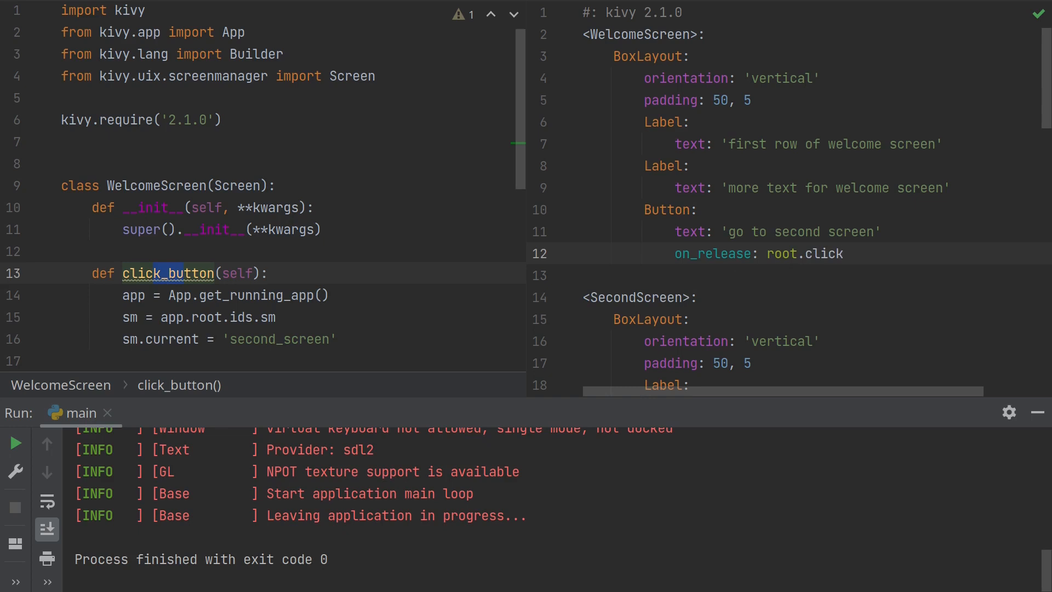
pyautogui.write('_butto')
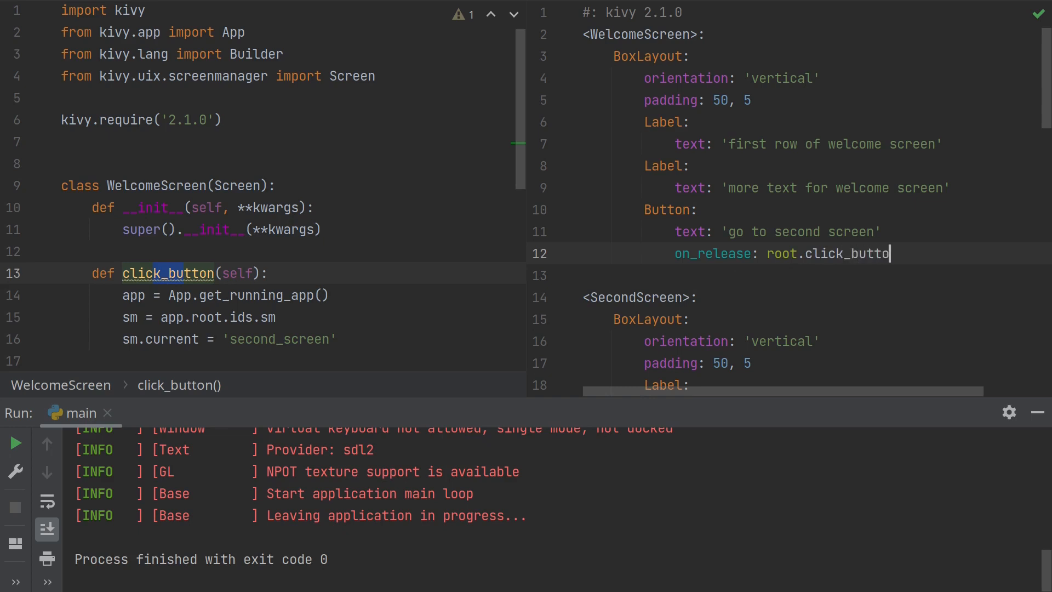
pyautogui.write('()')
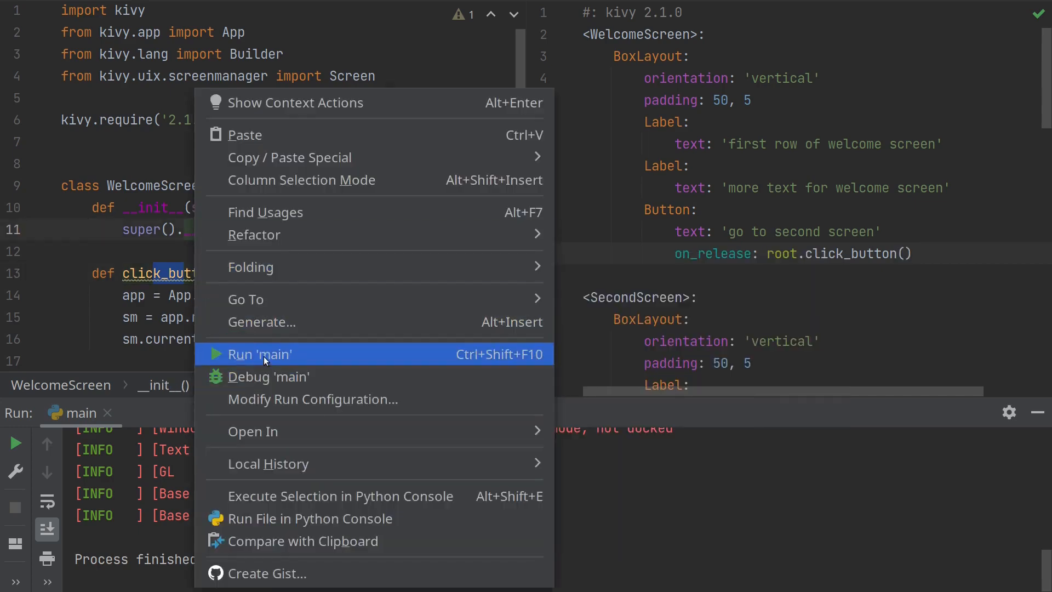
# Run main and use 'go to second screen' to reach the second screen.
pyautogui.click(260, 354)
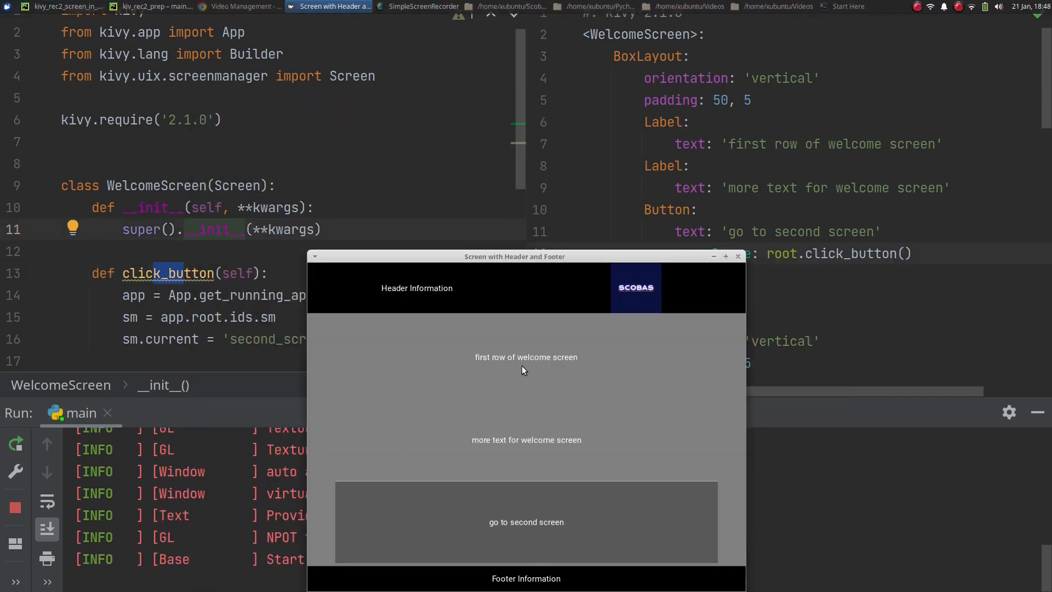
pyautogui.click(526, 522)
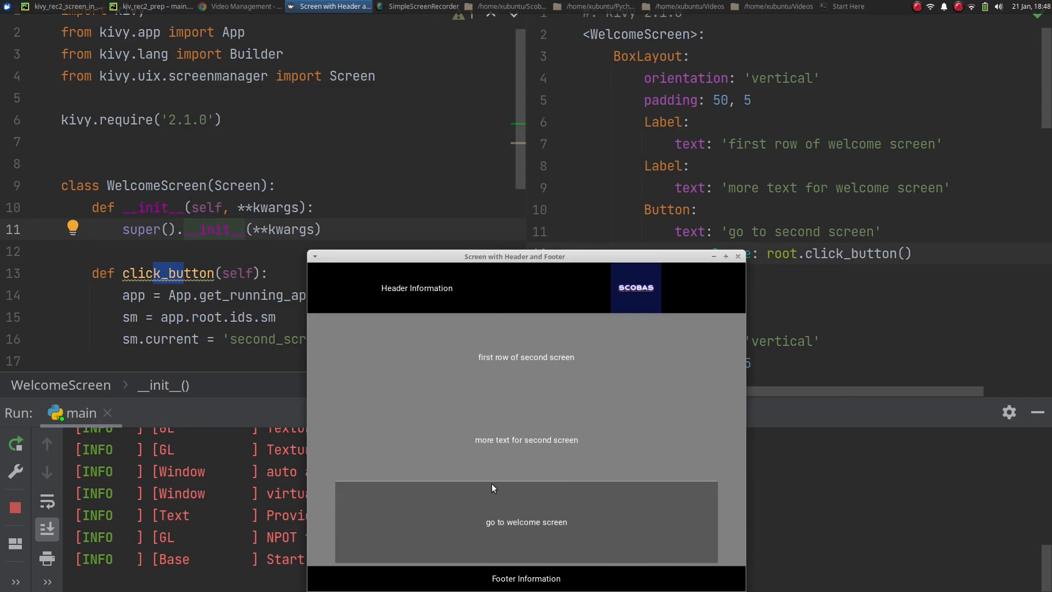
pyautogui.moveTo(544, 525)
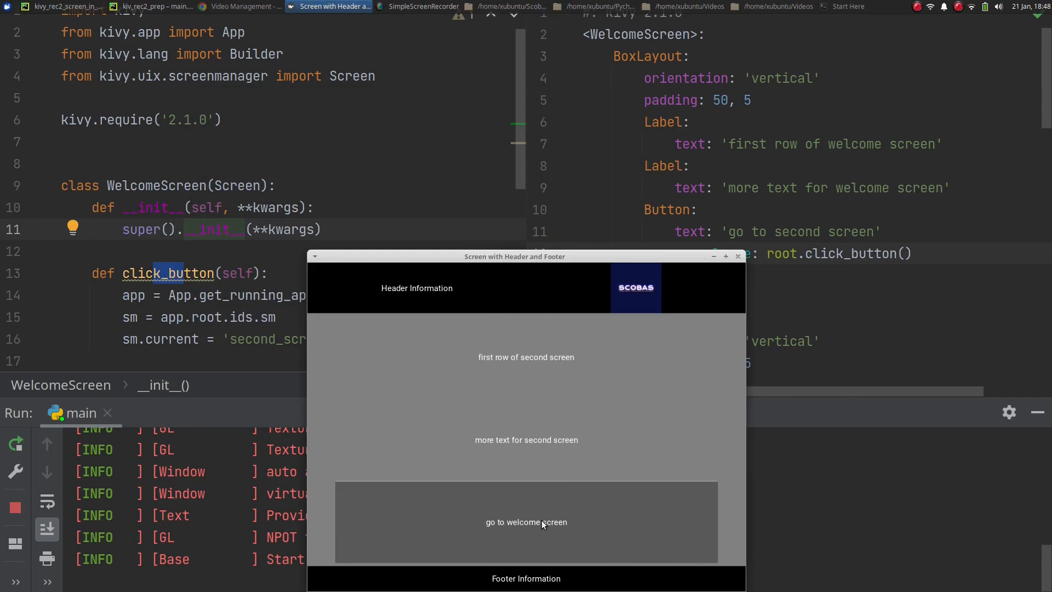
pyautogui.moveTo(614, 495)
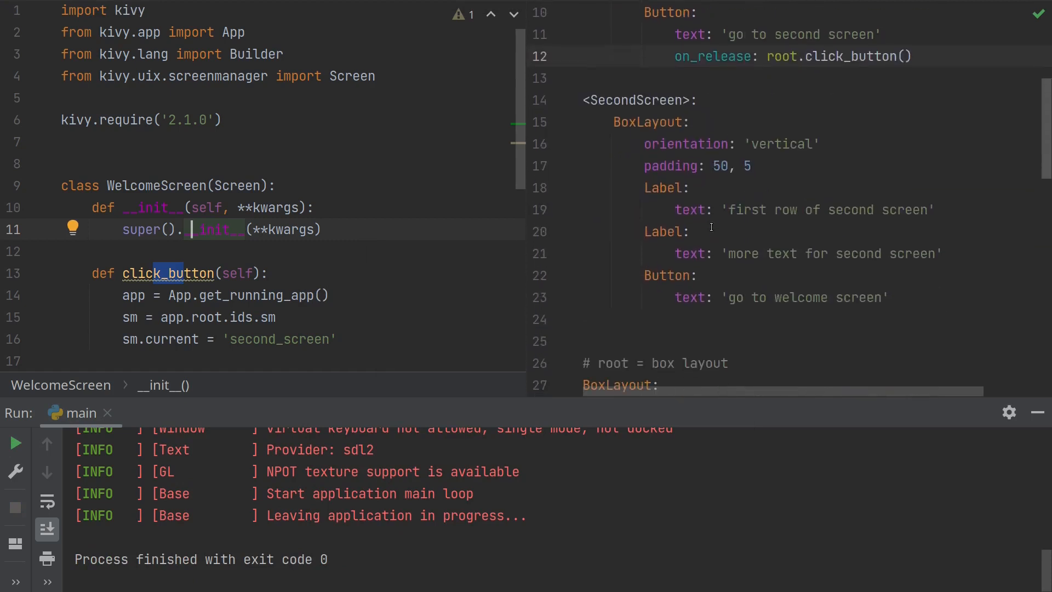
# Add an on_release line under the SecondScreen Button.
pyautogui.click(775, 297)
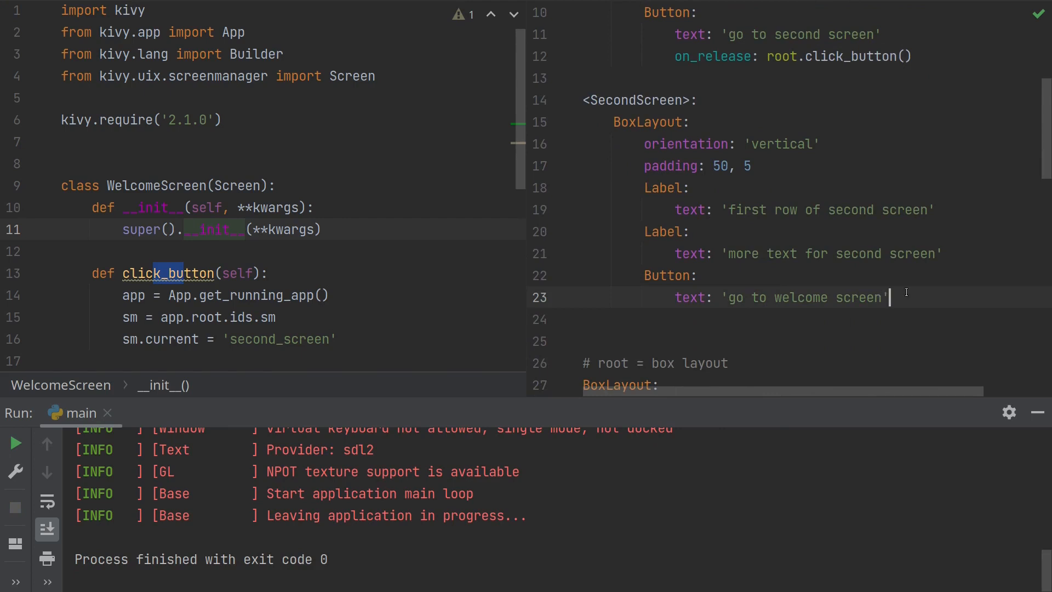
pyautogui.press('enter')
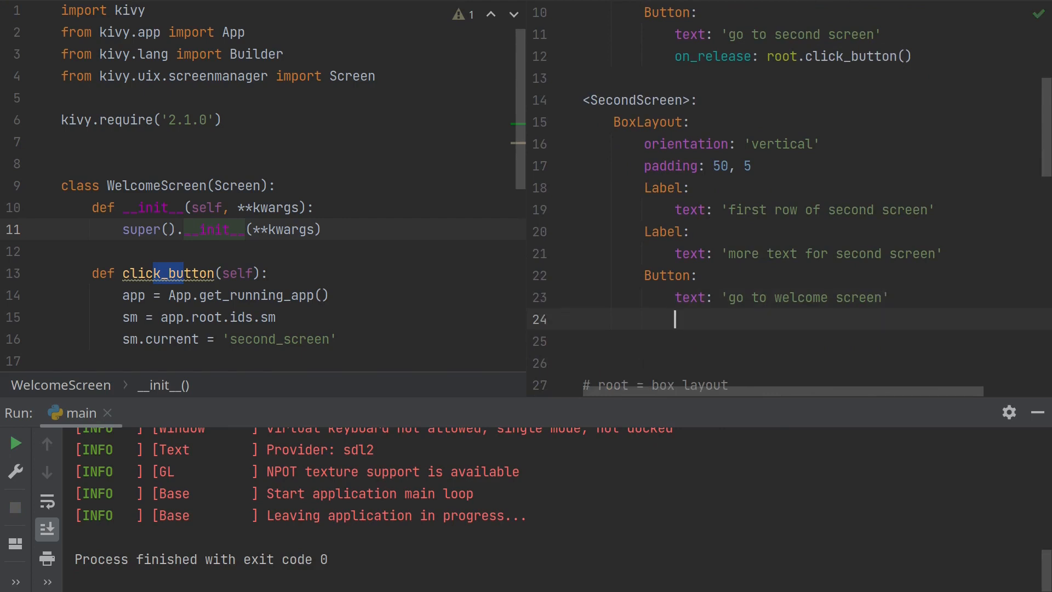
pyautogui.write('on_r')
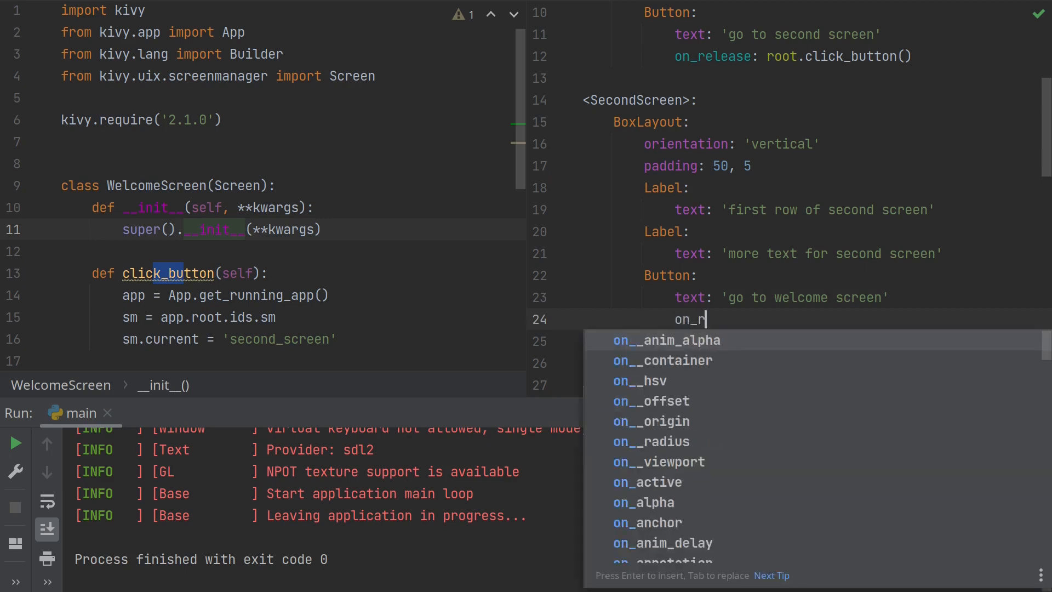
pyautogui.write('elea')
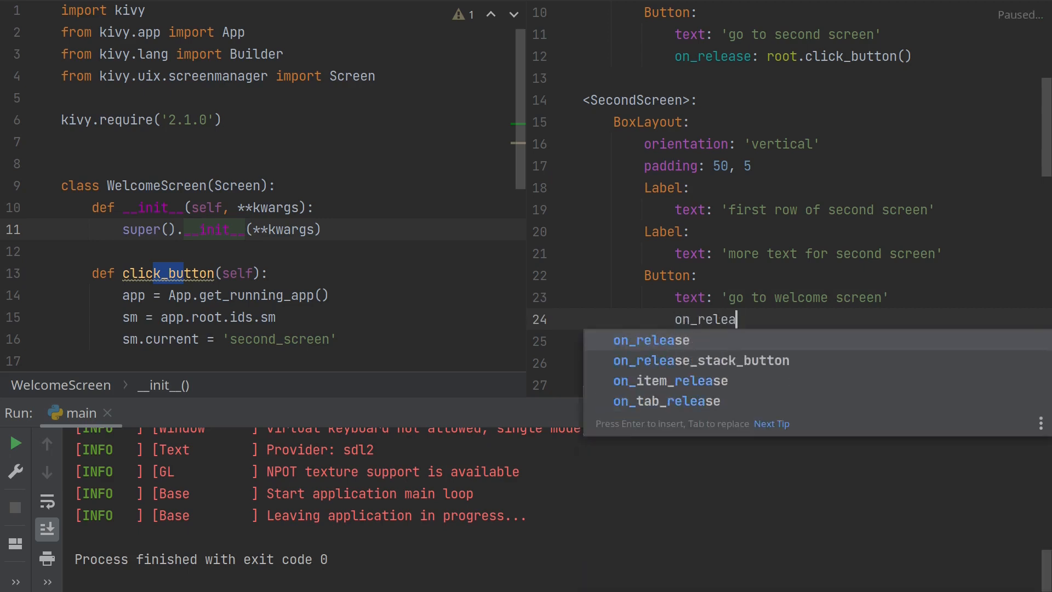
pyautogui.press('enter')
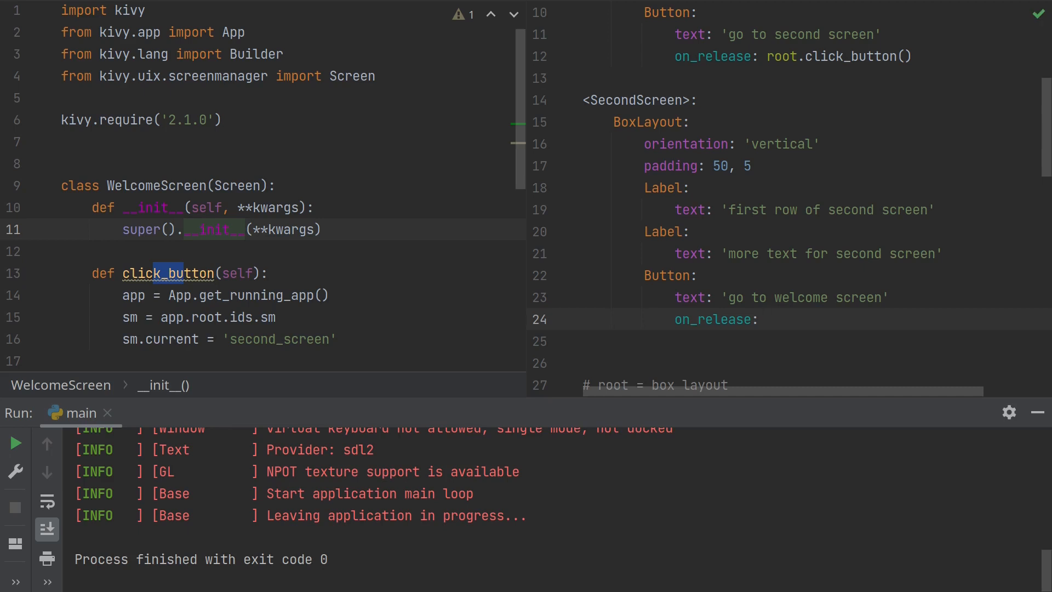
# Set it to app.root.ids['sm'].current = 'welcome_screen' and run main again.
pyautogui.write('app')
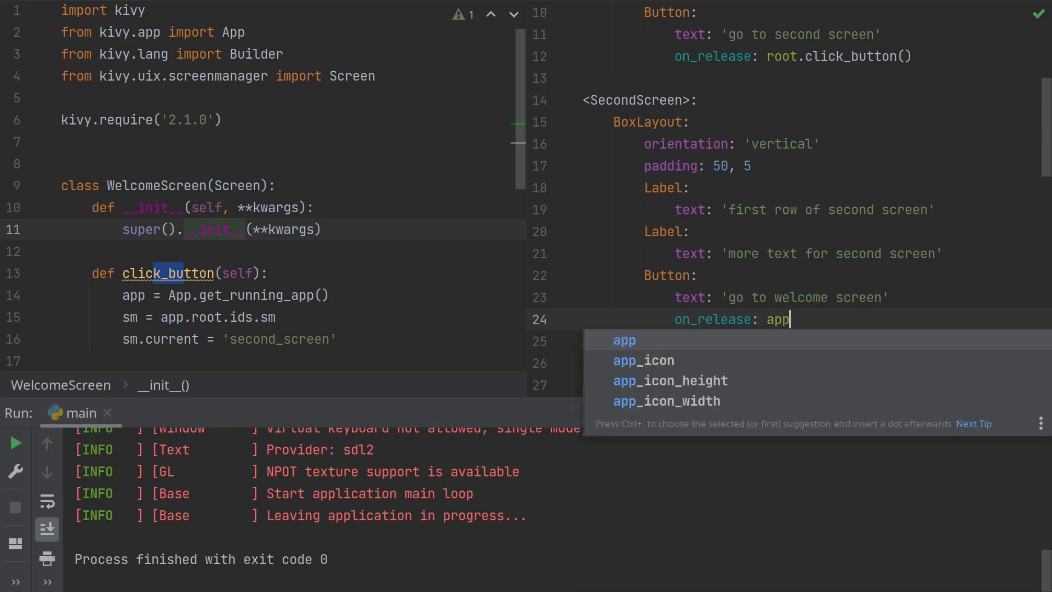
pyautogui.write('.')
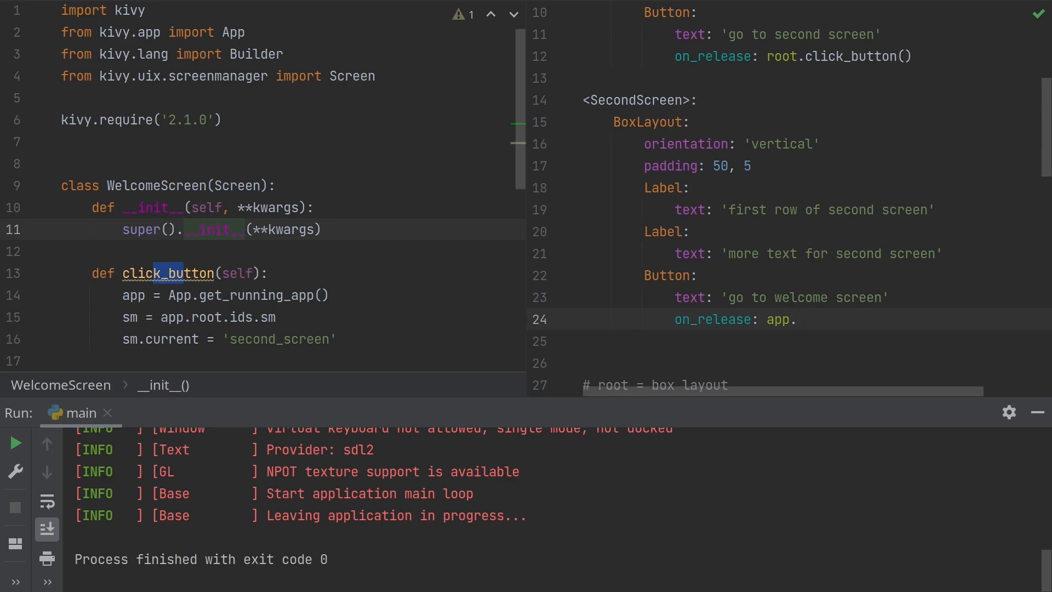
pyautogui.write('roo')
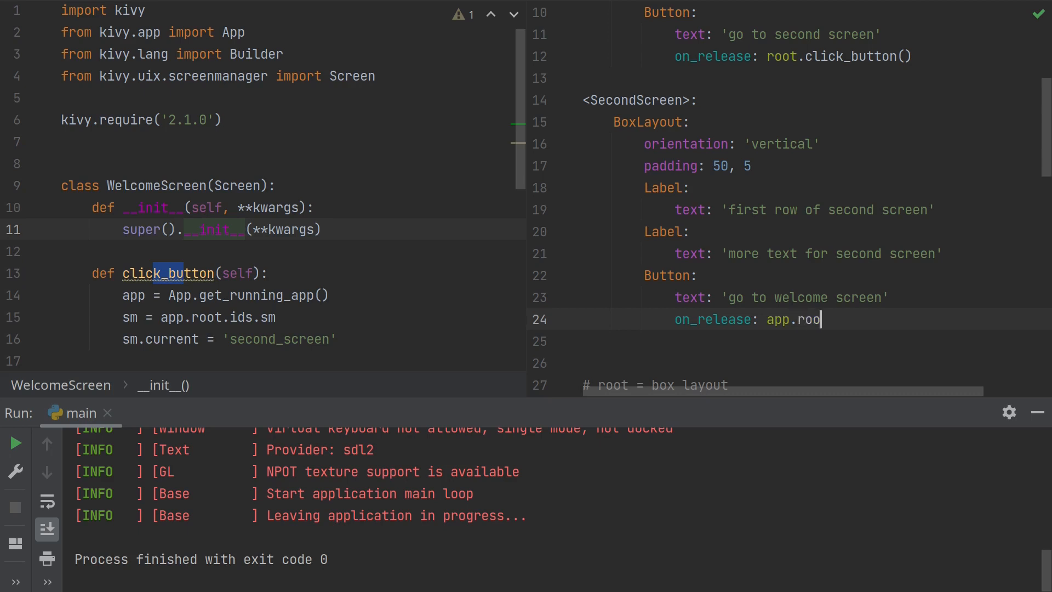
pyautogui.write('t')
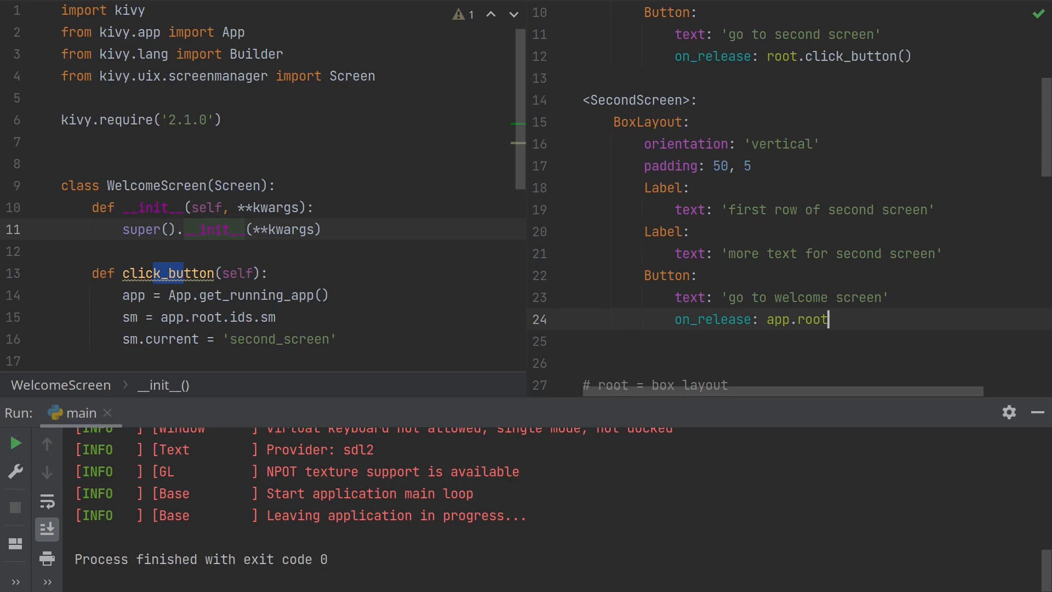
pyautogui.write('.')
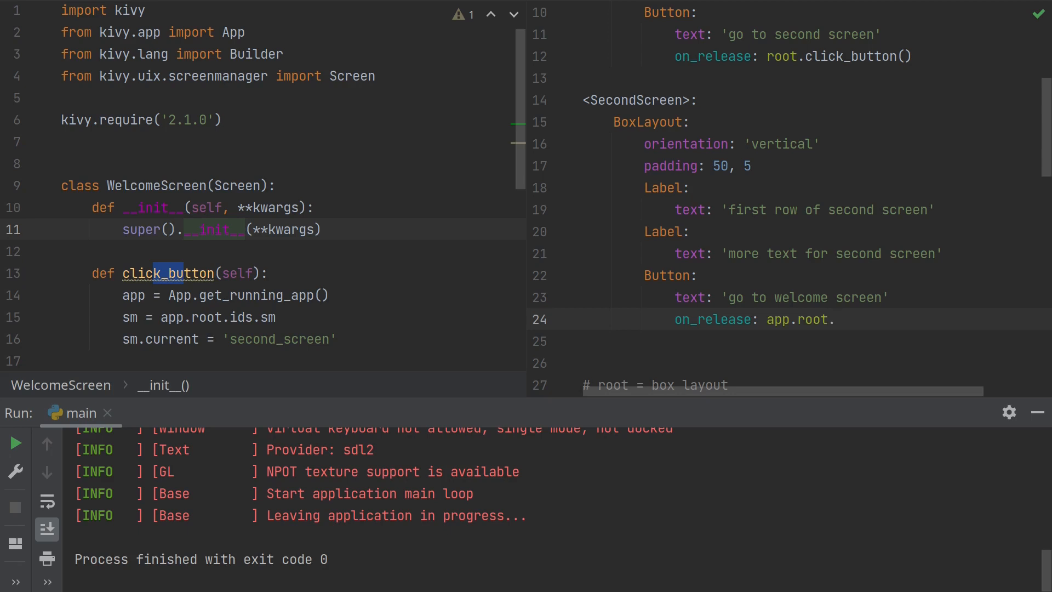
pyautogui.write('id')
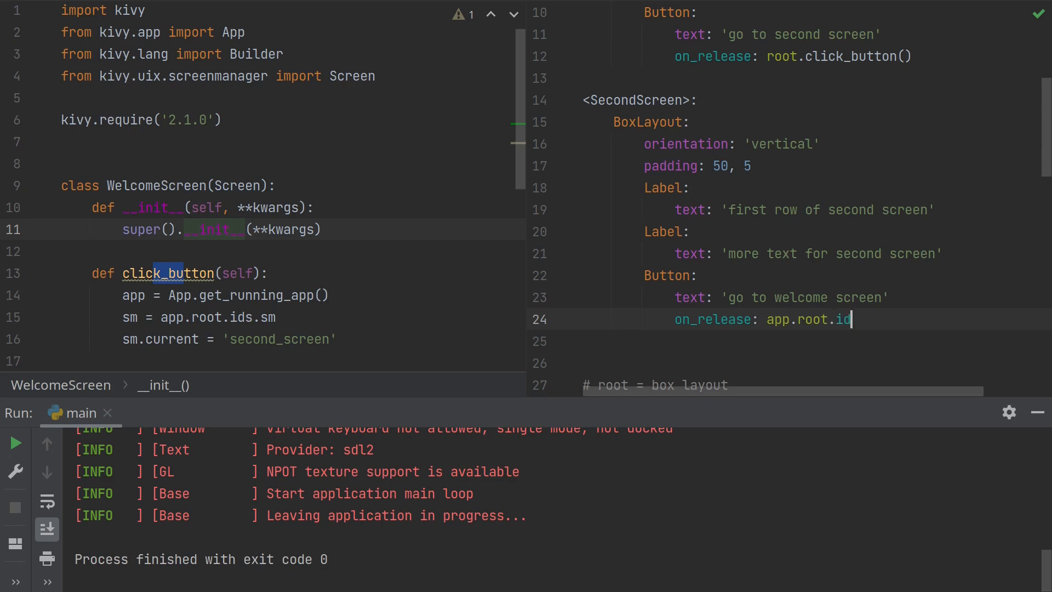
pyautogui.write('s')
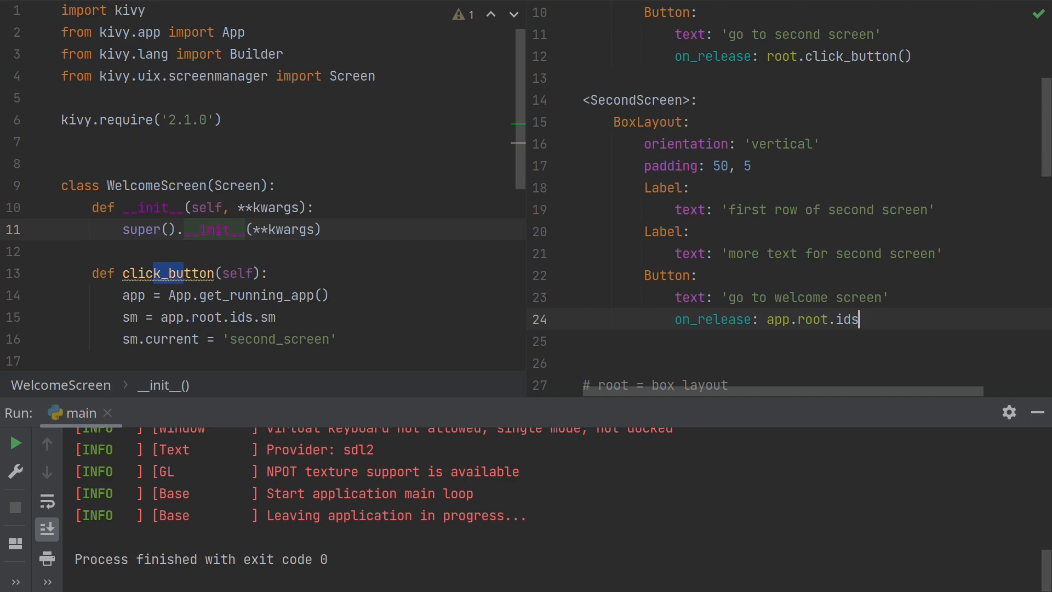
pyautogui.write("['']")
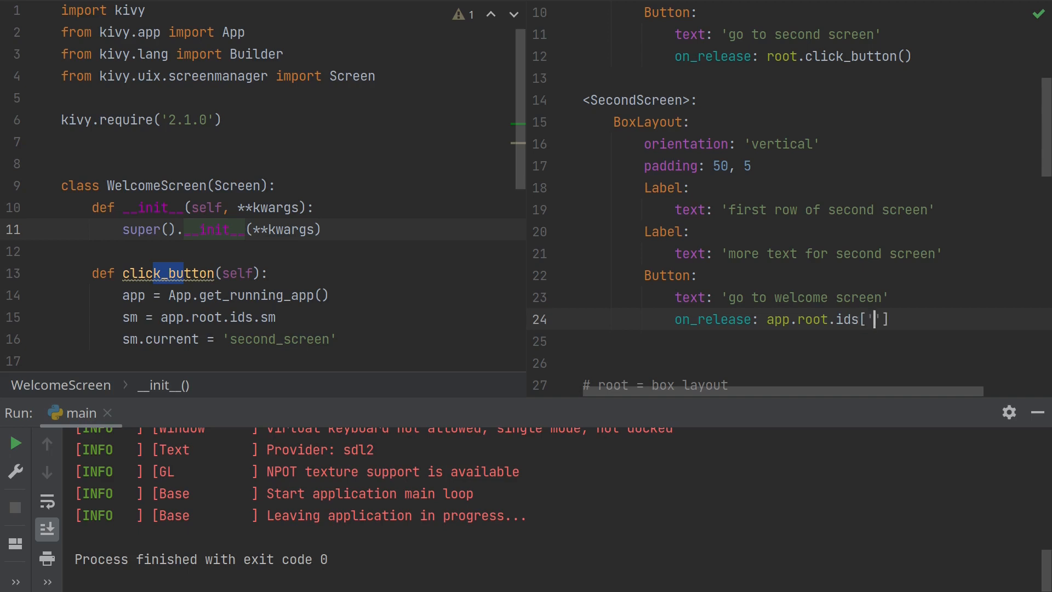
pyautogui.write('sm')
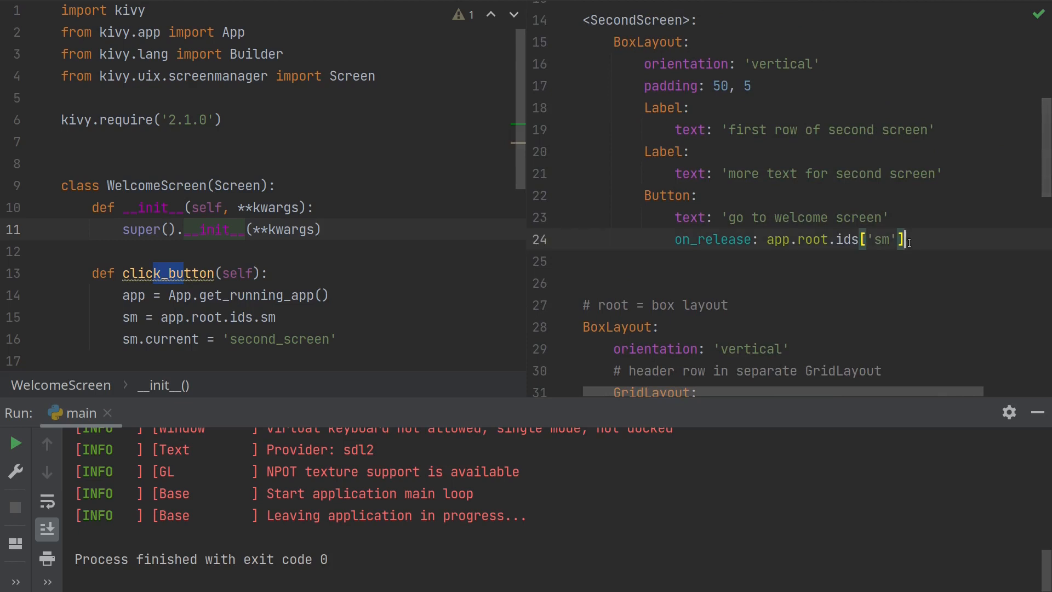
pyautogui.write('.current')
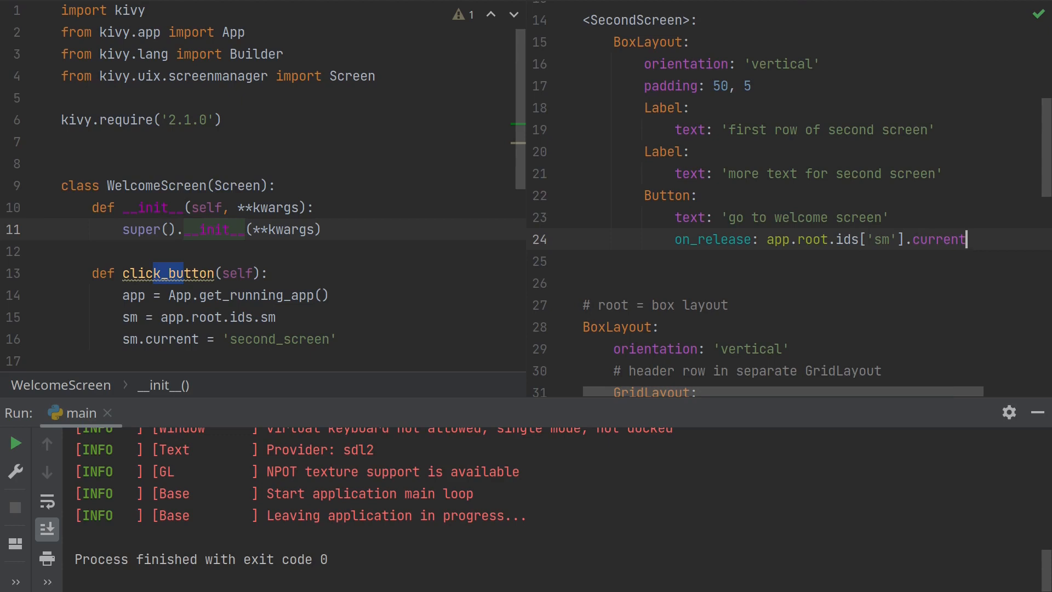
pyautogui.write("= '")
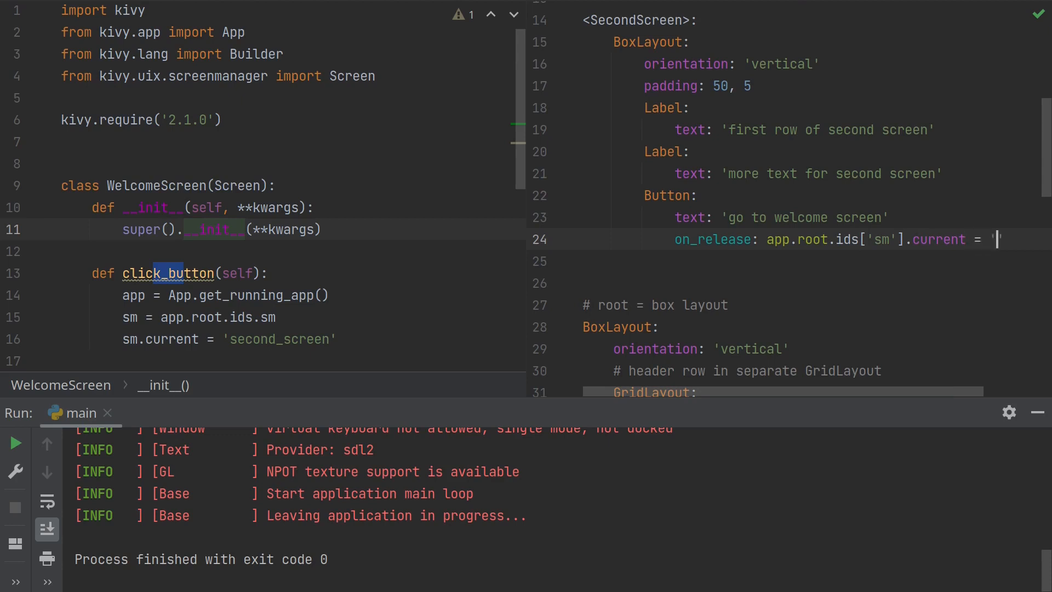
pyautogui.write('welcome_screen')
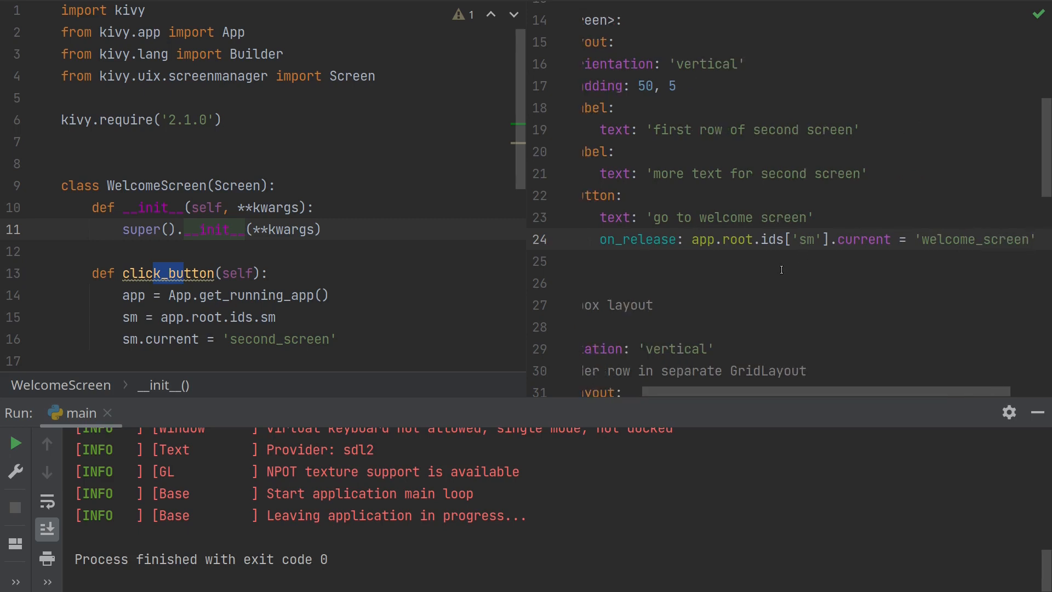
pyautogui.click(268, 229)
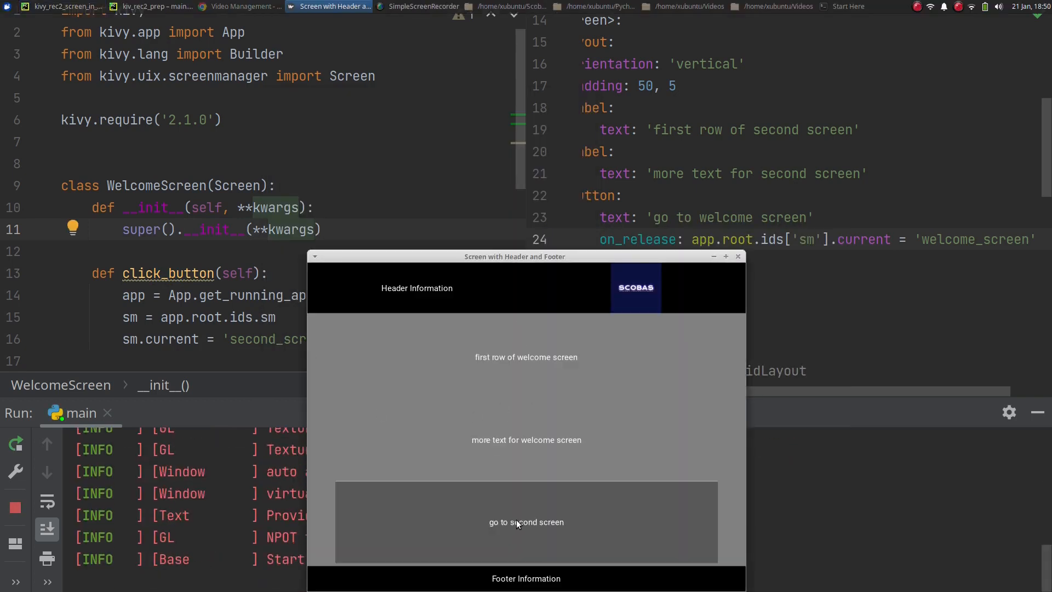
# Switch the running app to the second screen and back to the welcome screen.
pyautogui.click(526, 522)
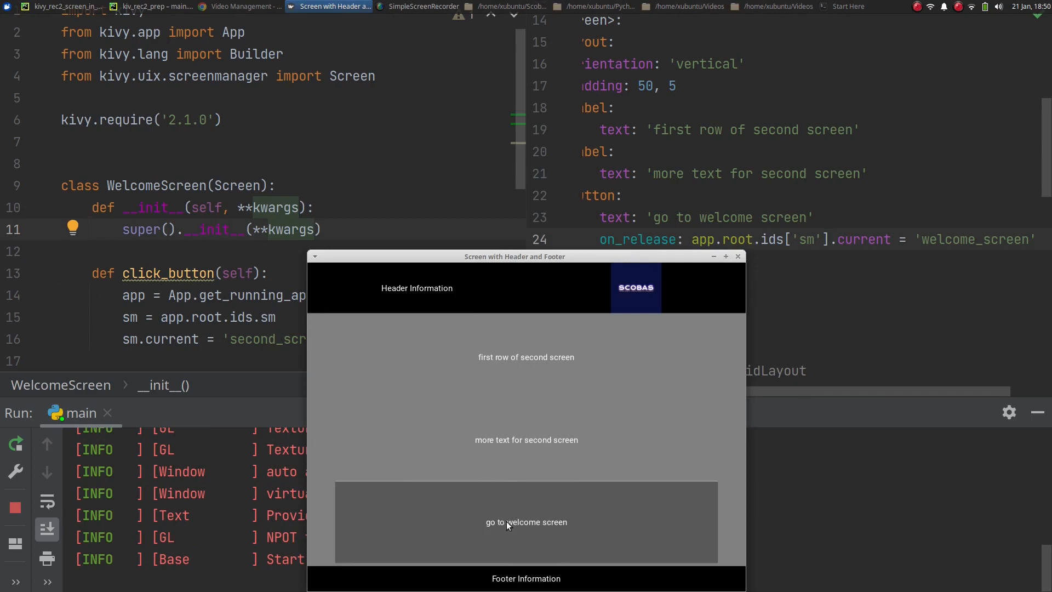
pyautogui.moveTo(536, 530)
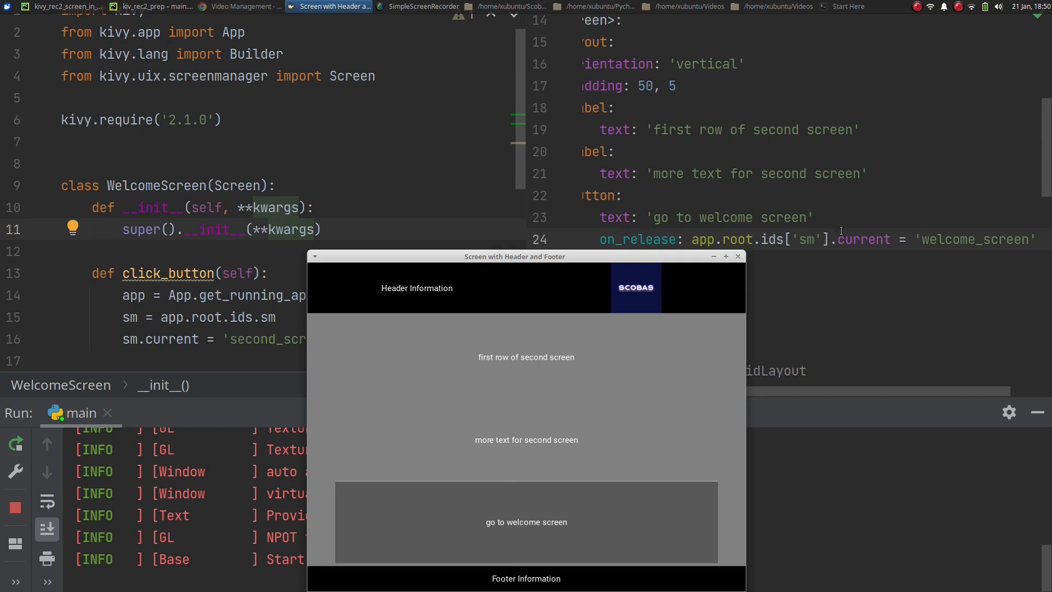
pyautogui.click(526, 521)
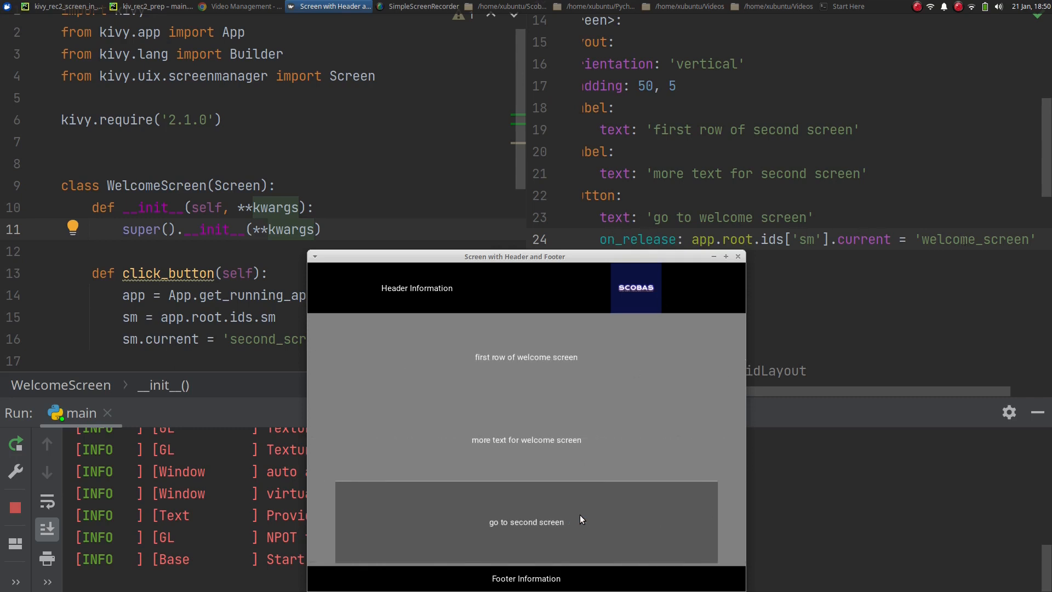